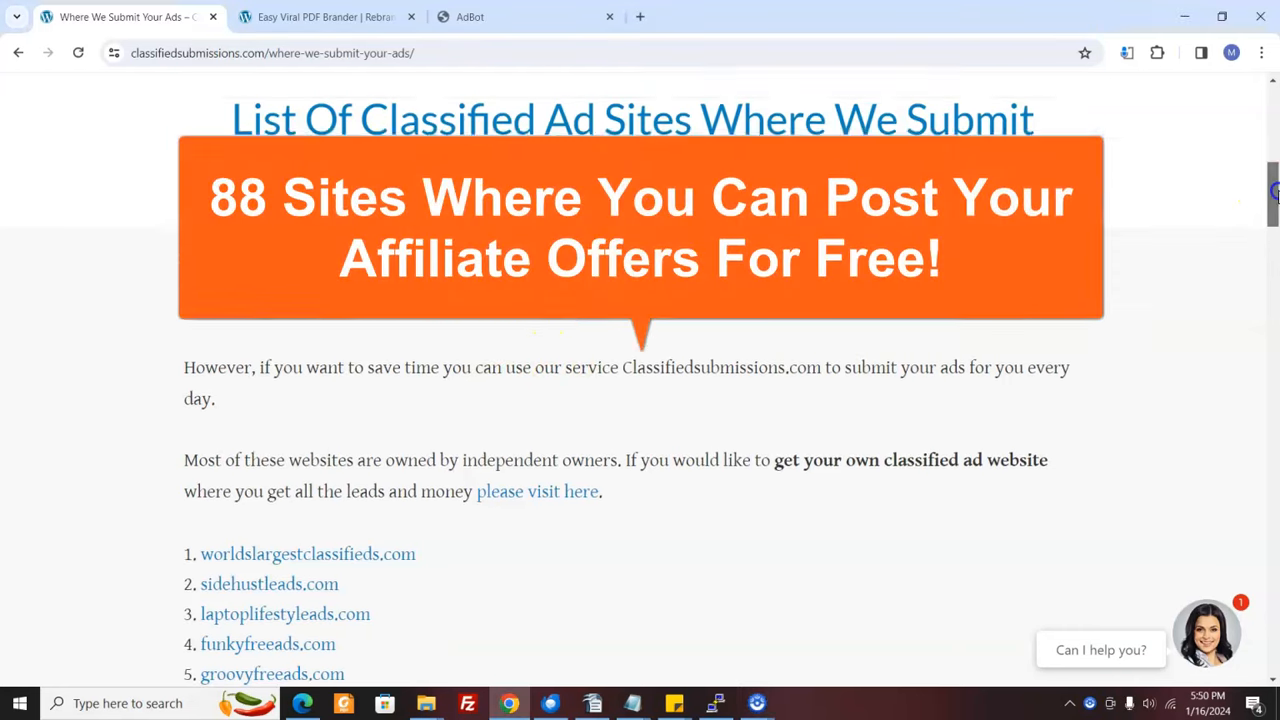
Look through the list of 88 free classified ad sites and return toward the top.
{"action": "scroll", "scroll_direction": "down", "scroll_amount": 3}
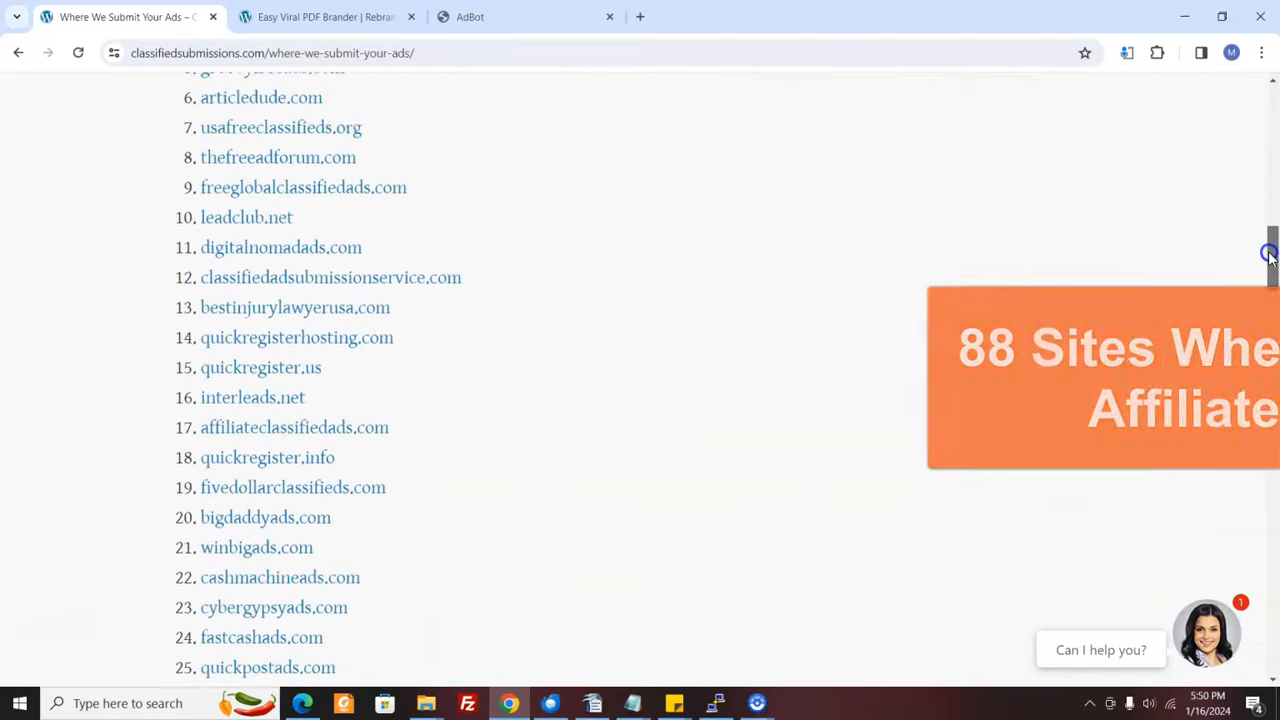
{"action": "scroll", "scroll_direction": "down", "scroll_amount": 3}
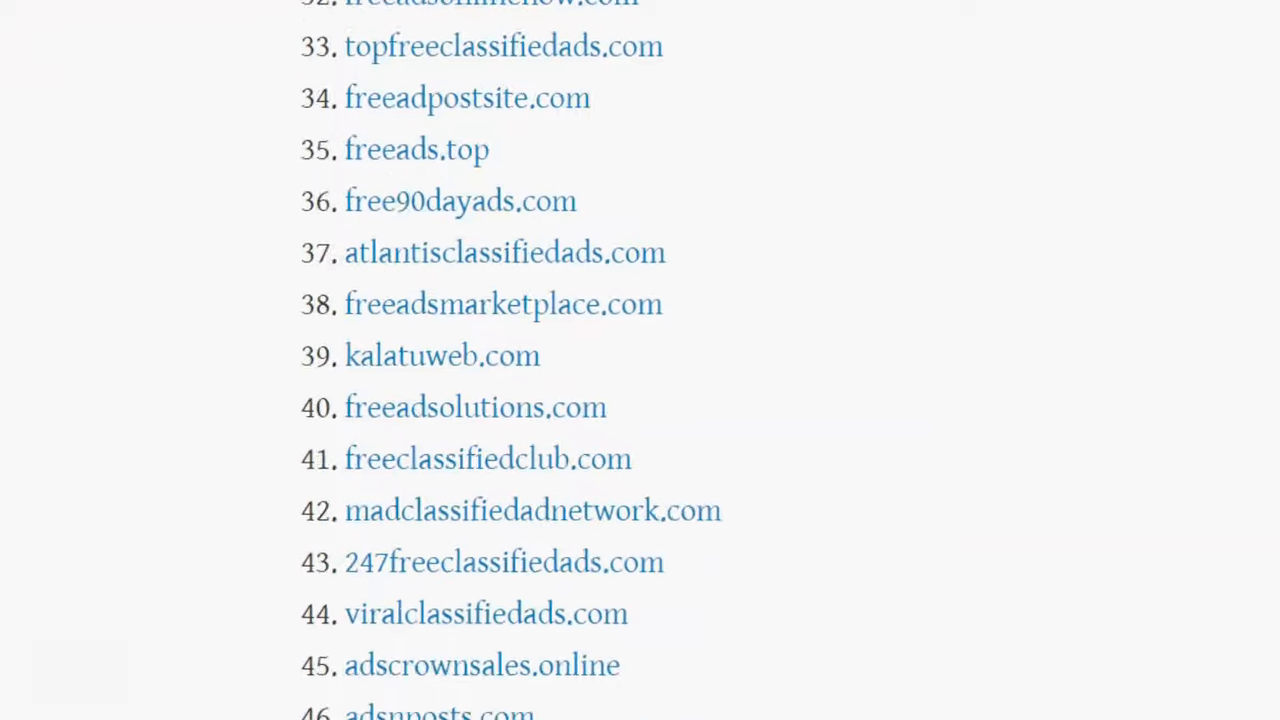
{"action": "scroll", "scroll_direction": "down", "scroll_amount": 3}
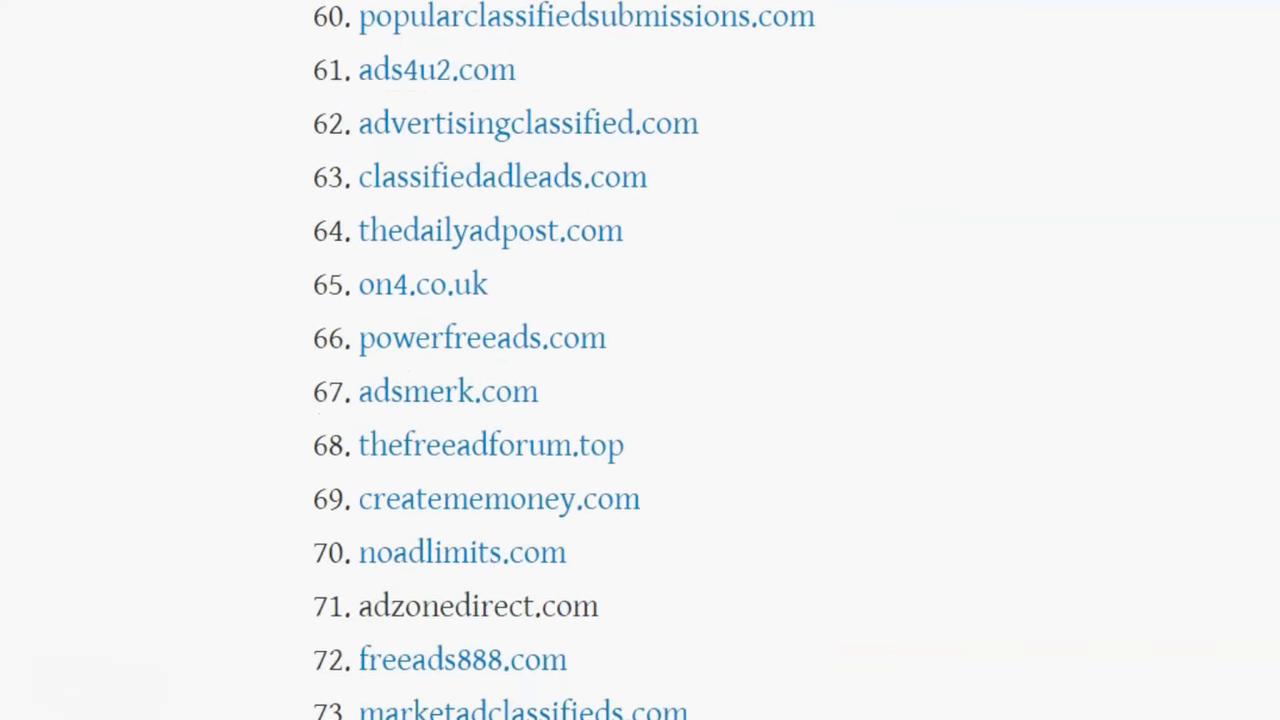
{"action": "scroll", "scroll_direction": "up", "scroll_amount": 3}
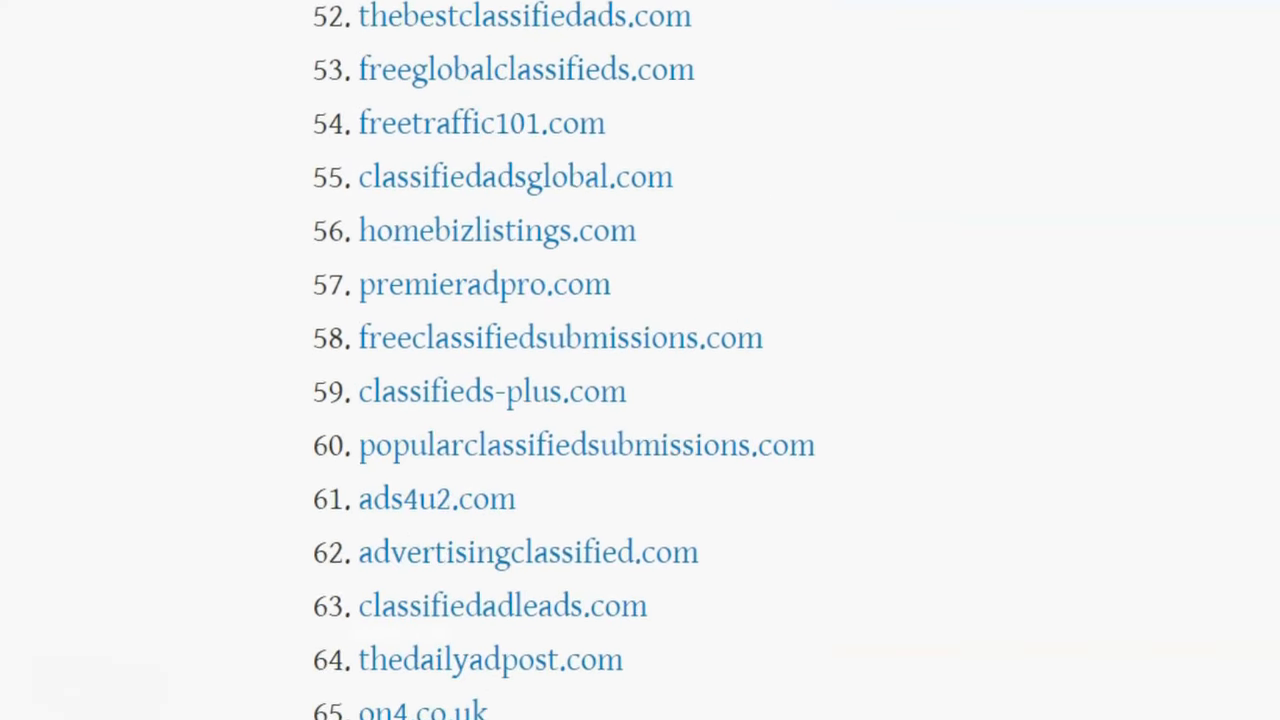
{"action": "scroll", "scroll_direction": "up", "scroll_amount": 3}
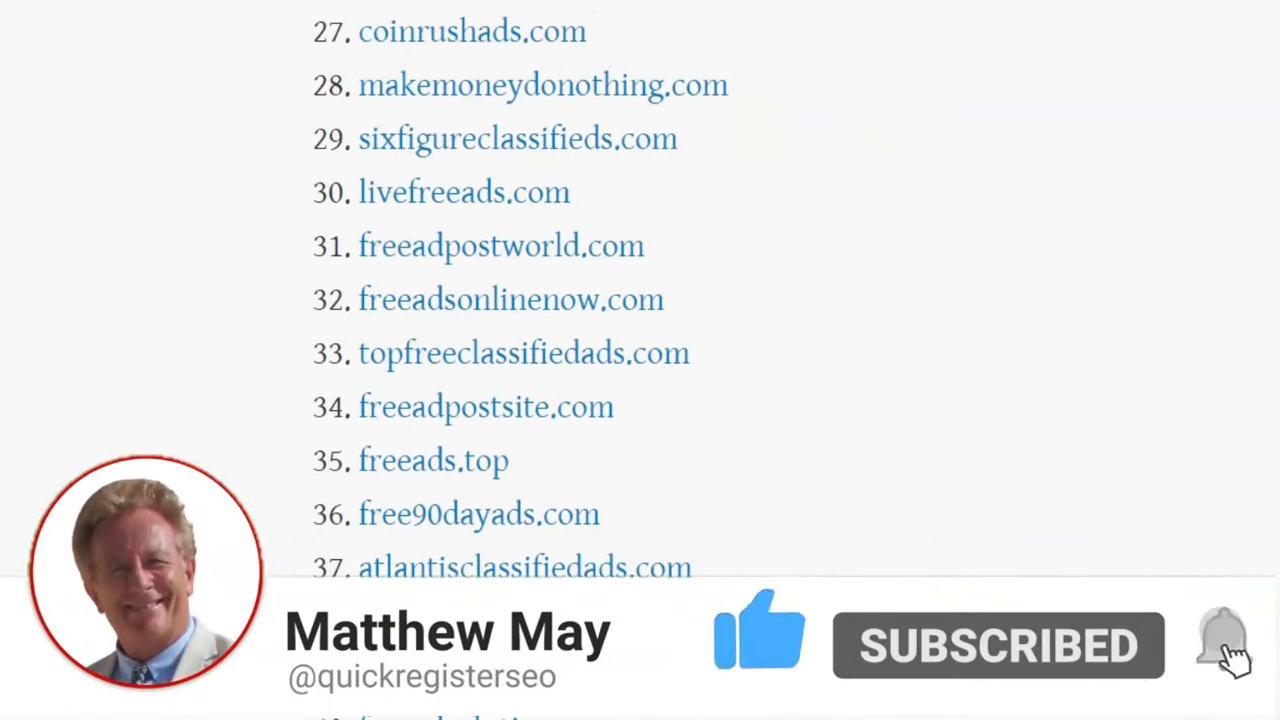
Open affiliateclassifiedads.com from the site list in a new tab.
{"action": "left_click", "coordinate": [1222, 644]}
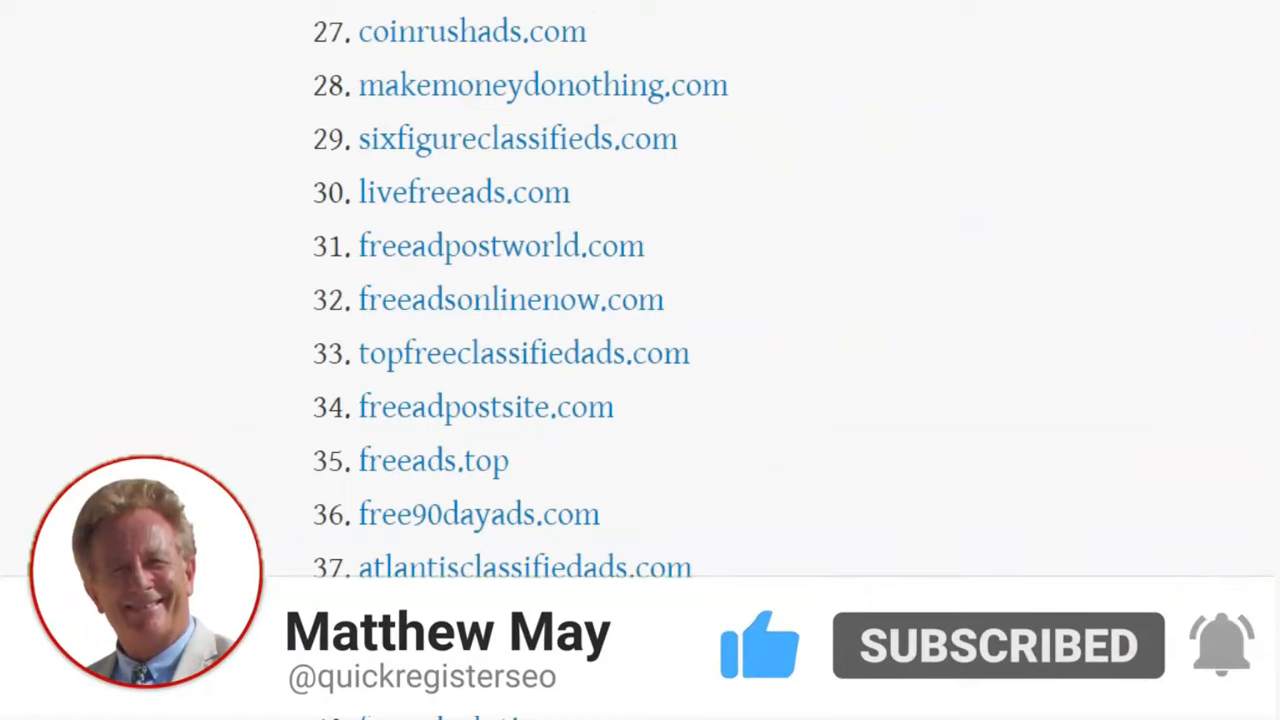
{"action": "scroll", "scroll_direction": "up", "scroll_amount": 3}
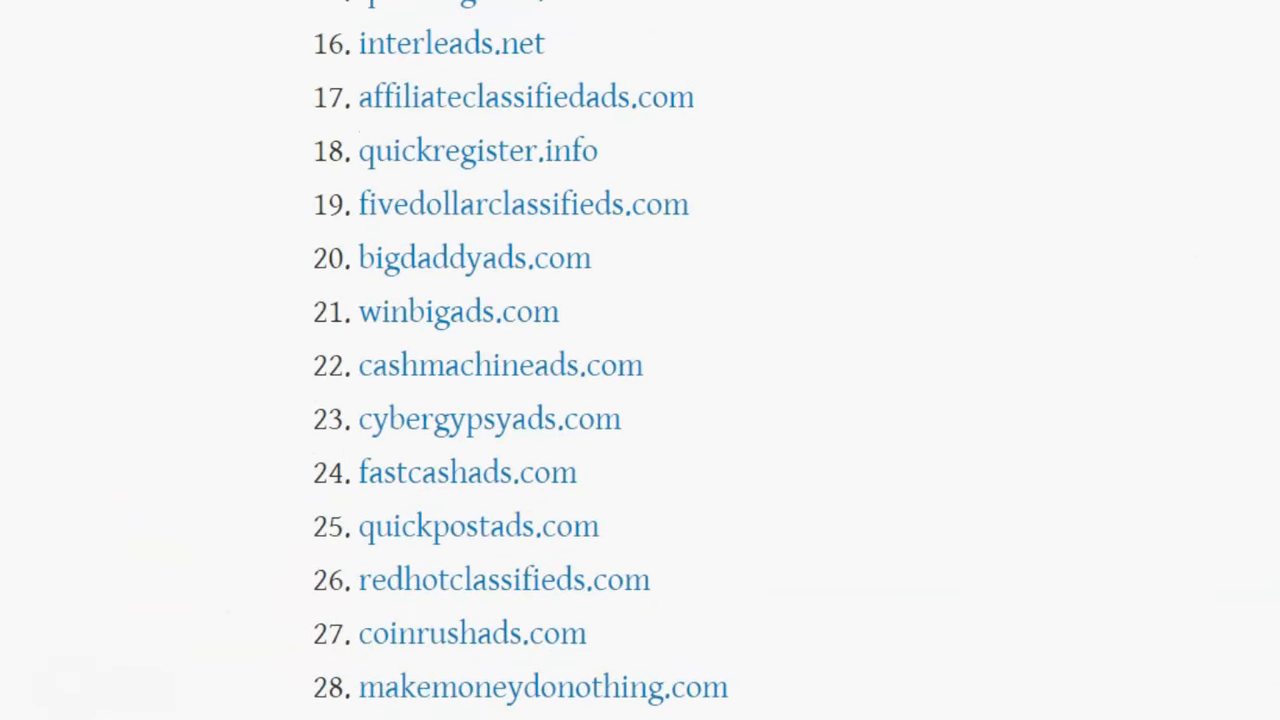
{"action": "left_click", "coordinate": [524, 96]}
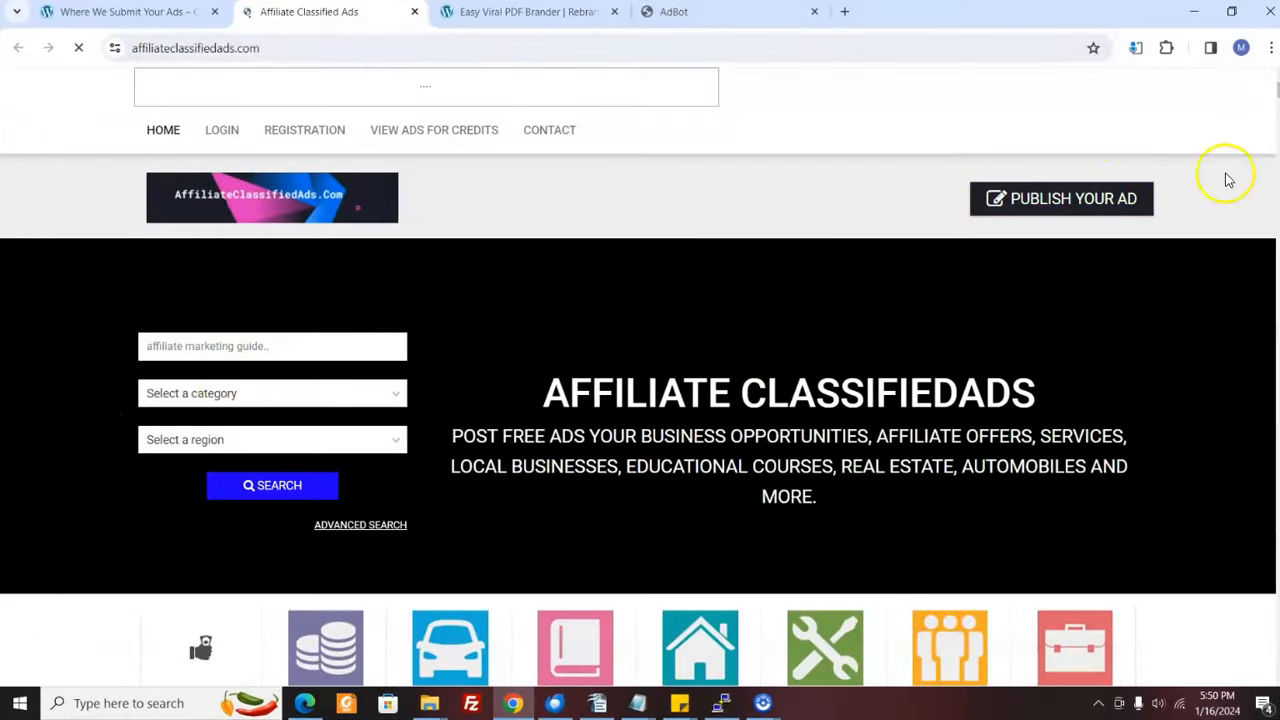
Browse the Business Opportunities listings on AffiliateClassifiedAds.com, then return to the Classifiedsubmissions site list.
{"action": "scroll", "scroll_direction": "down", "scroll_amount": 3}
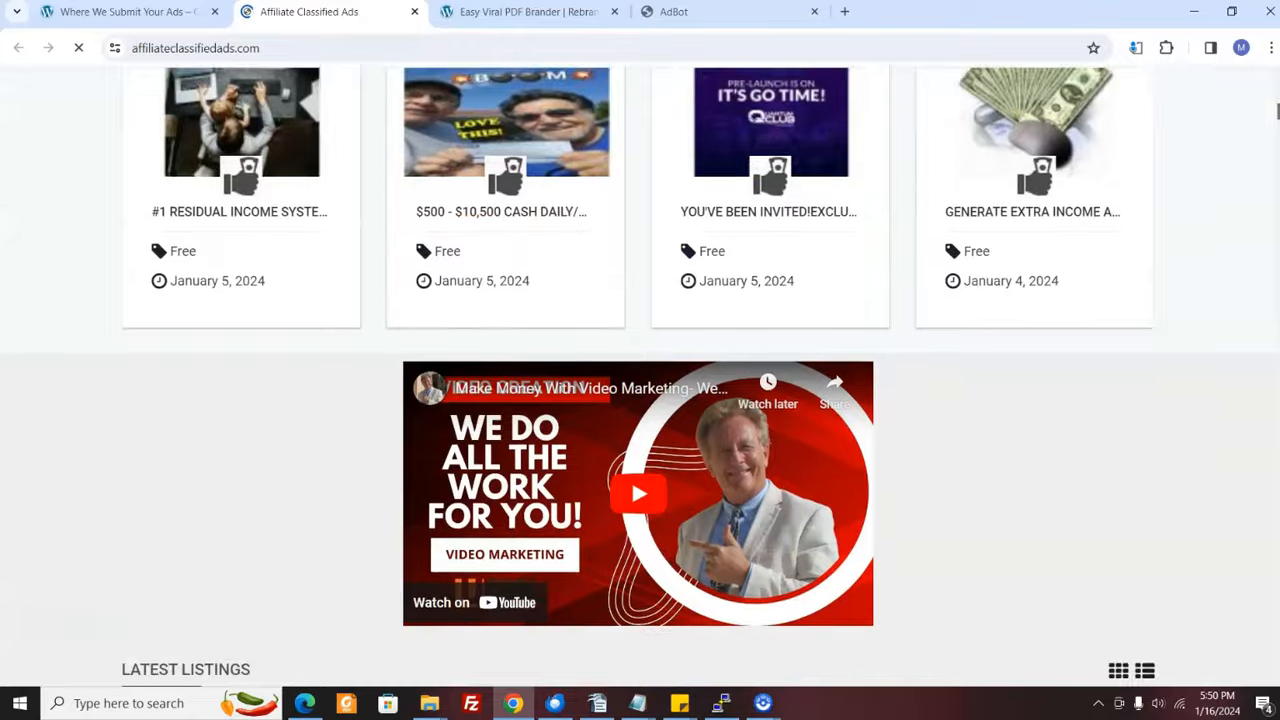
{"action": "scroll", "scroll_direction": "up", "scroll_amount": 3}
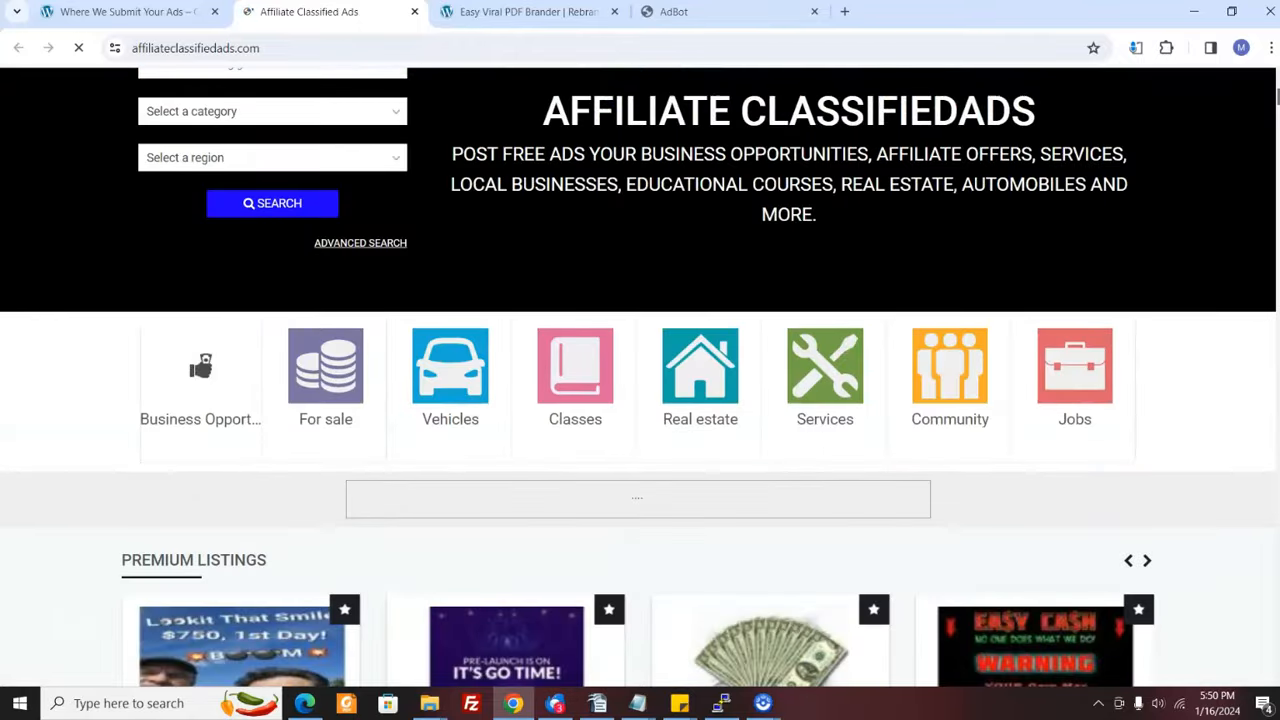
{"action": "scroll", "scroll_direction": "down", "scroll_amount": 3}
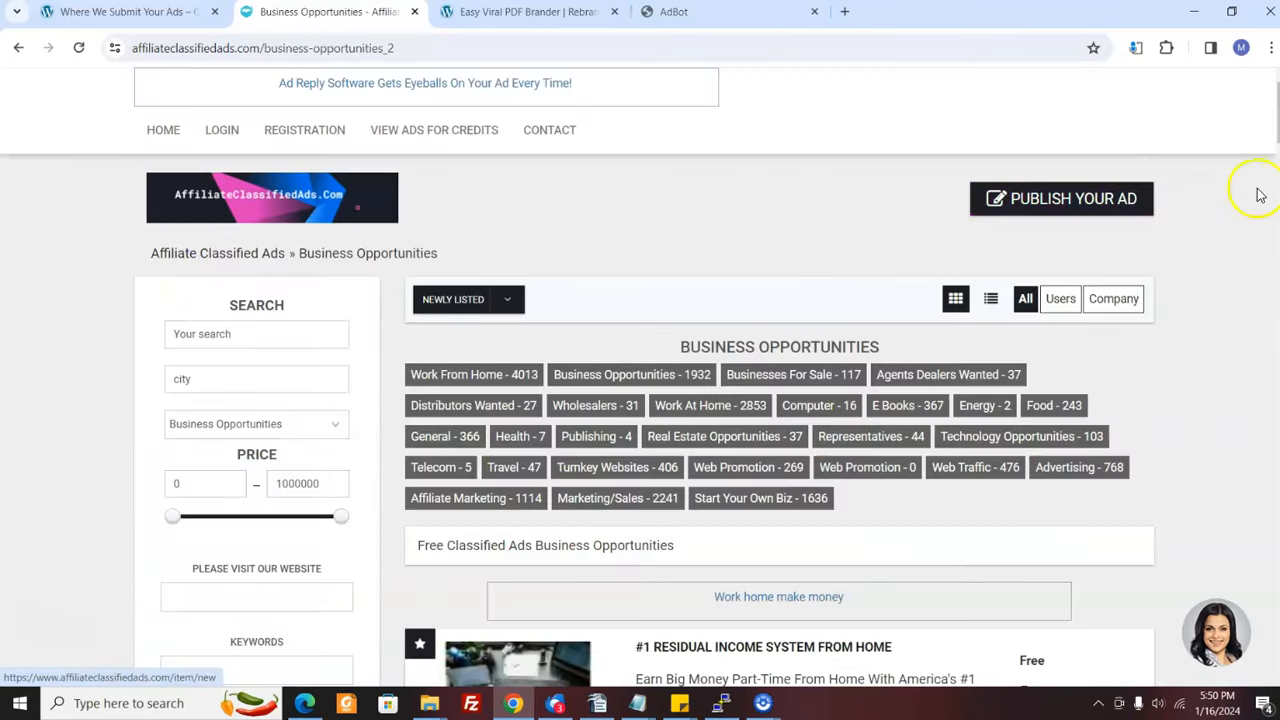
{"action": "scroll", "scroll_direction": "down", "scroll_amount": 3}
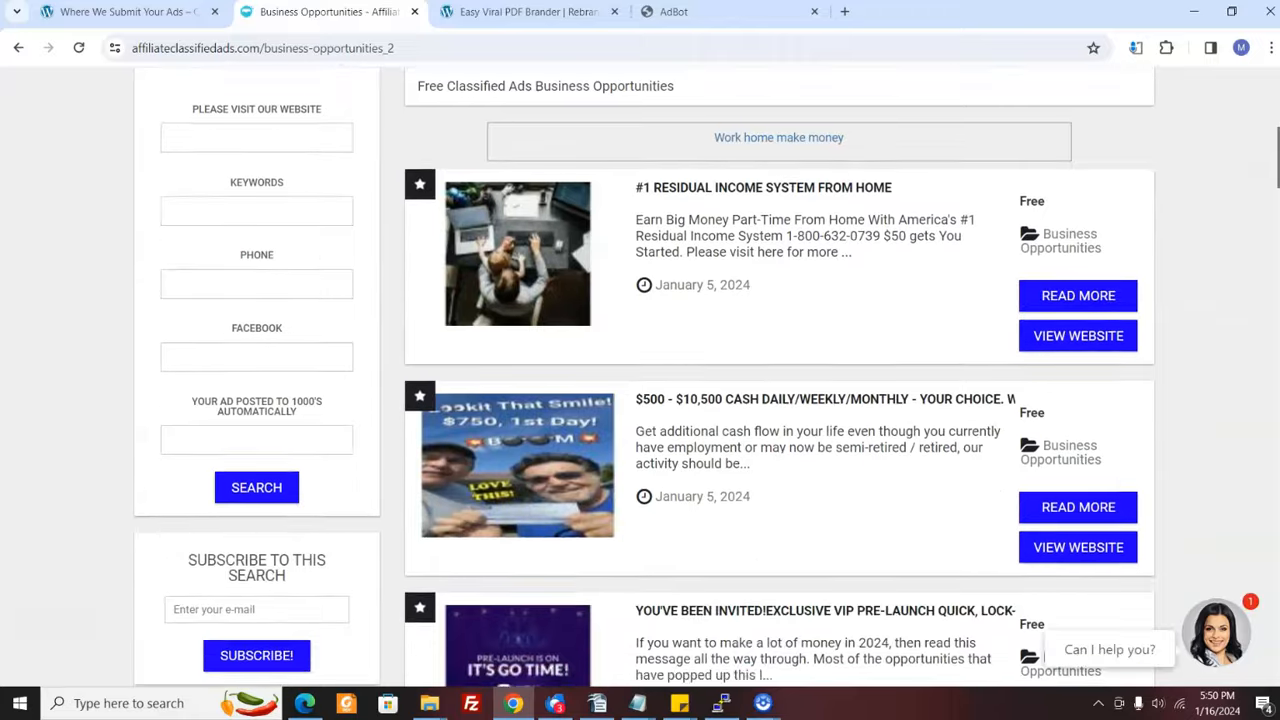
{"action": "left_click", "coordinate": [18, 48]}
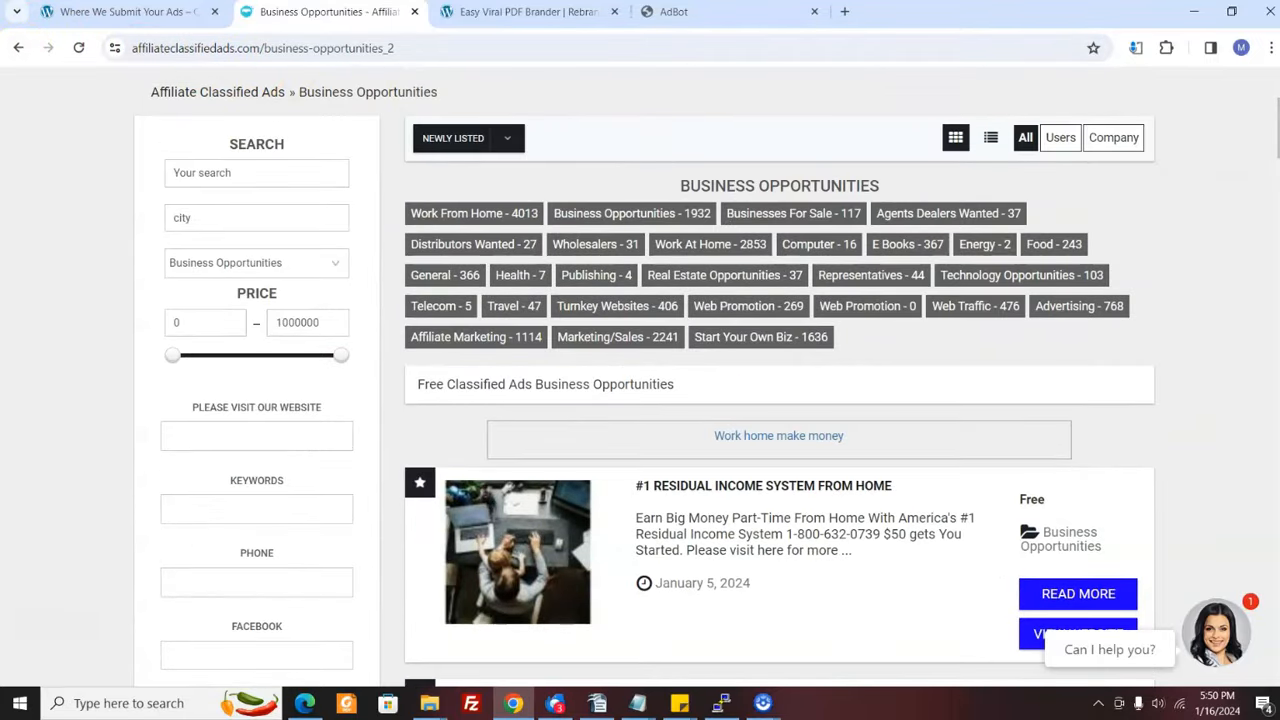
{"action": "left_click", "coordinate": [124, 12]}
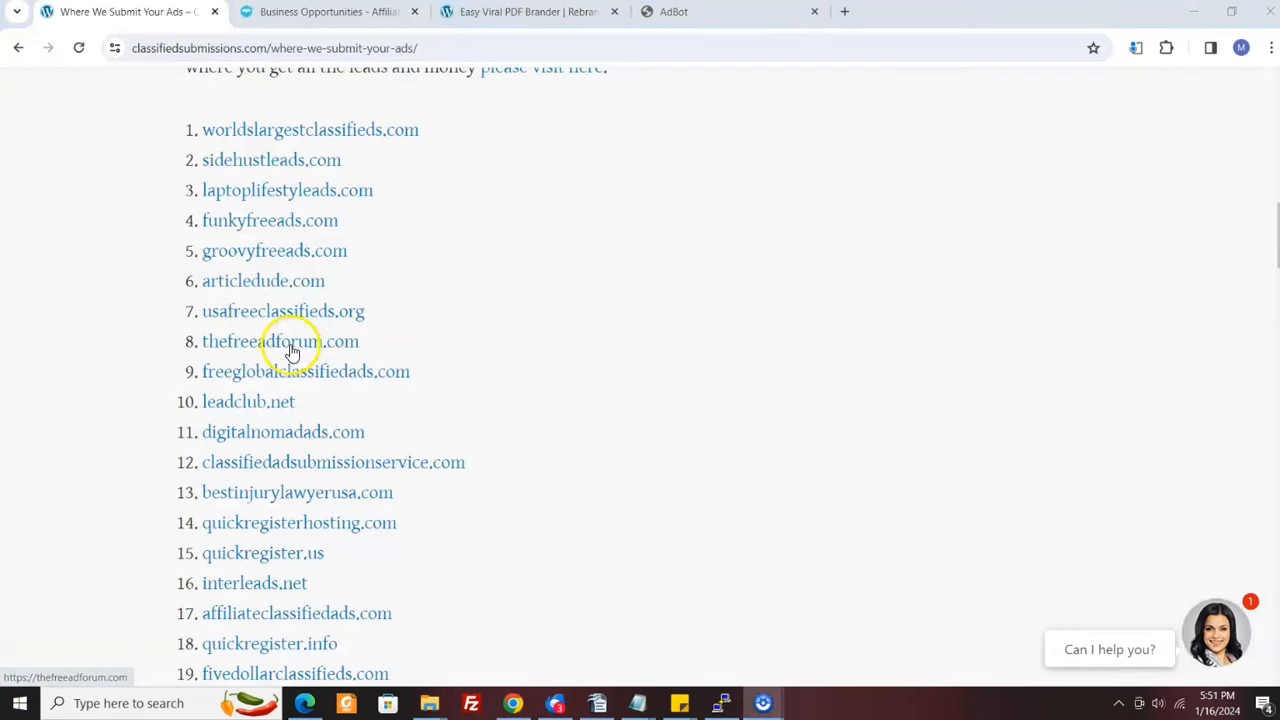
Open thefreeadforum.com from the list and scroll its homepage past the Premium Listings.
{"action": "left_click", "coordinate": [280, 340]}
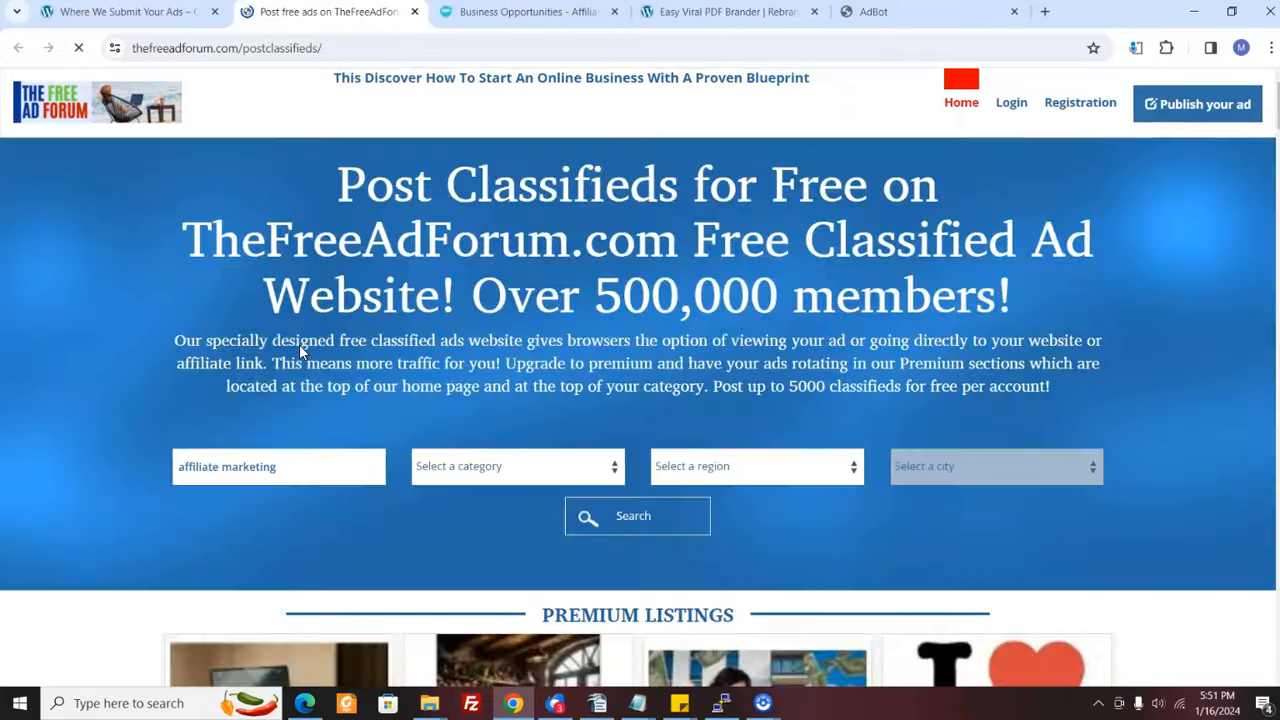
{"action": "scroll", "scroll_direction": "down", "scroll_amount": 3}
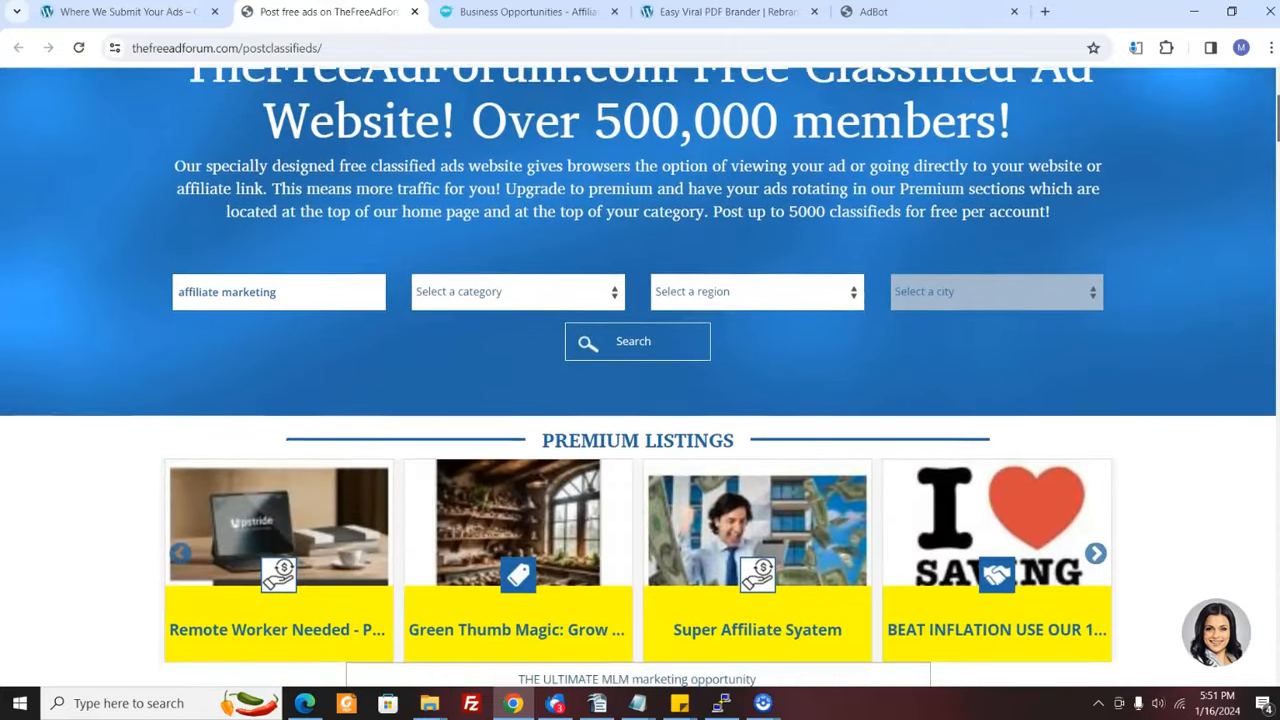
{"action": "scroll", "scroll_direction": "down", "scroll_amount": 3}
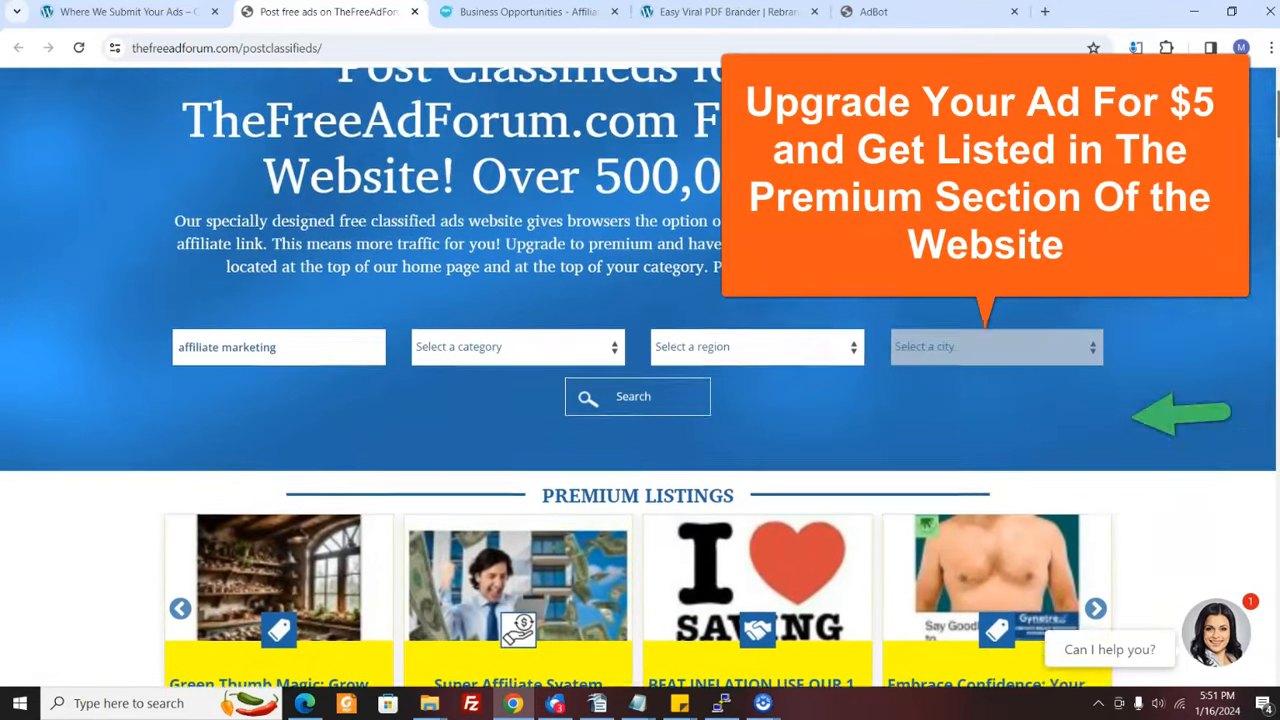
{"action": "scroll", "scroll_direction": "down", "scroll_amount": 3}
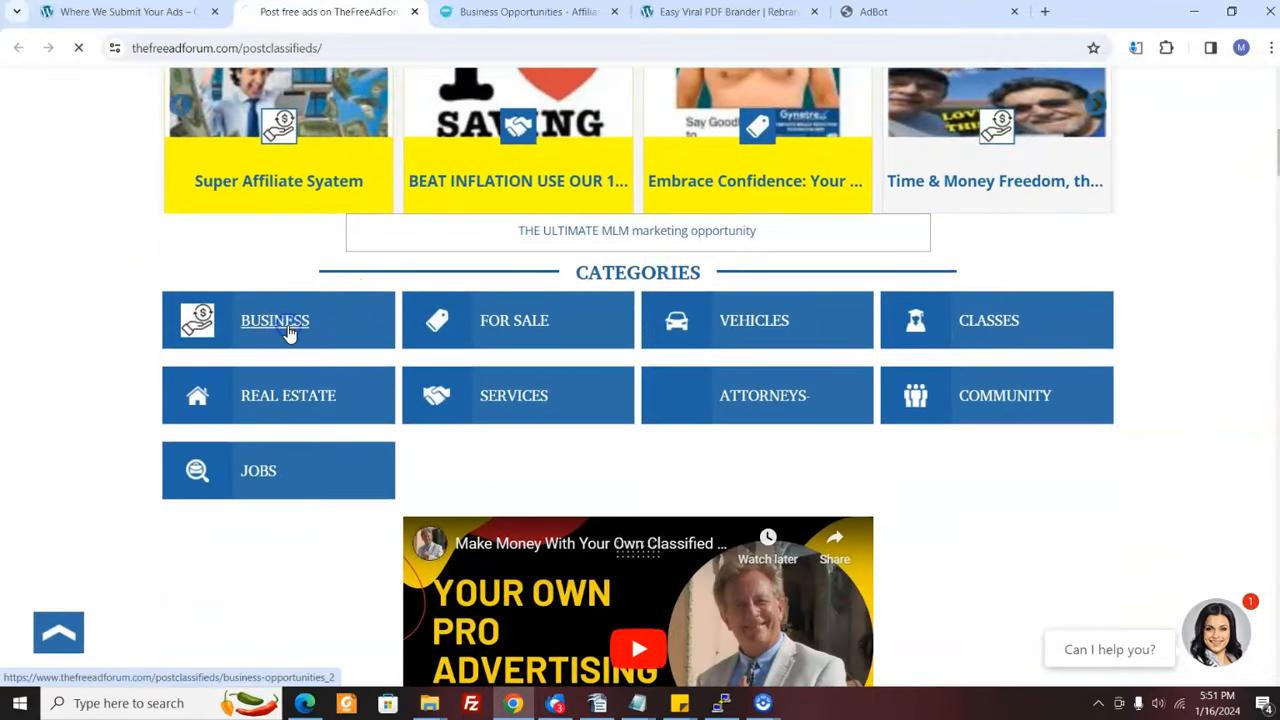
Browse the Business Opportunities category listings with the premium ads on top.
{"action": "left_click", "coordinate": [276, 320]}
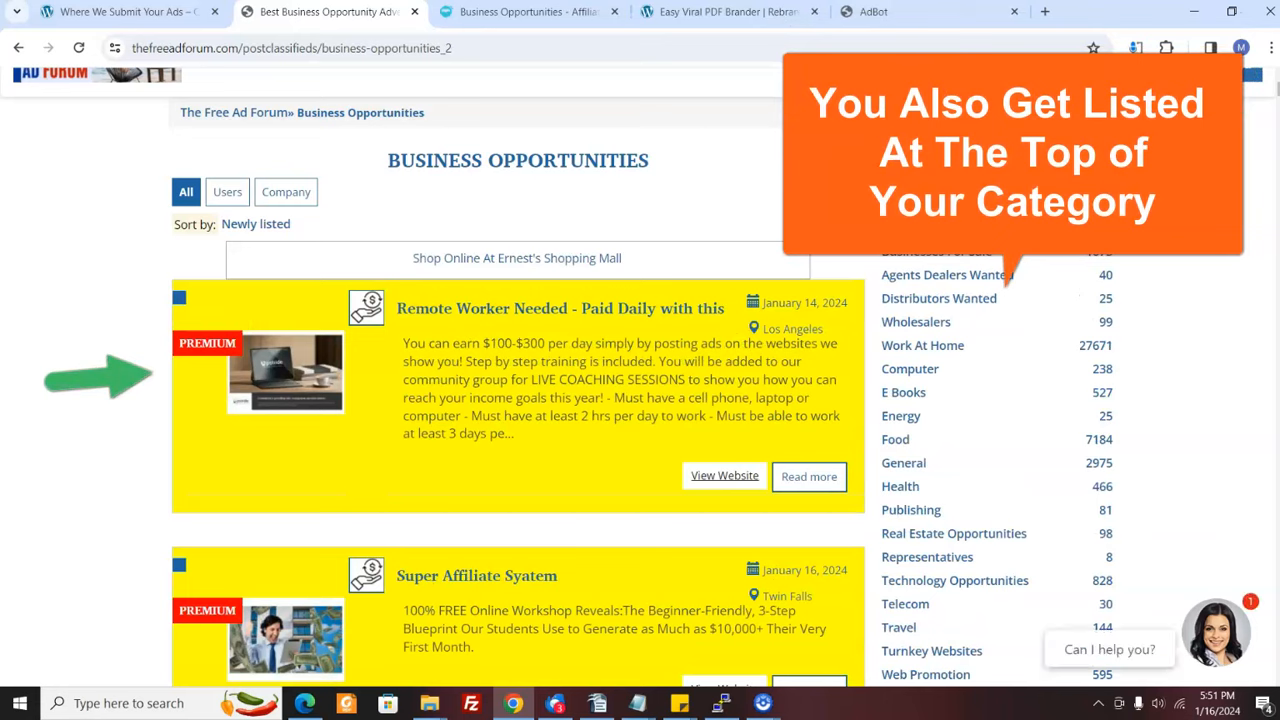
{"action": "scroll", "scroll_direction": "down", "scroll_amount": 3}
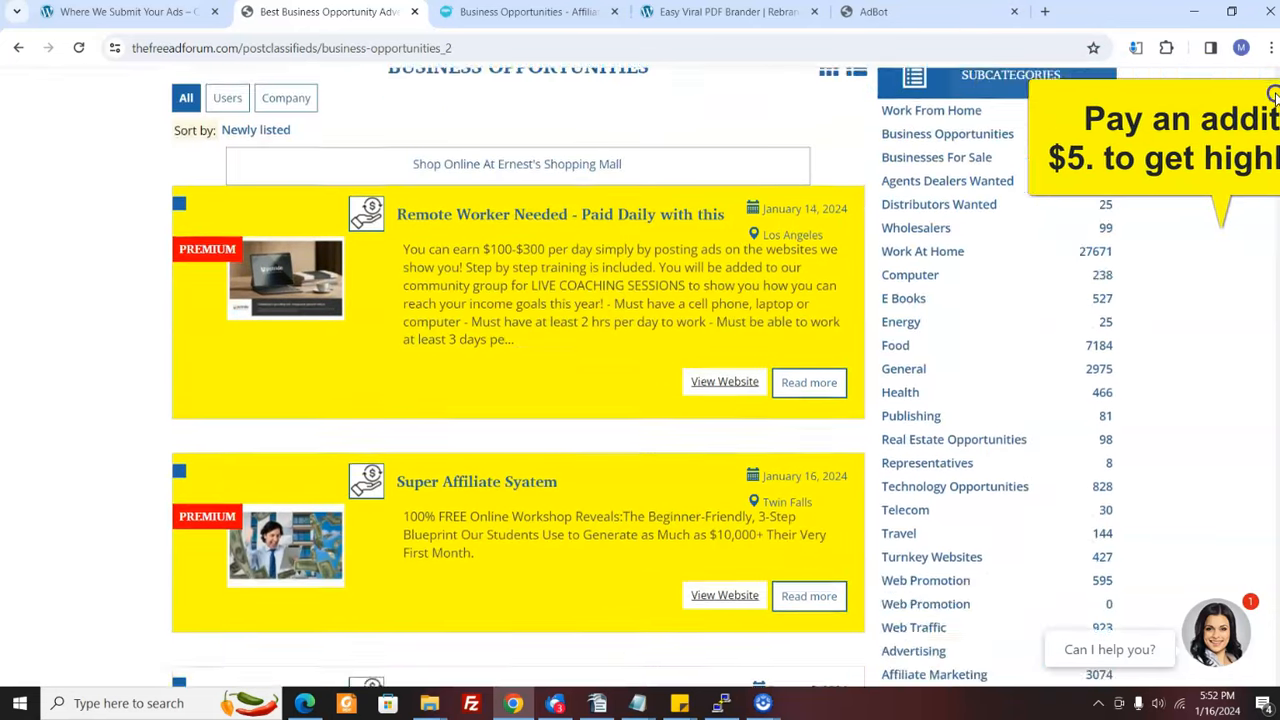
{"action": "scroll", "scroll_direction": "down", "scroll_amount": 3}
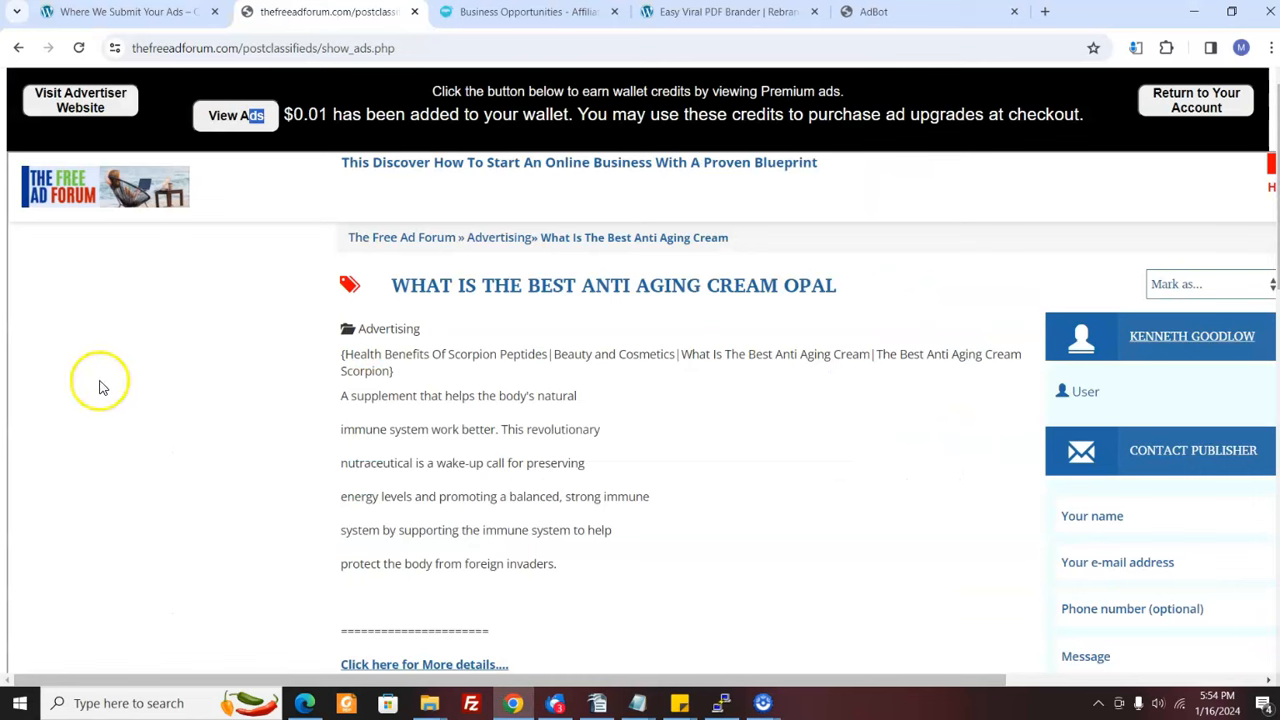
{"action": "mouse_move", "coordinate": [158, 392]}
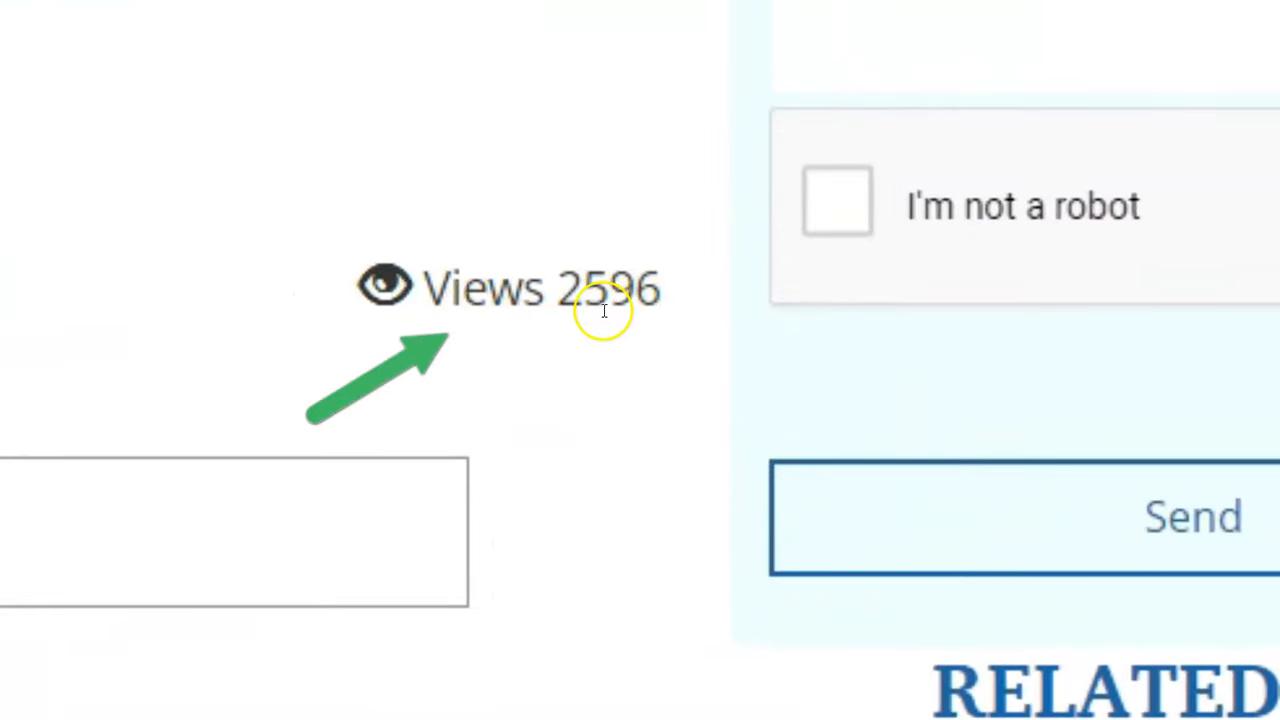
Scroll the anti-aging cream ad down to its Views counter and the $0.01 wallet credit banner.
{"action": "scroll", "scroll_direction": "down", "scroll_amount": 3}
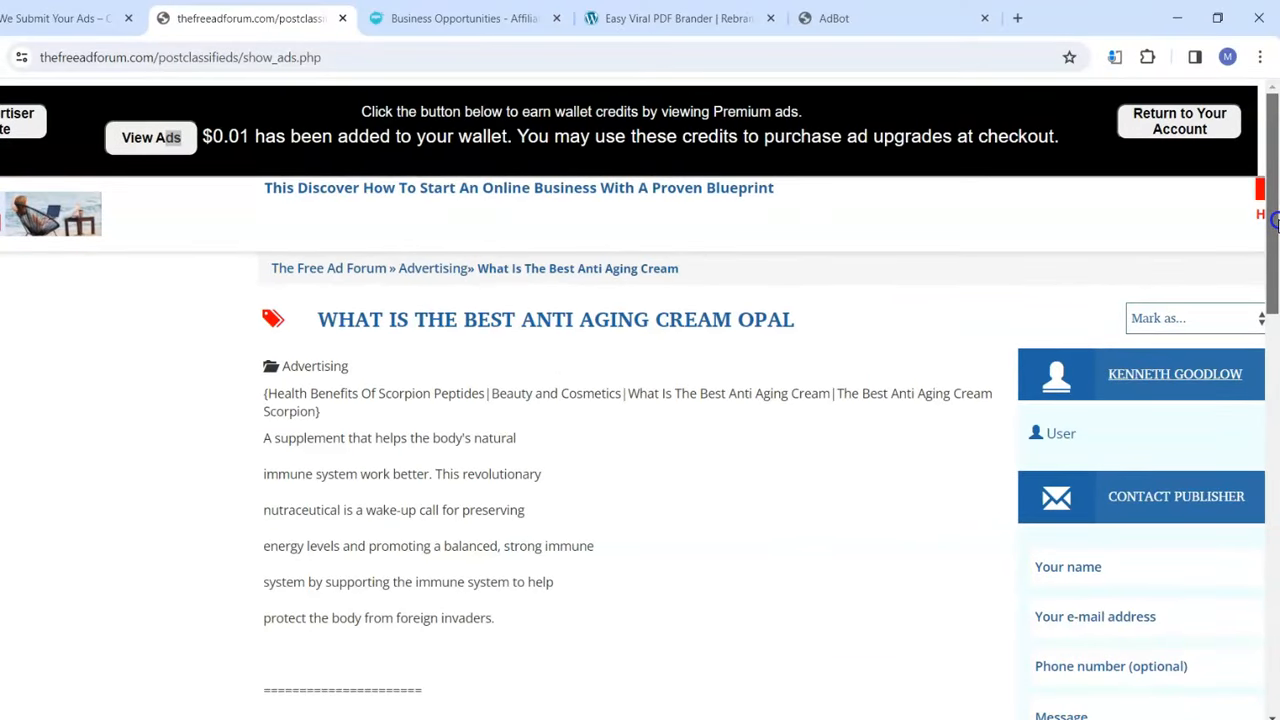
{"action": "scroll", "scroll_direction": "down", "scroll_amount": 3}
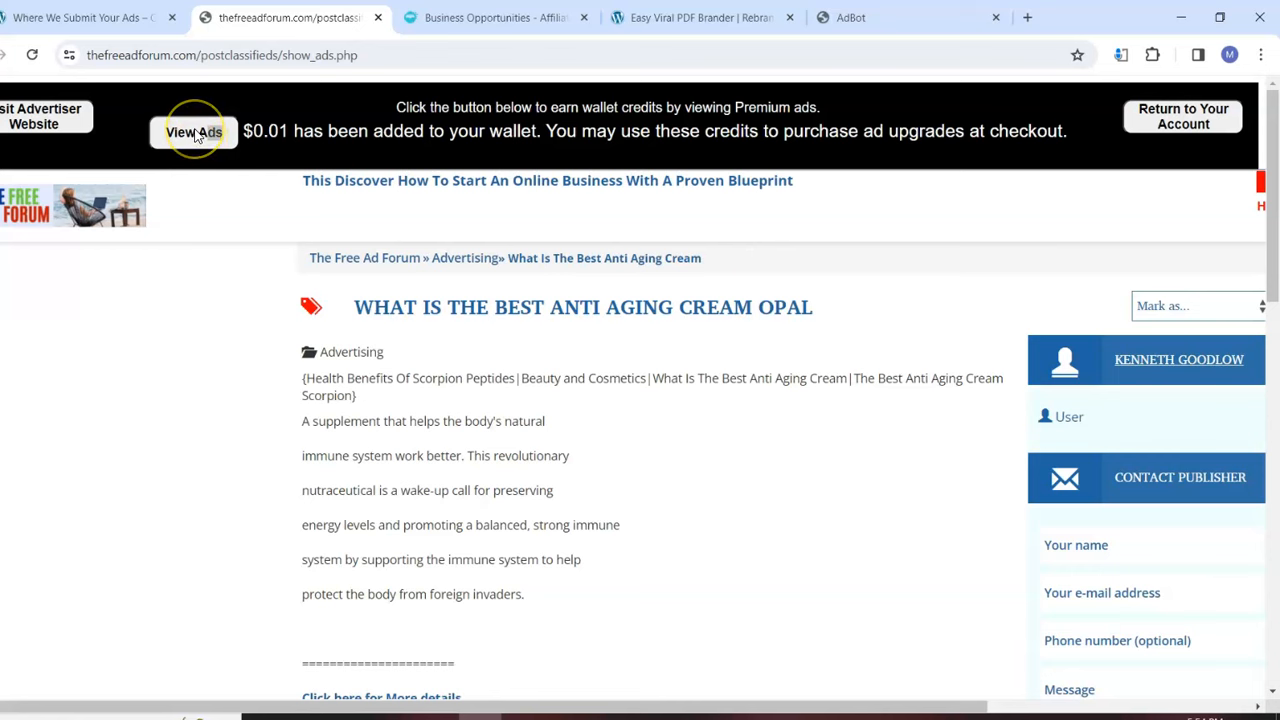
{"action": "scroll", "scroll_direction": "down", "scroll_amount": 3}
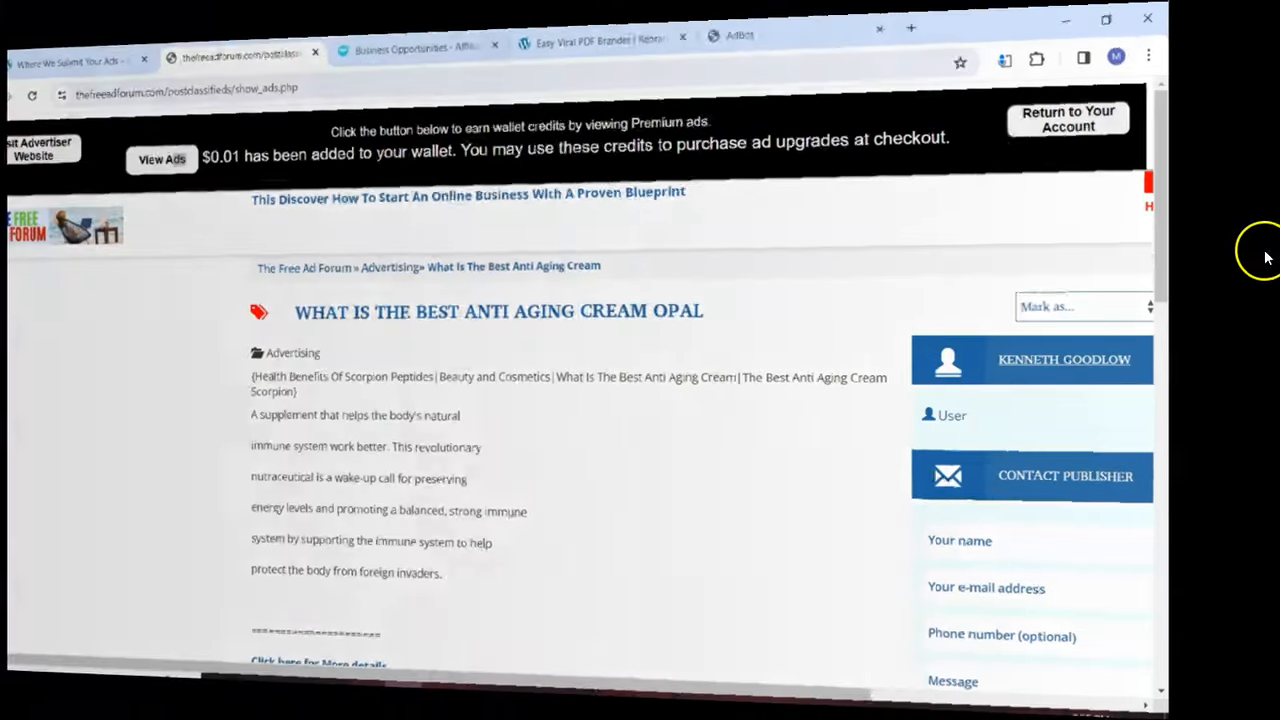
Return to the Classifiedsubmissions.com tab and scroll through the 88-site list back toward its heading.
{"action": "left_click", "coordinate": [100, 48]}
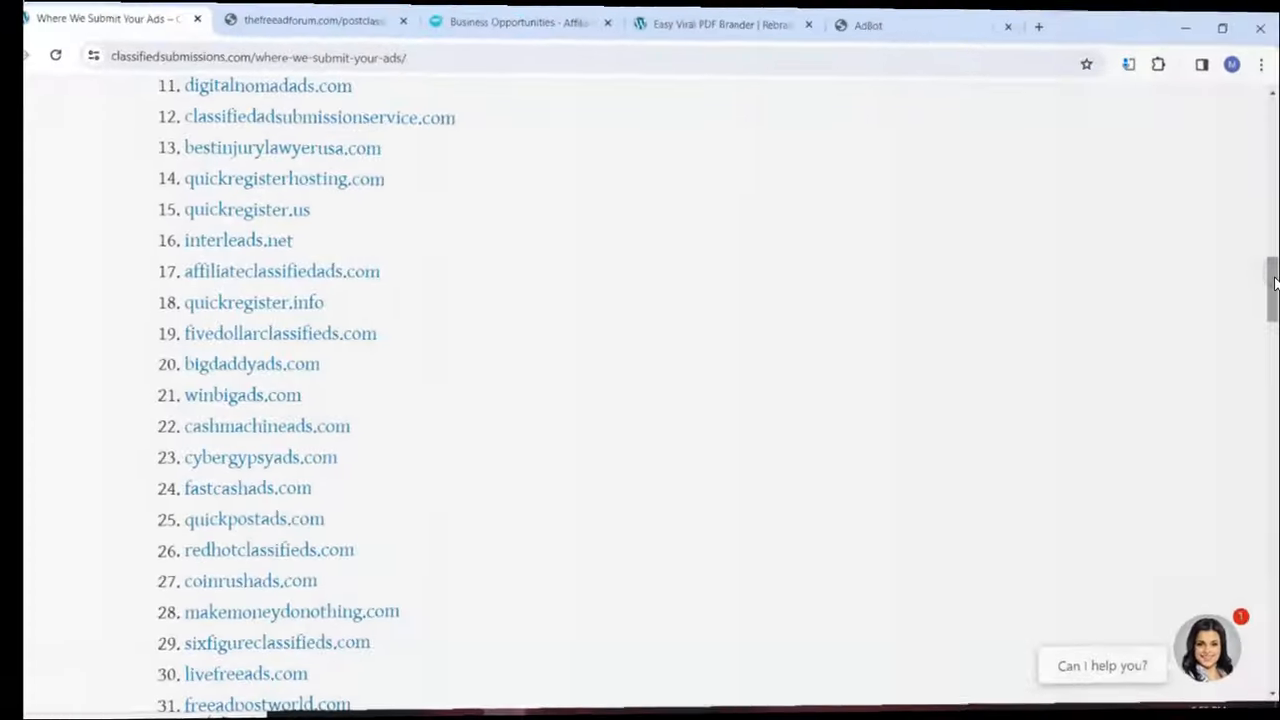
{"action": "scroll", "scroll_direction": "down", "scroll_amount": 3}
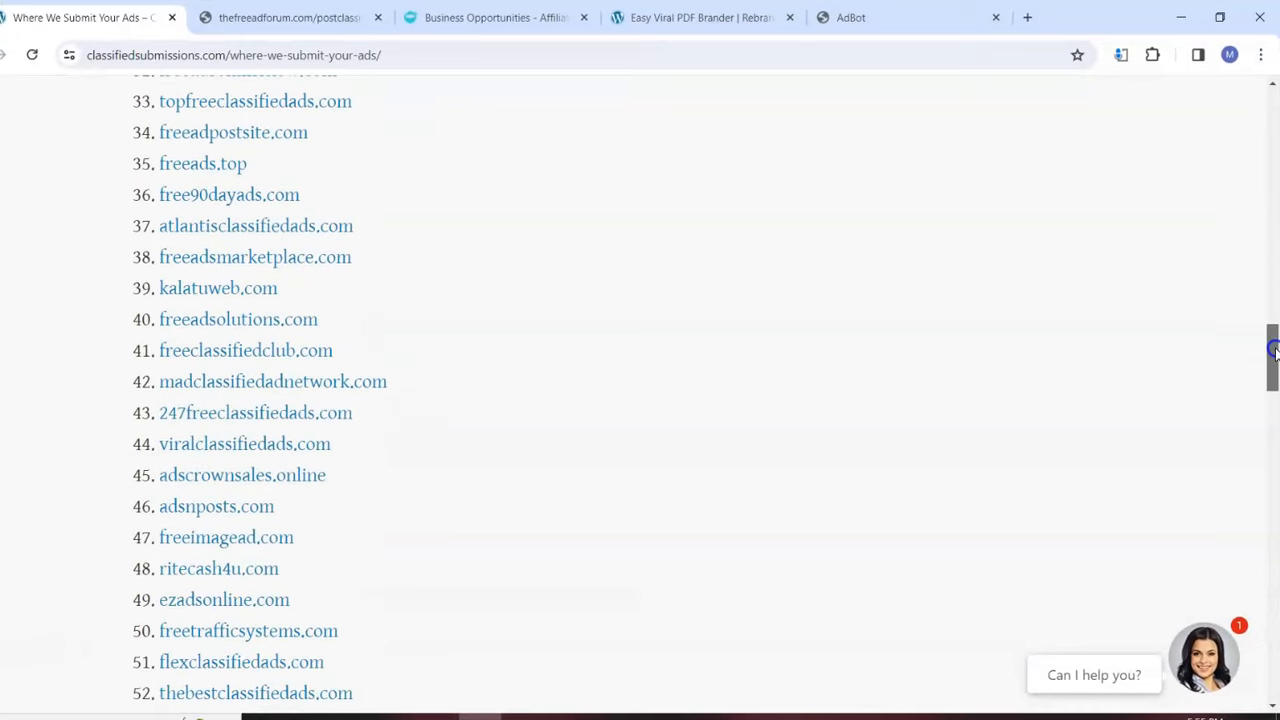
{"action": "scroll", "scroll_direction": "down", "scroll_amount": 3}
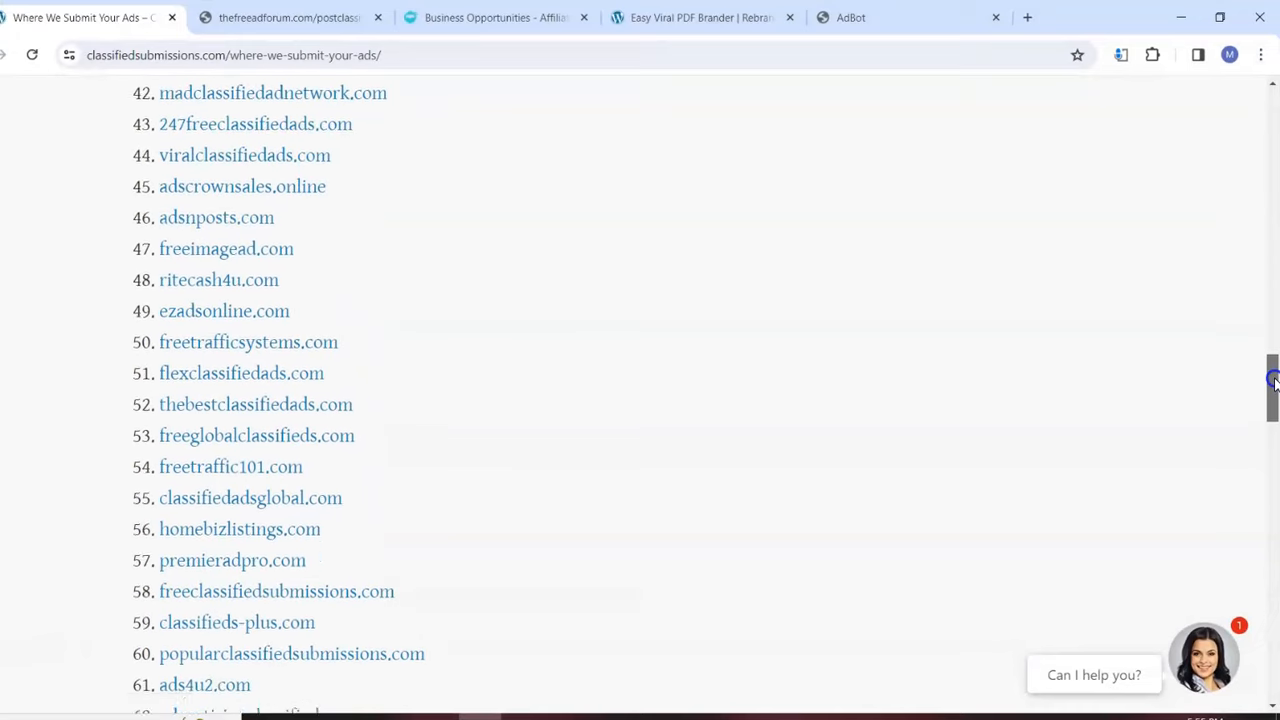
{"action": "scroll", "scroll_direction": "down", "scroll_amount": 3}
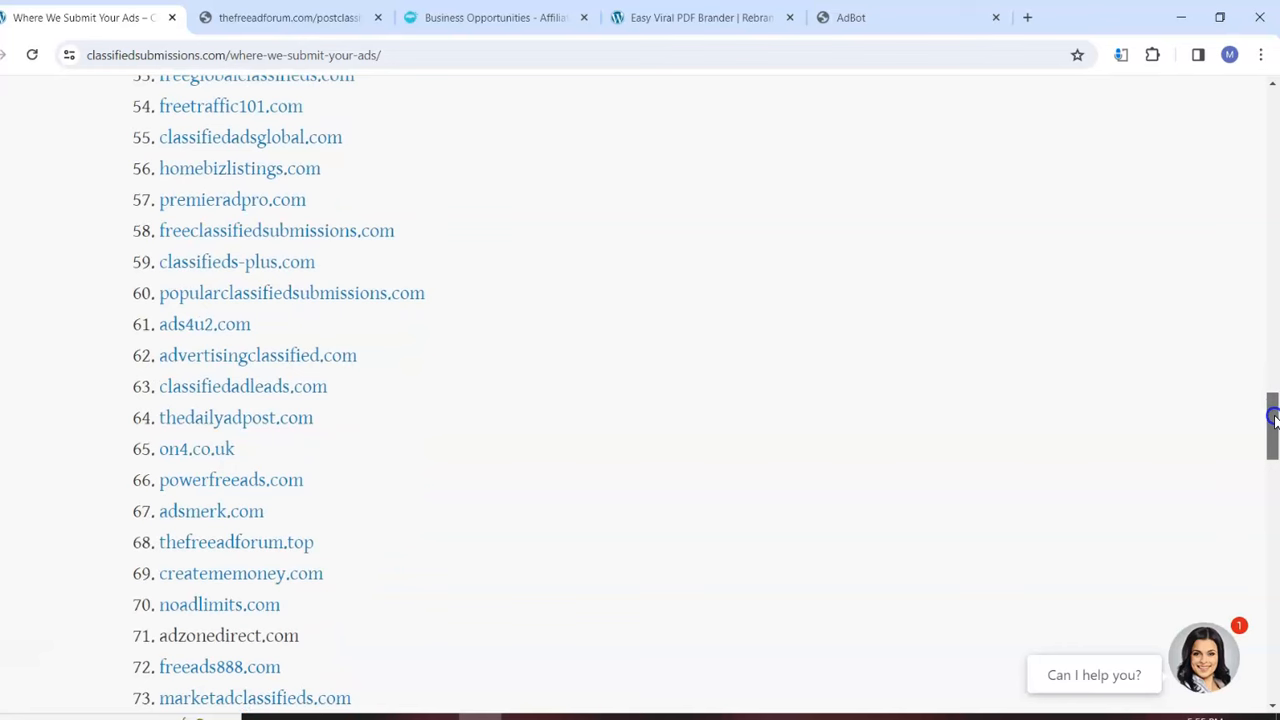
{"action": "scroll", "scroll_direction": "down", "scroll_amount": 3}
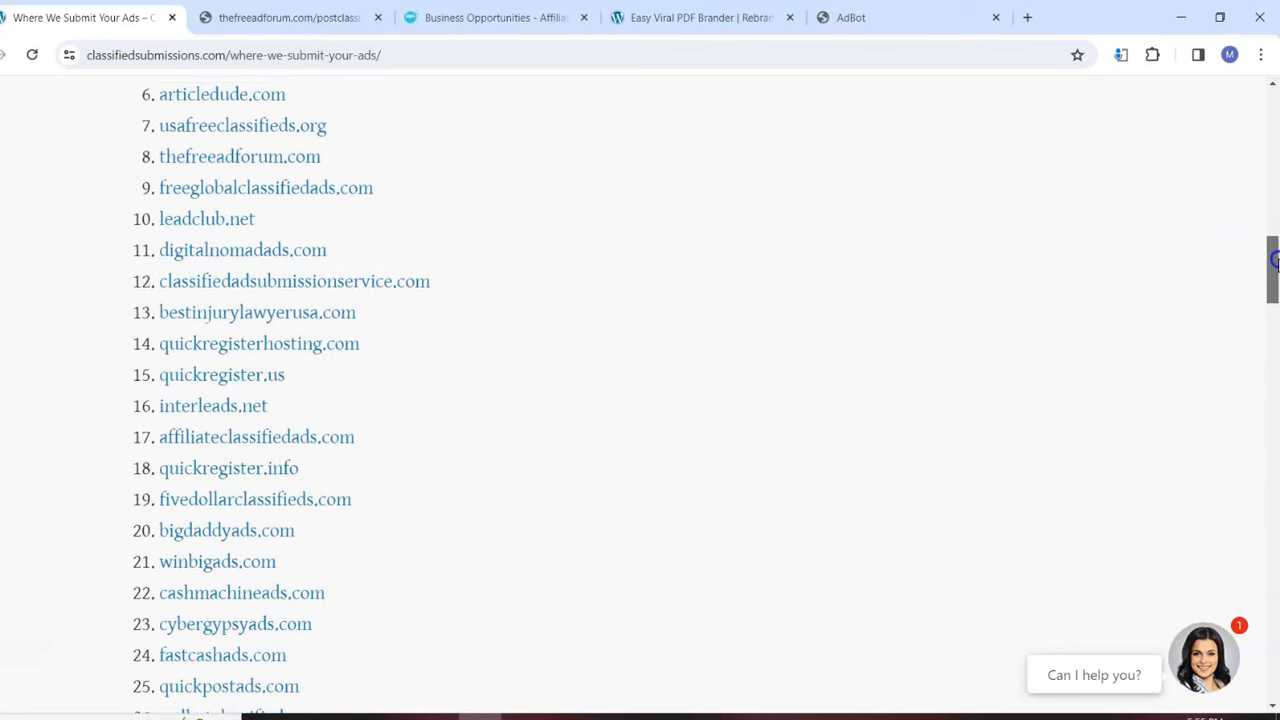
{"action": "scroll", "scroll_direction": "up", "scroll_amount": 3}
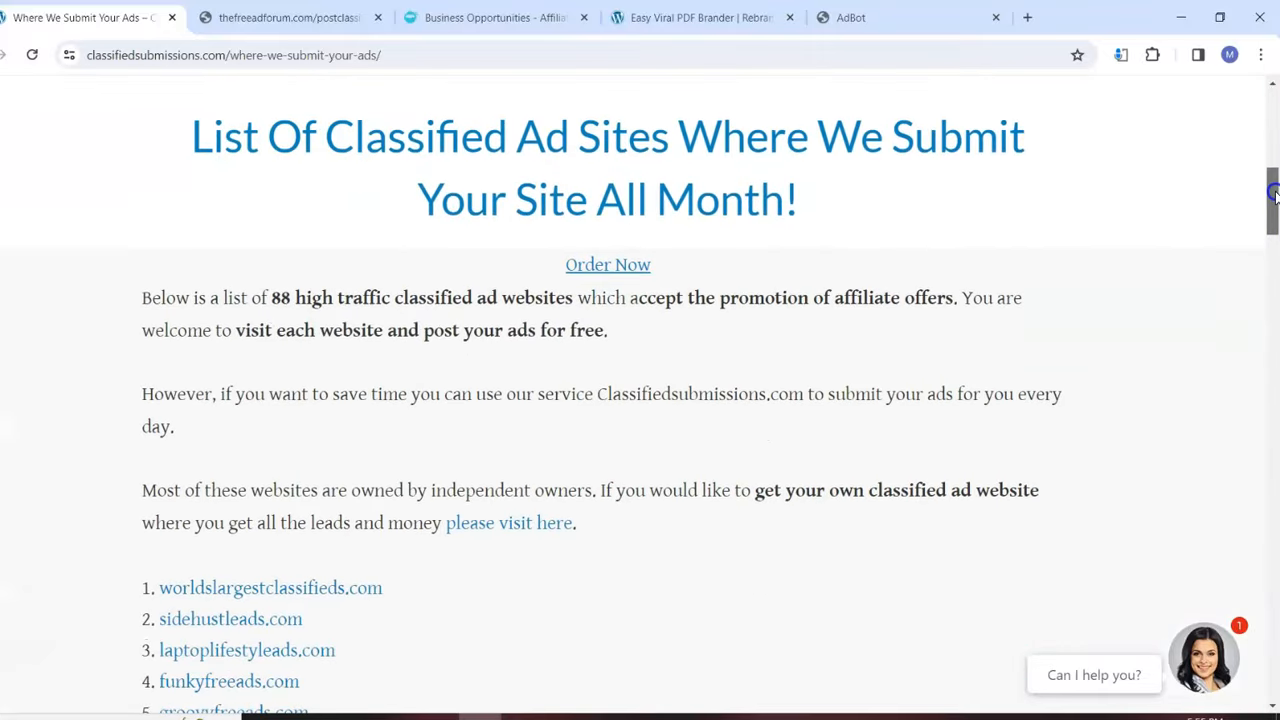
{"action": "mouse_move", "coordinate": [1270, 196]}
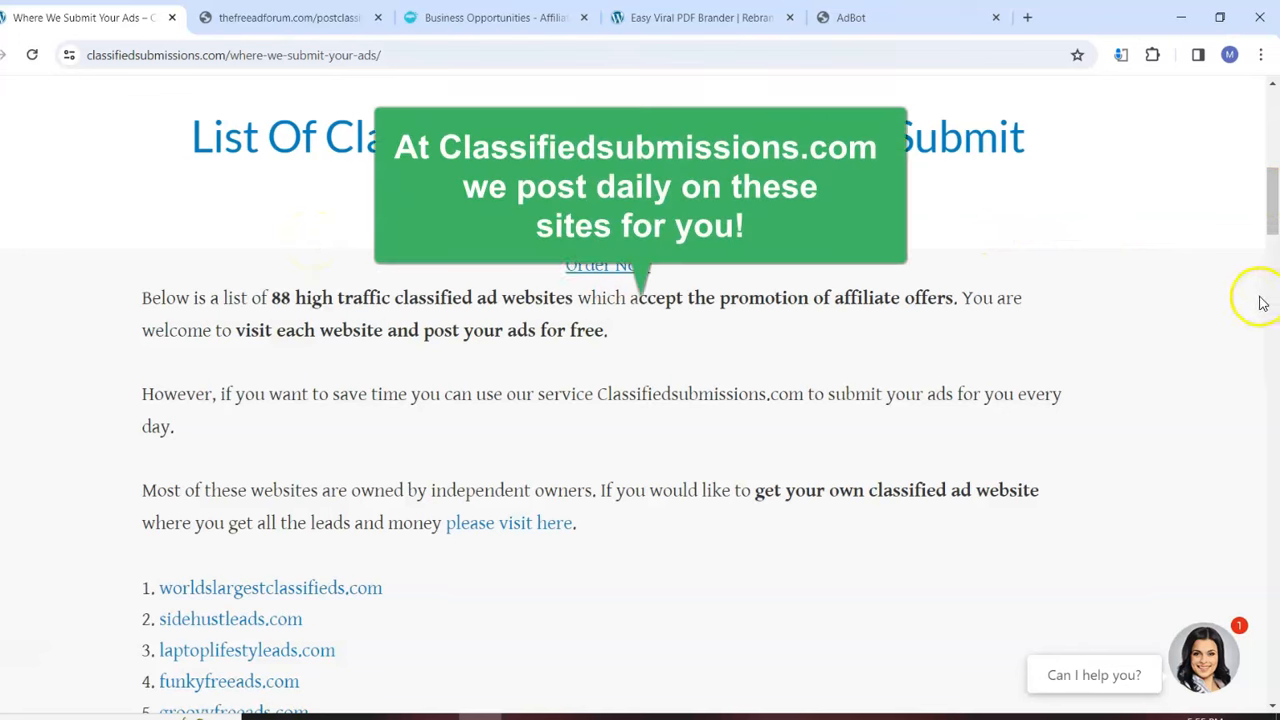
{"action": "scroll", "scroll_direction": "down", "scroll_amount": 3}
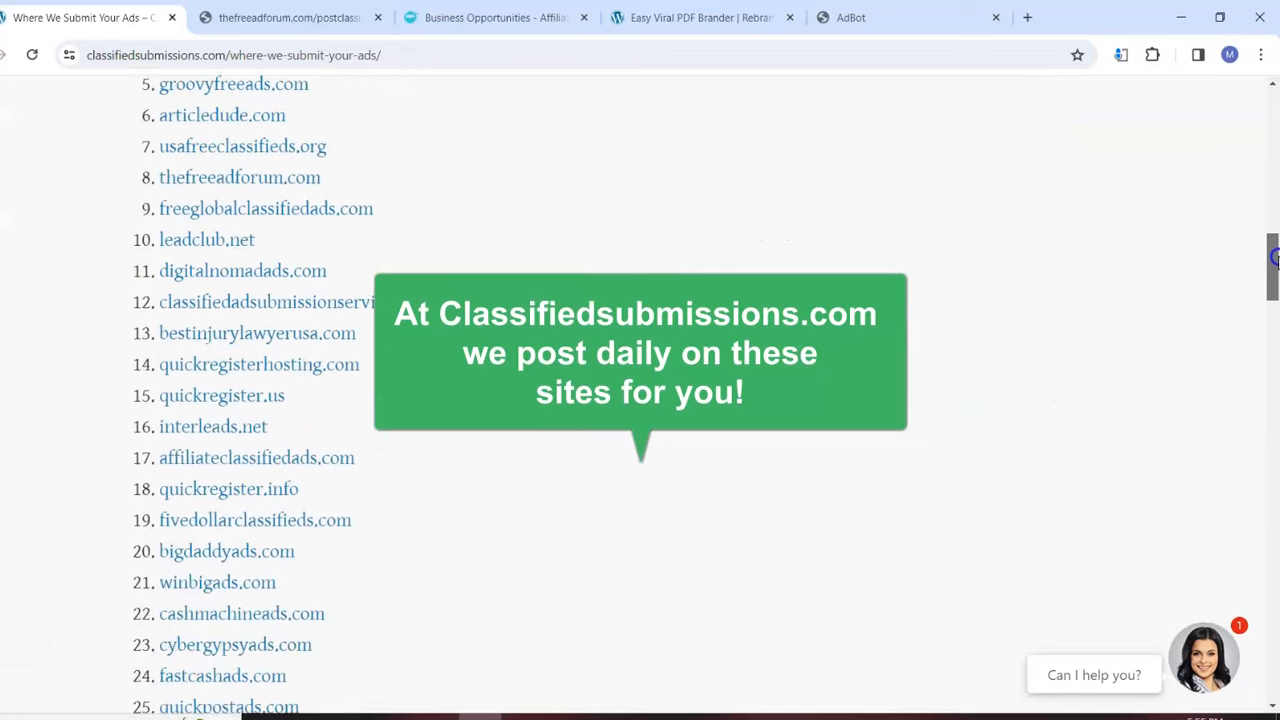
{"action": "scroll", "scroll_direction": "down", "scroll_amount": 3}
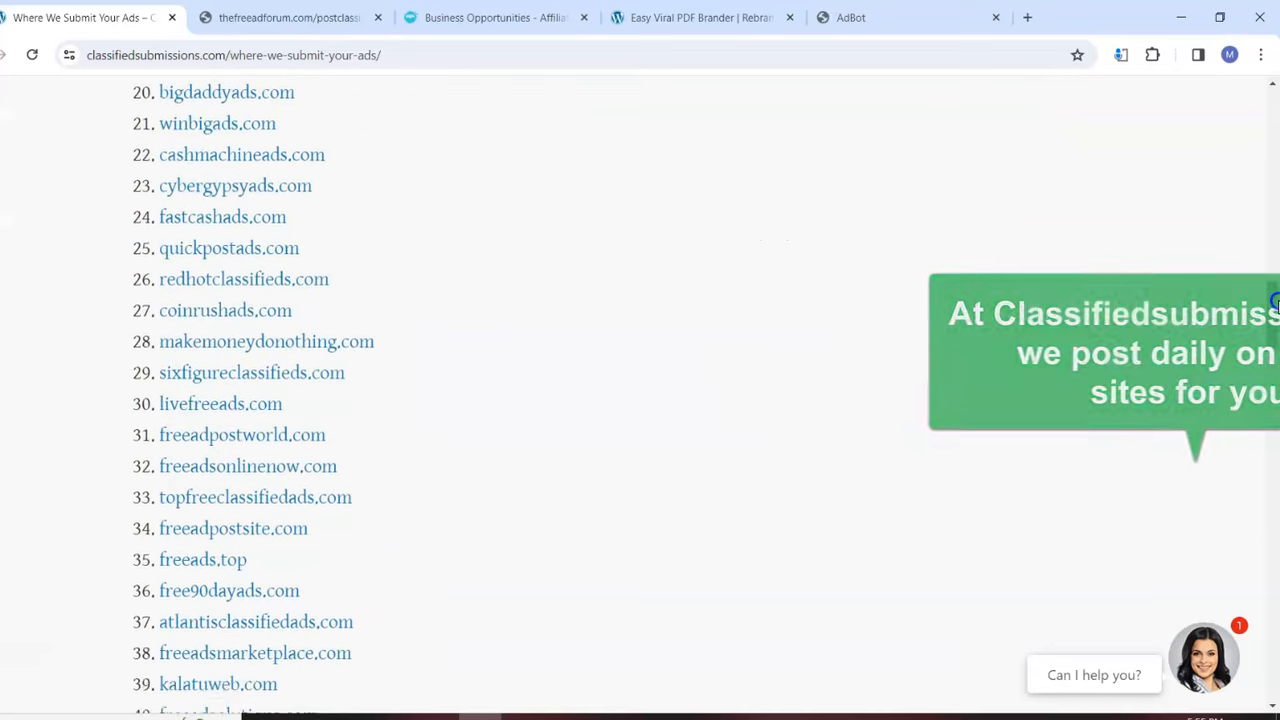
{"action": "scroll", "scroll_direction": "down", "scroll_amount": 3}
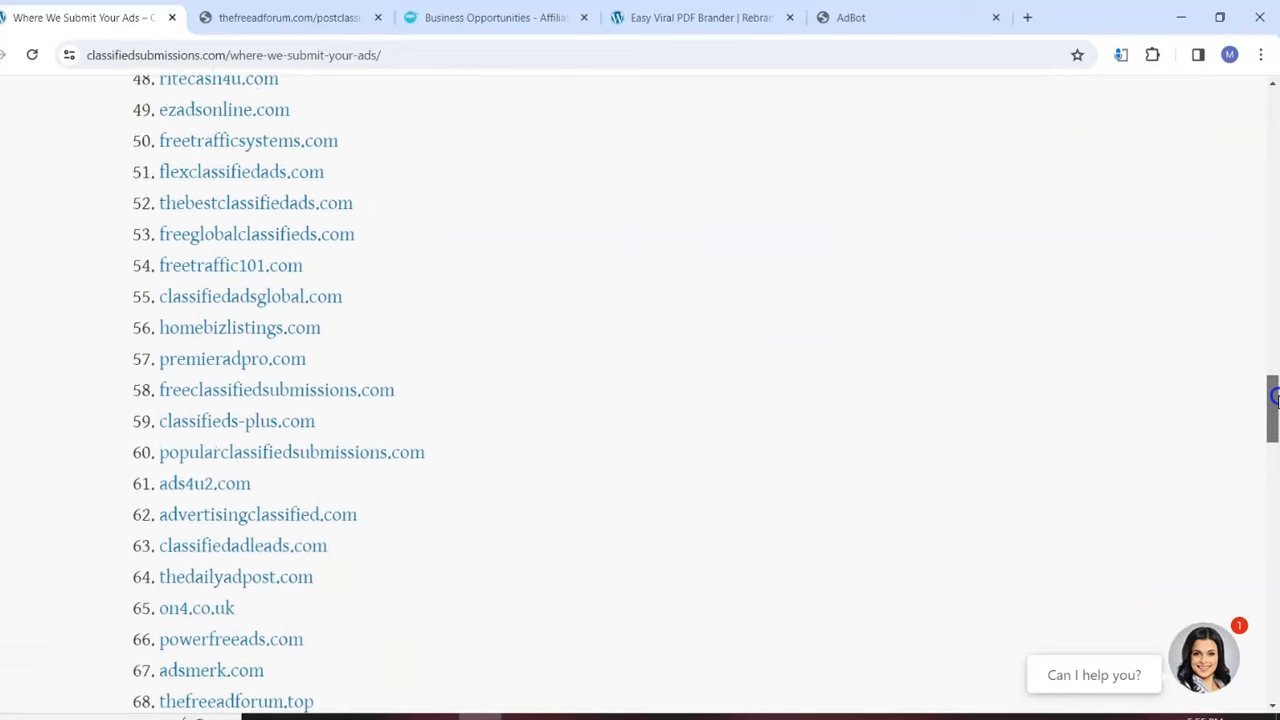
{"action": "scroll", "scroll_direction": "down", "scroll_amount": 3}
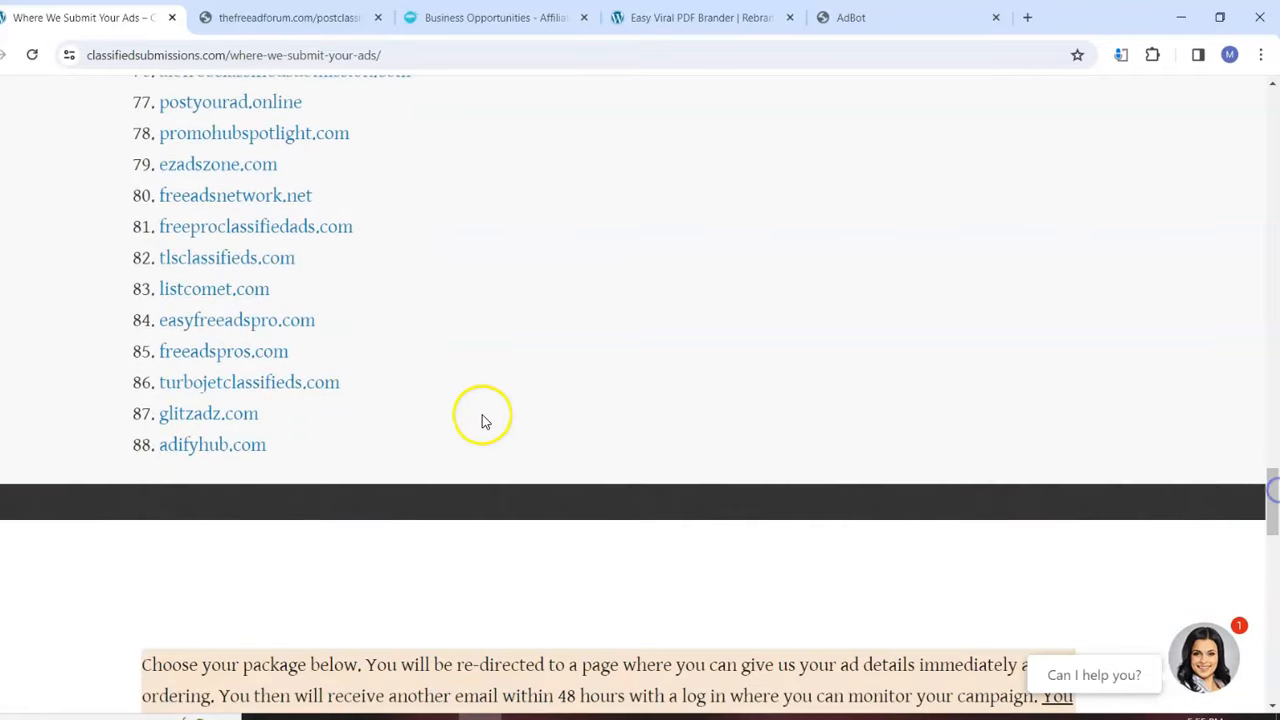
{"action": "mouse_move", "coordinate": [1028, 472]}
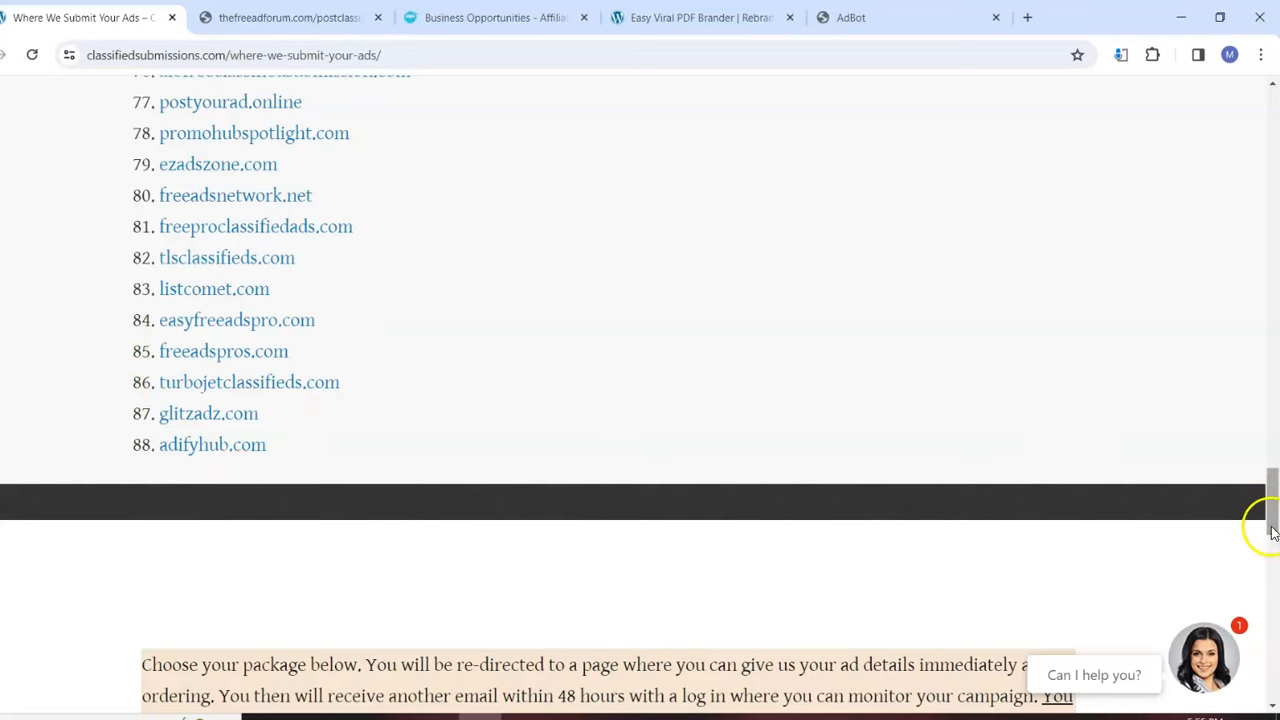
{"action": "scroll", "scroll_direction": "up", "scroll_amount": 3}
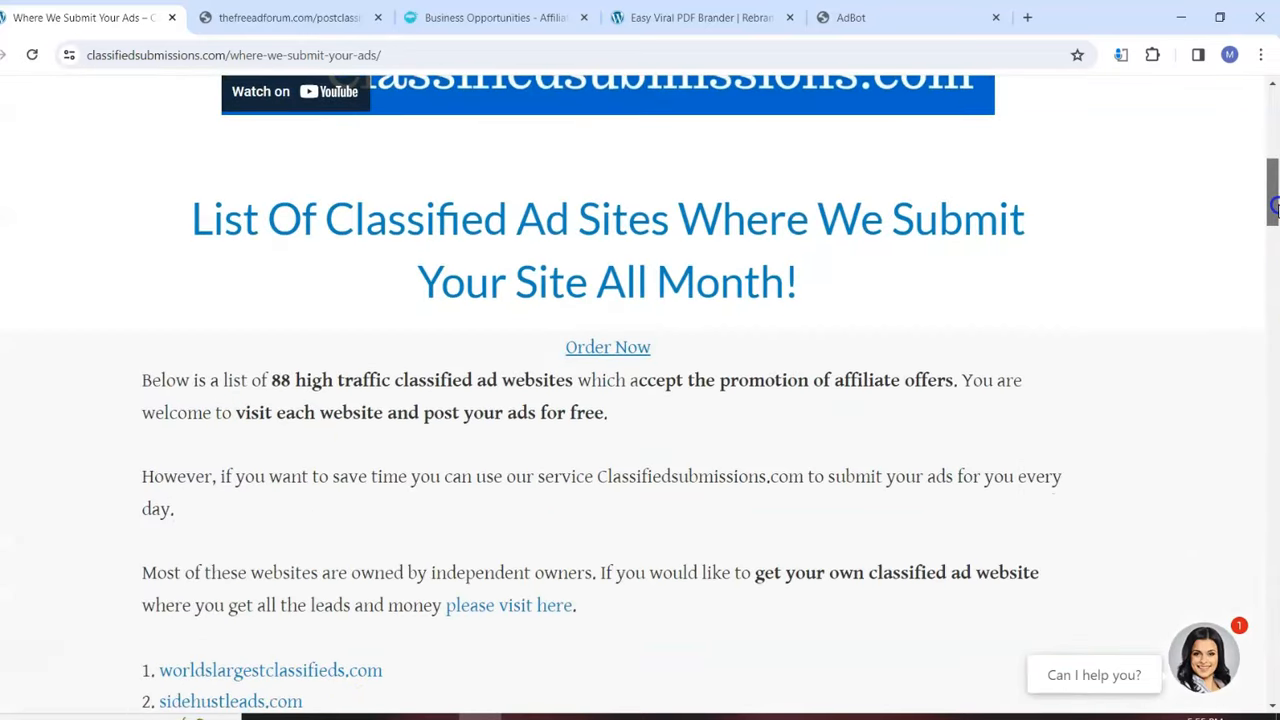
{"action": "scroll", "scroll_direction": "down", "scroll_amount": 3}
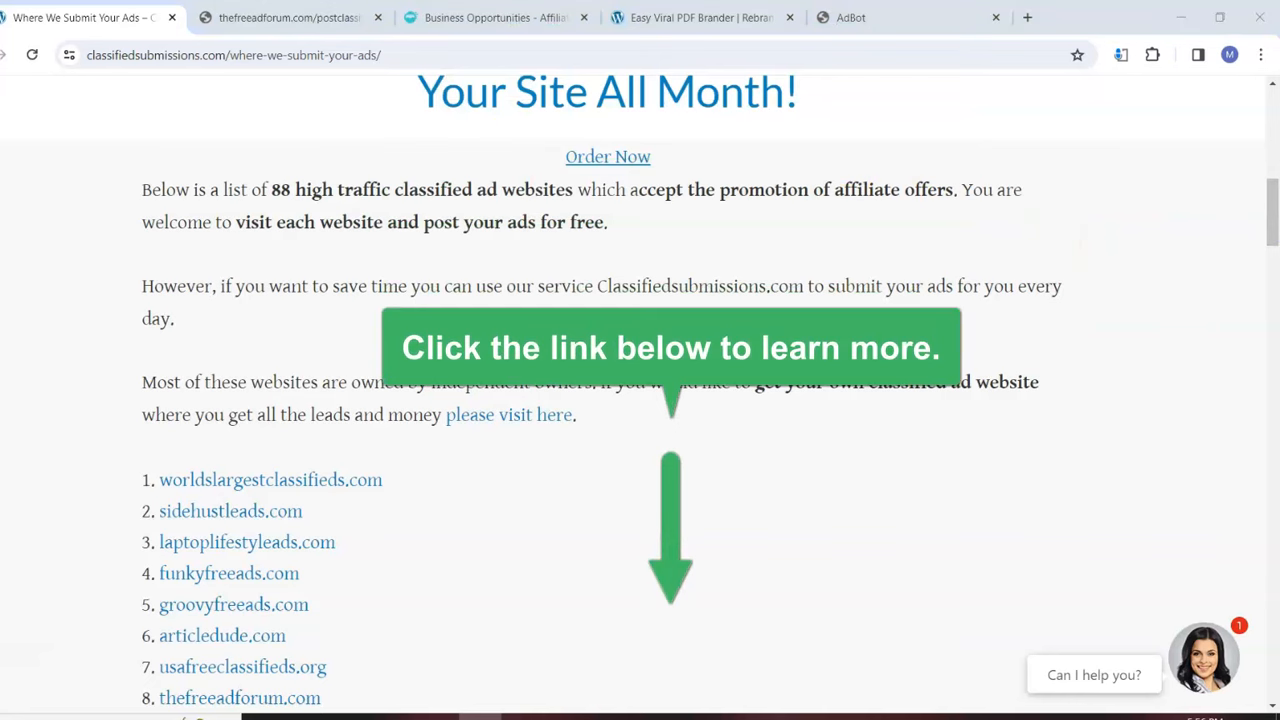
{"action": "scroll", "scroll_direction": "down", "scroll_amount": 3}
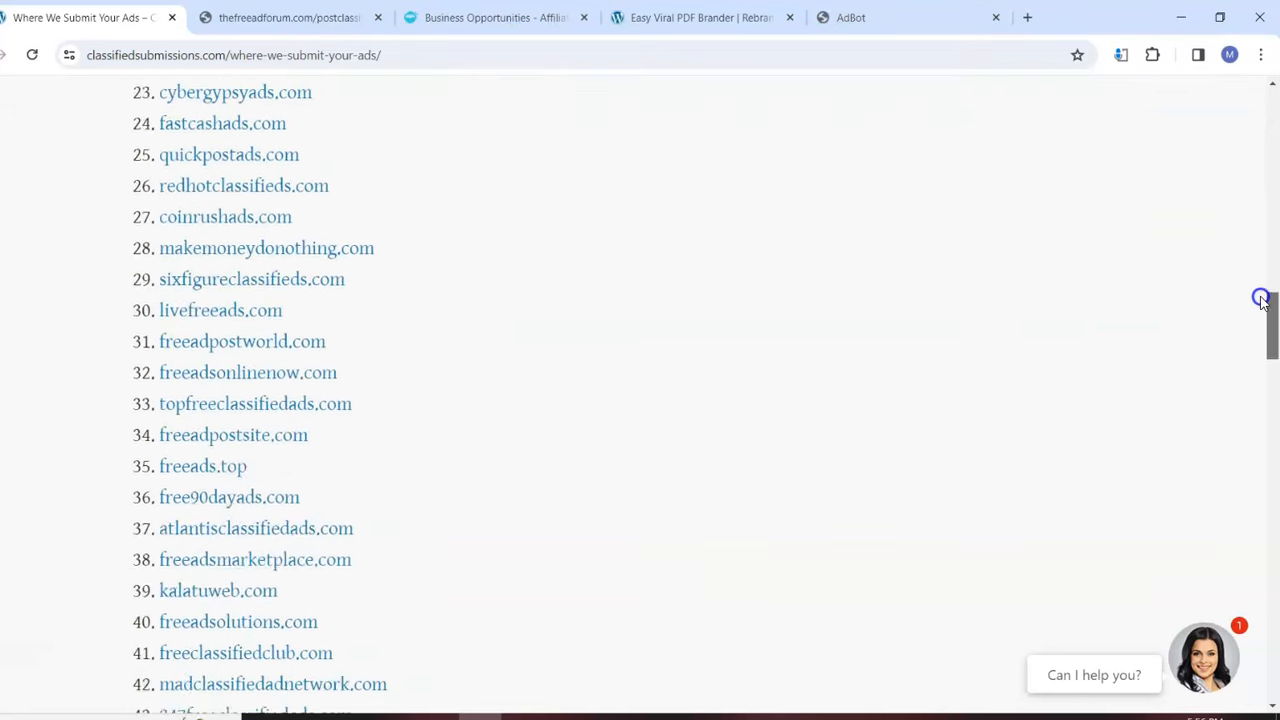
{"action": "scroll", "scroll_direction": "down", "scroll_amount": 3}
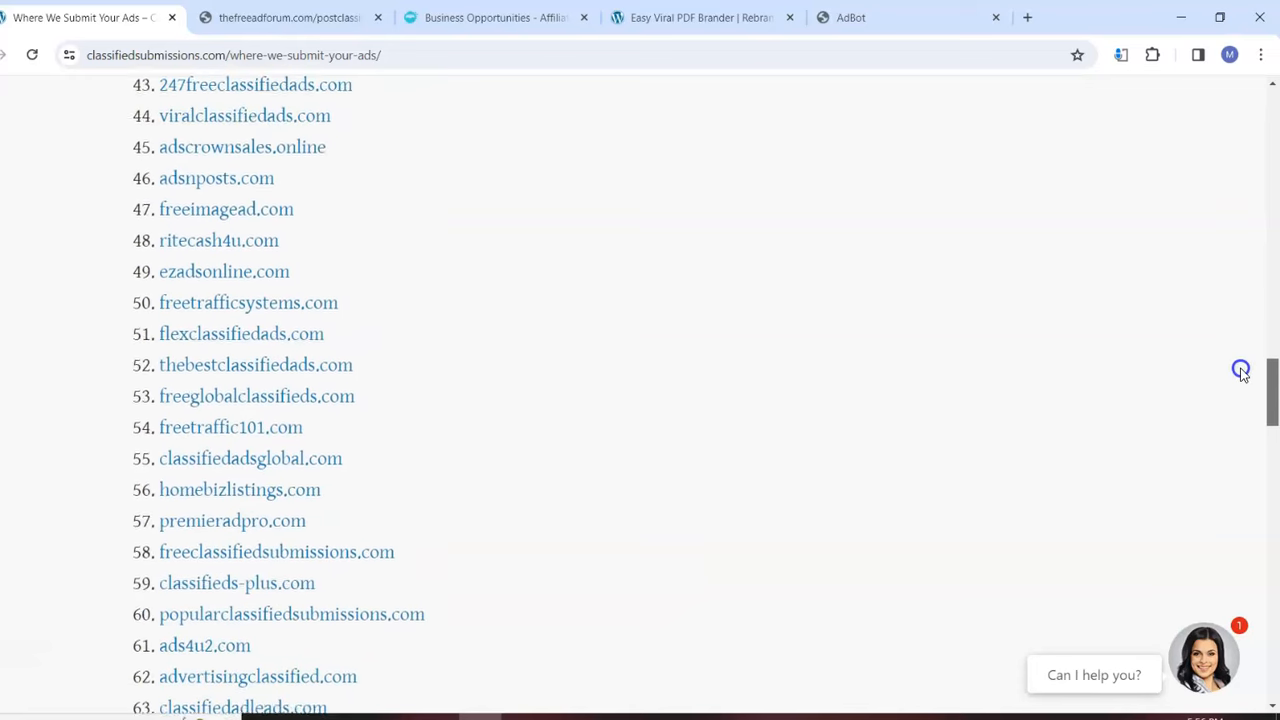
{"action": "scroll", "scroll_direction": "down", "scroll_amount": 3}
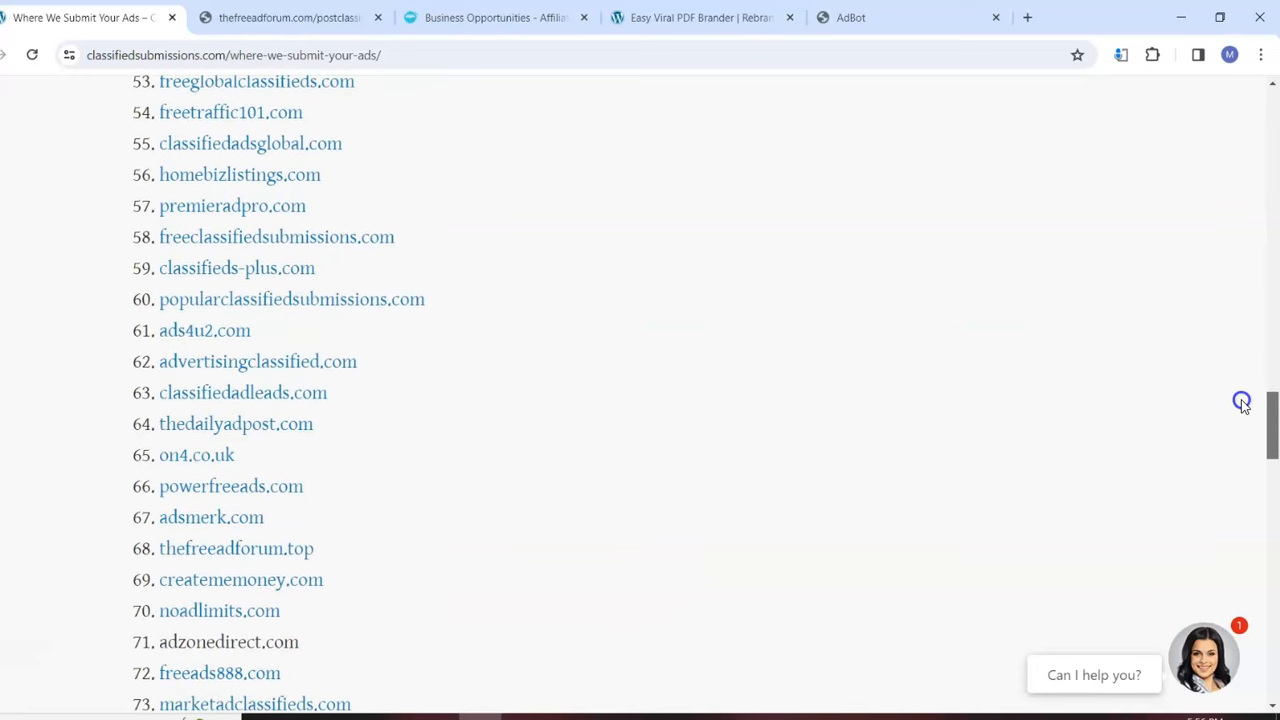
{"action": "scroll", "scroll_direction": "down", "scroll_amount": 3}
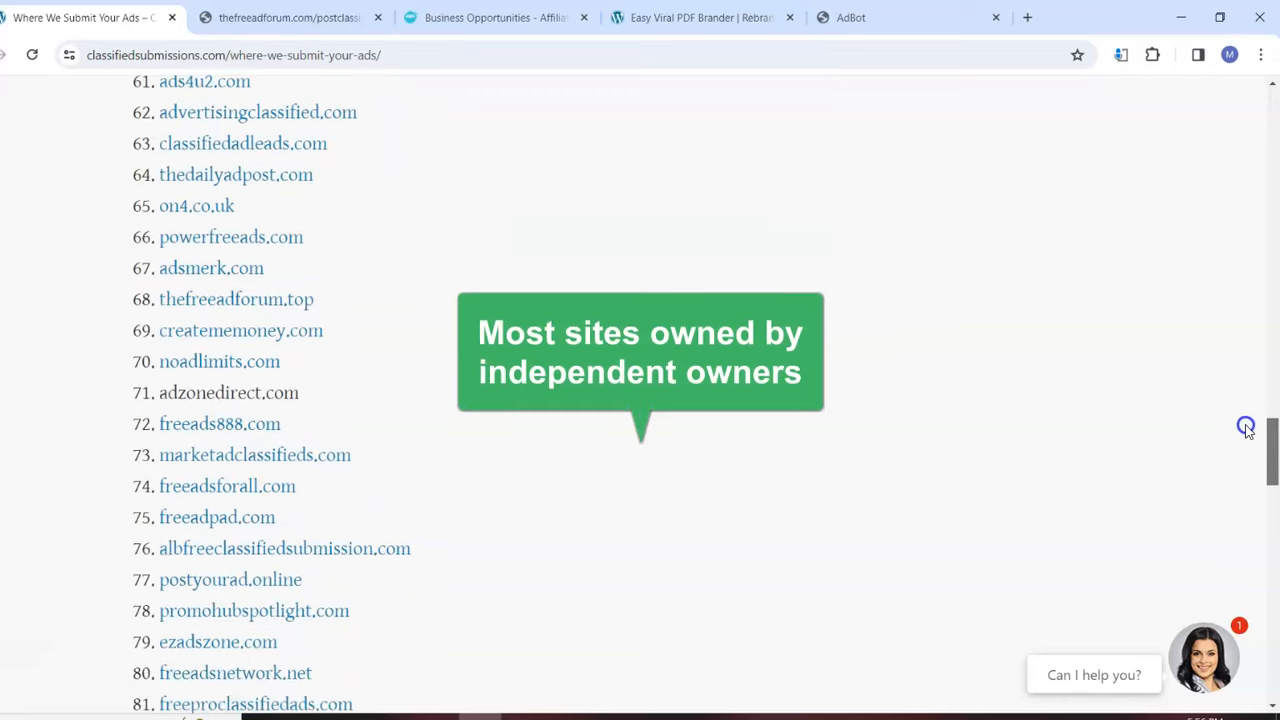
{"action": "scroll", "scroll_direction": "down", "scroll_amount": 3}
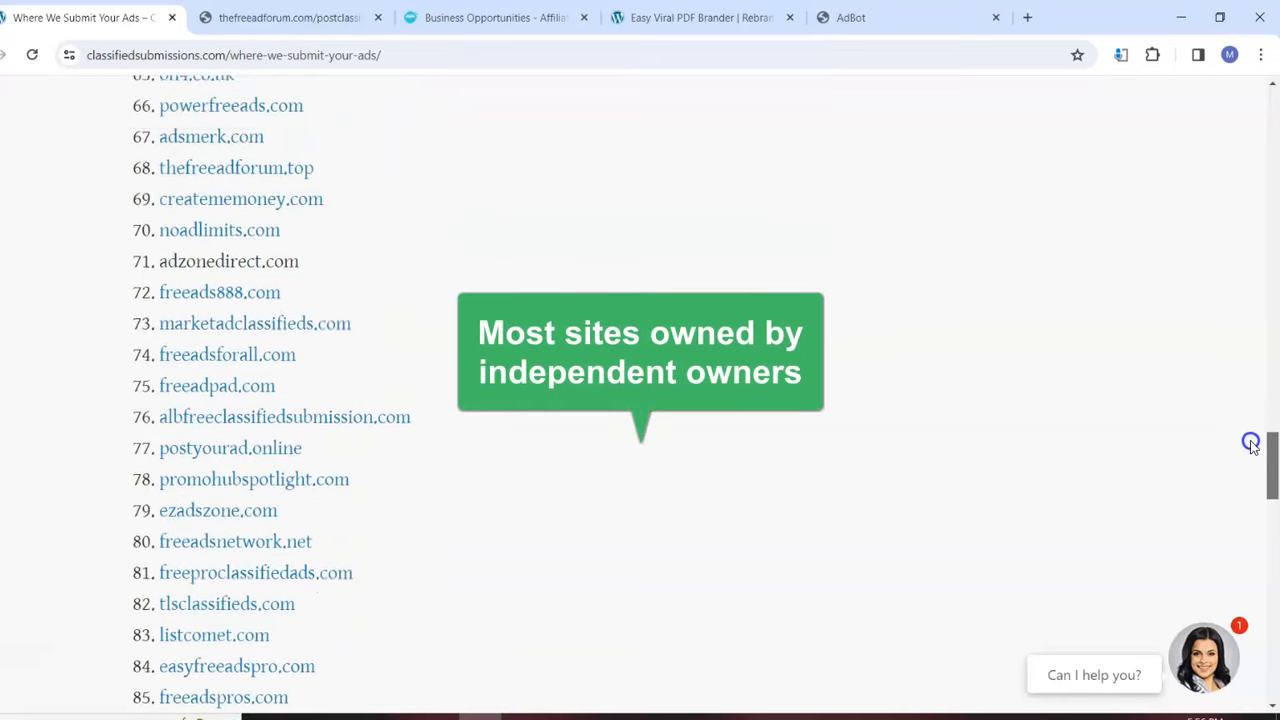
{"action": "scroll", "scroll_direction": "up", "scroll_amount": 3}
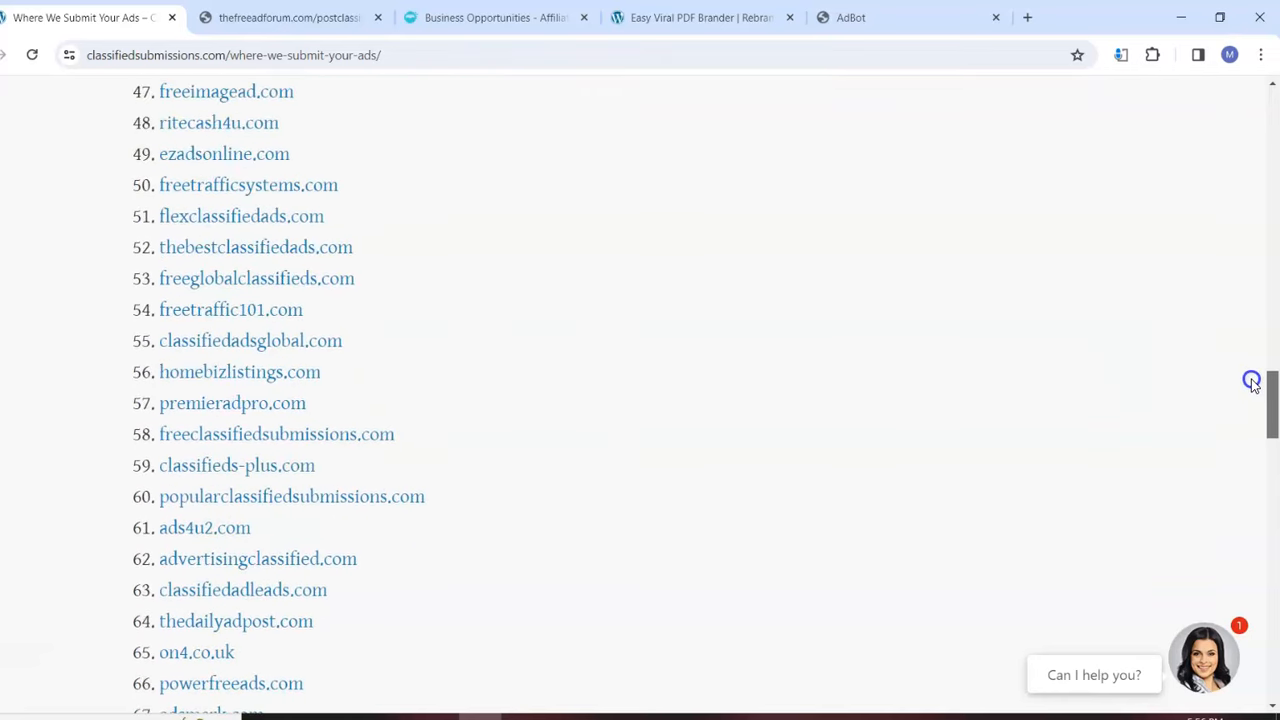
{"action": "scroll", "scroll_direction": "down", "scroll_amount": 3}
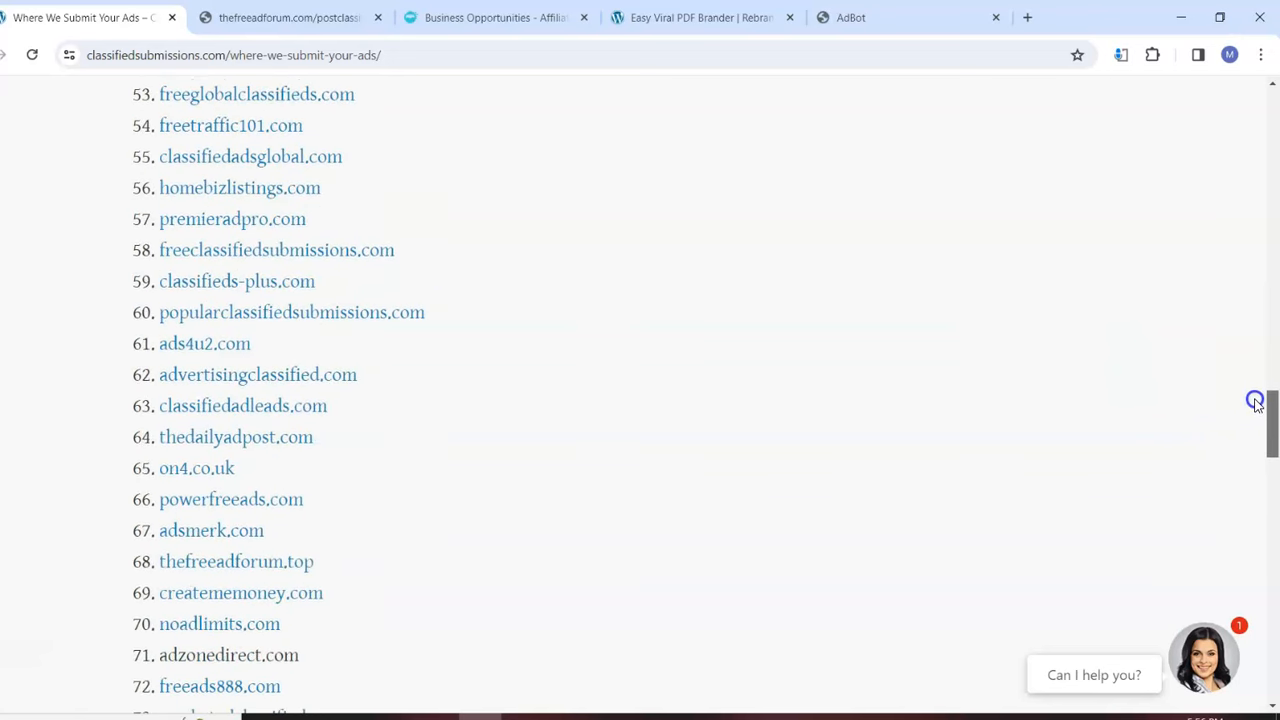
{"action": "scroll", "scroll_direction": "down", "scroll_amount": 3}
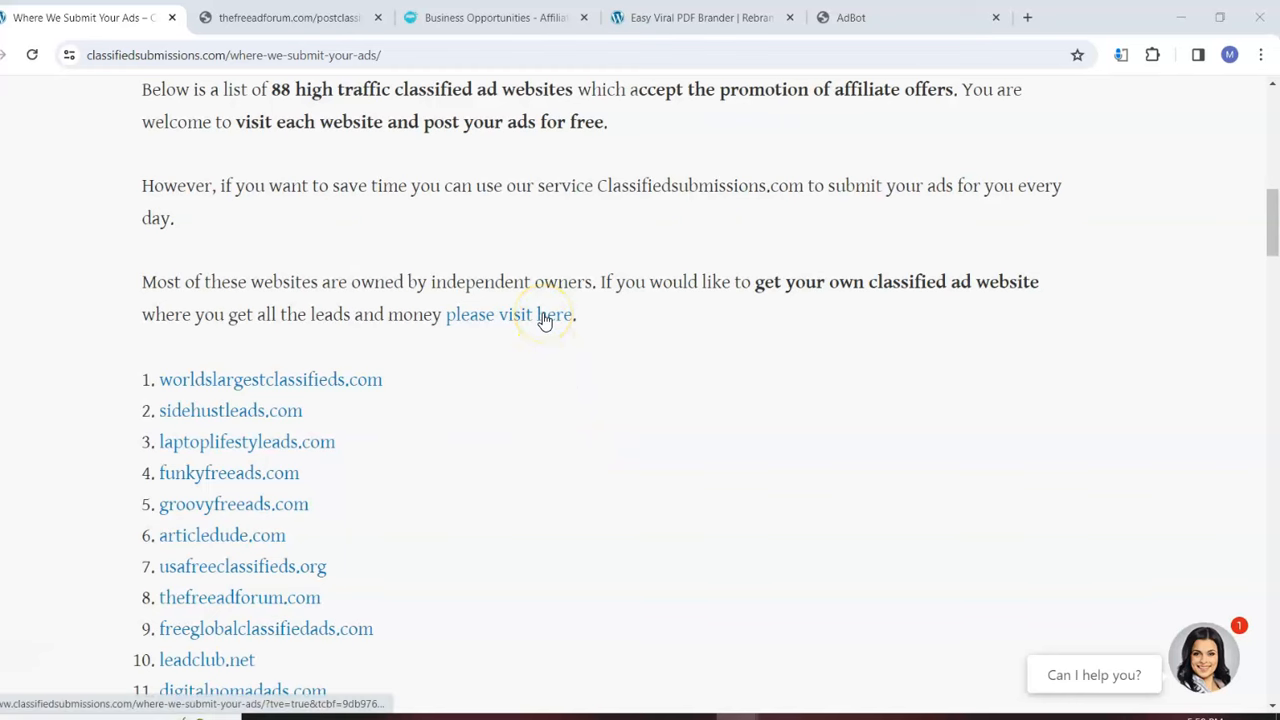
{"action": "left_click", "coordinate": [548, 314]}
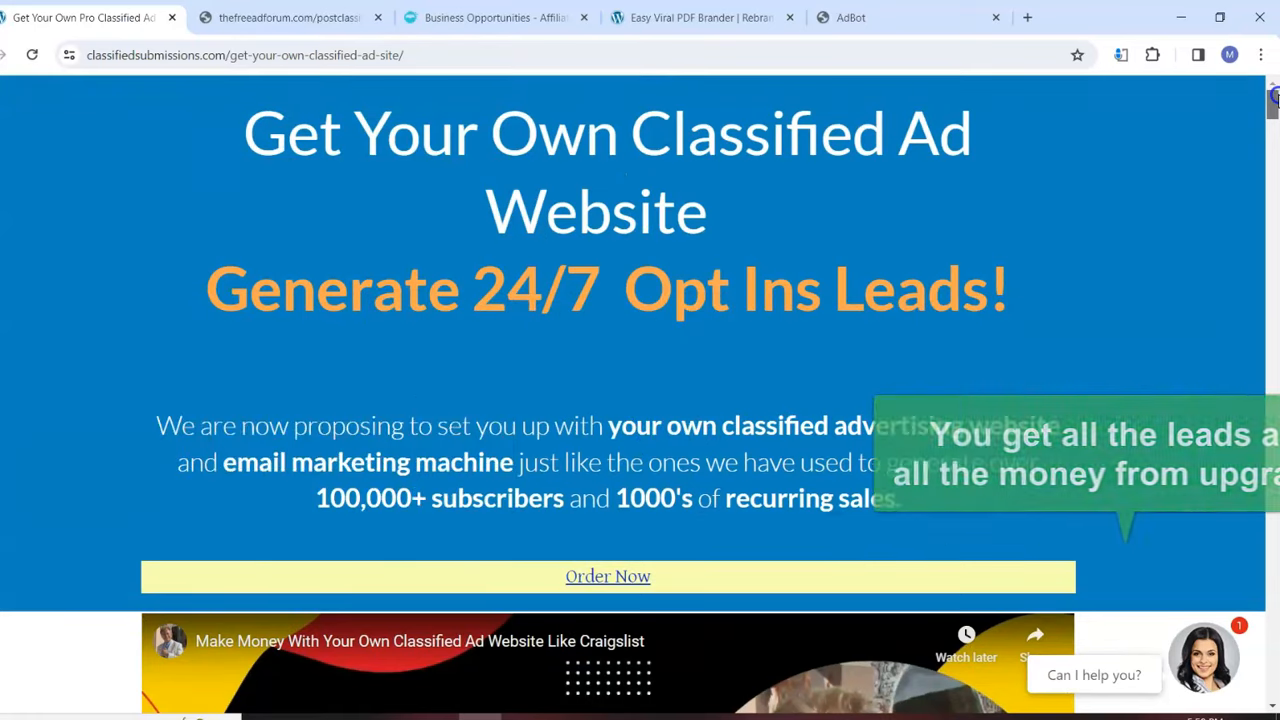
{"action": "scroll", "scroll_direction": "down", "scroll_amount": 3}
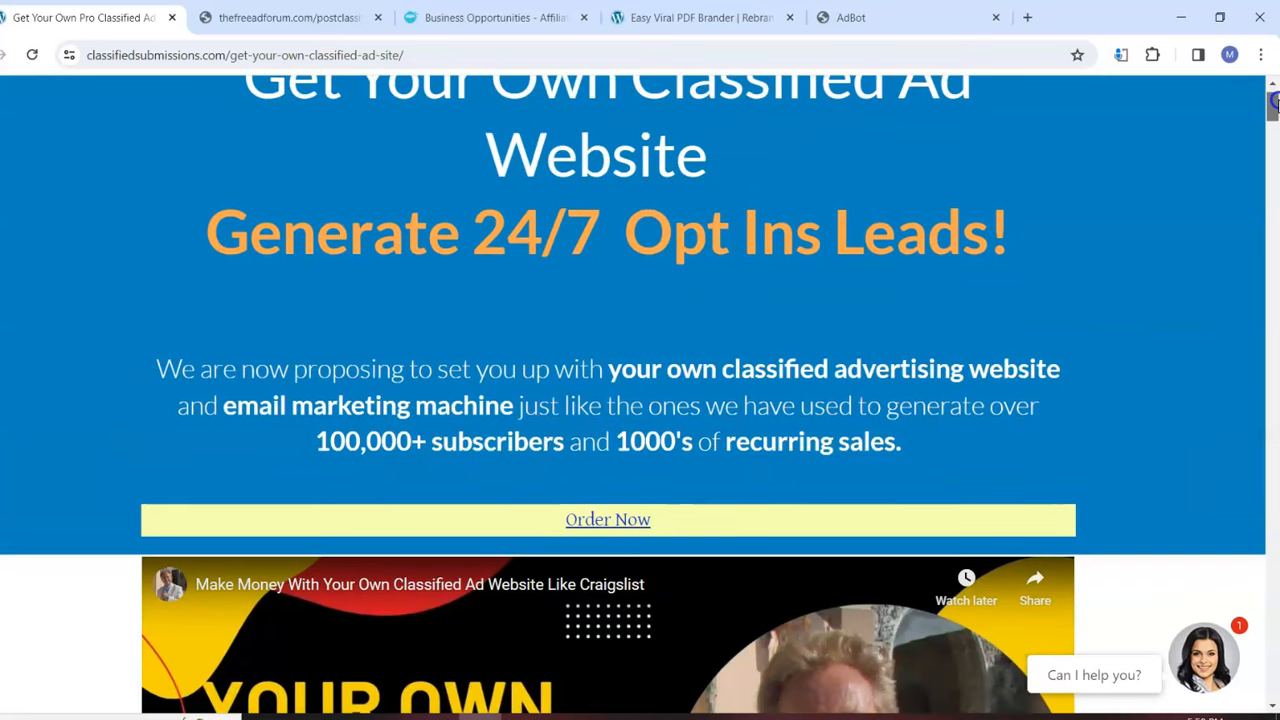
{"action": "scroll", "scroll_direction": "down", "scroll_amount": 3}
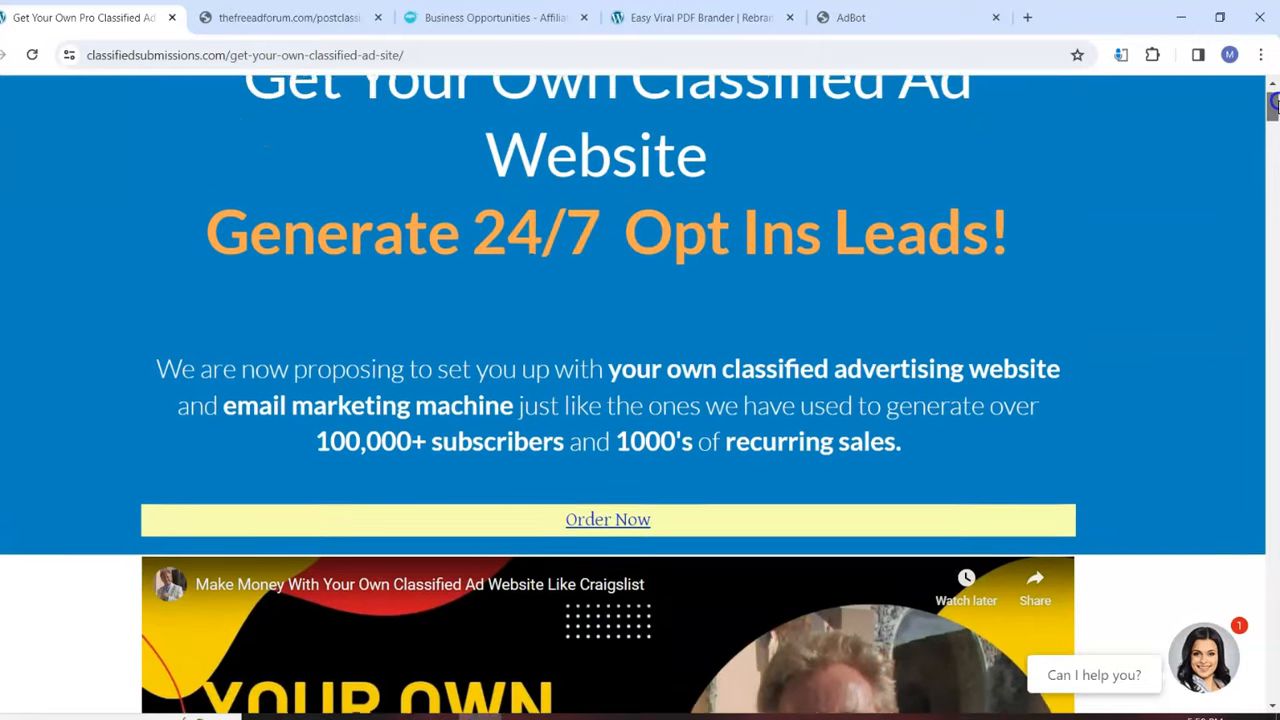
{"action": "scroll", "scroll_direction": "up", "scroll_amount": 3}
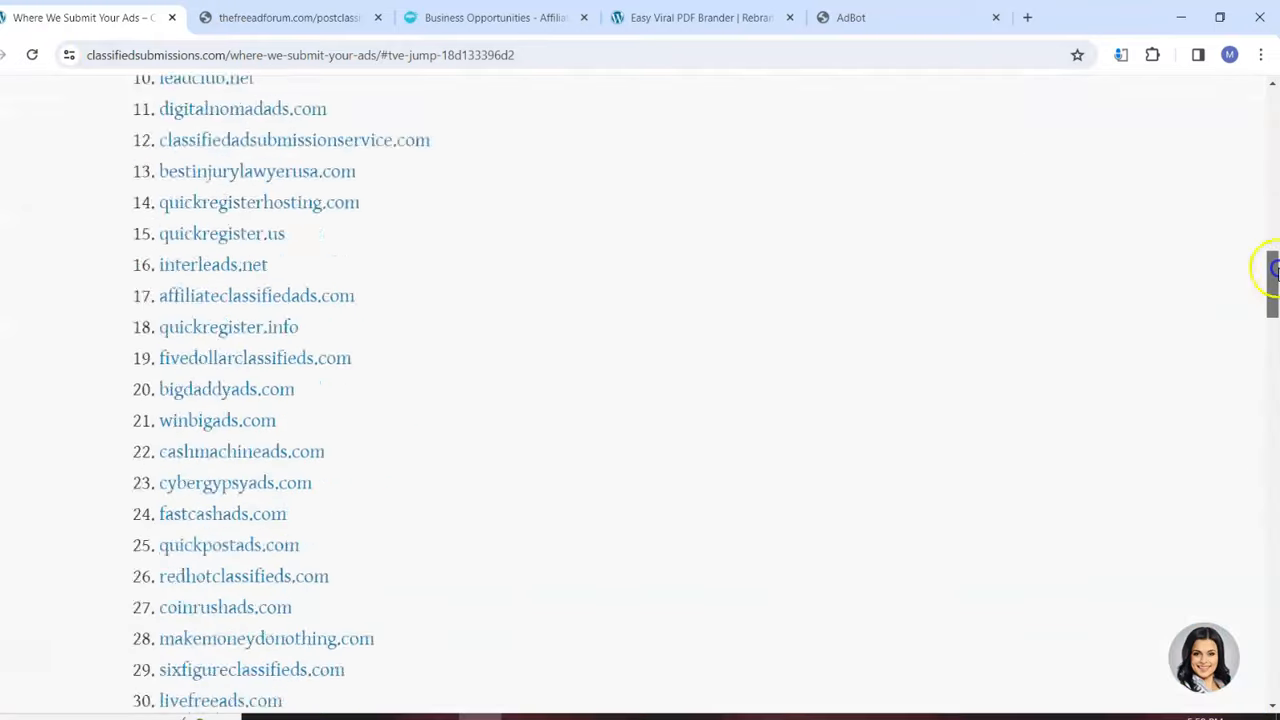
Scroll the site list back to the top before switching to the PDF in Foxit Reader.
{"action": "scroll", "scroll_direction": "up", "scroll_amount": 3}
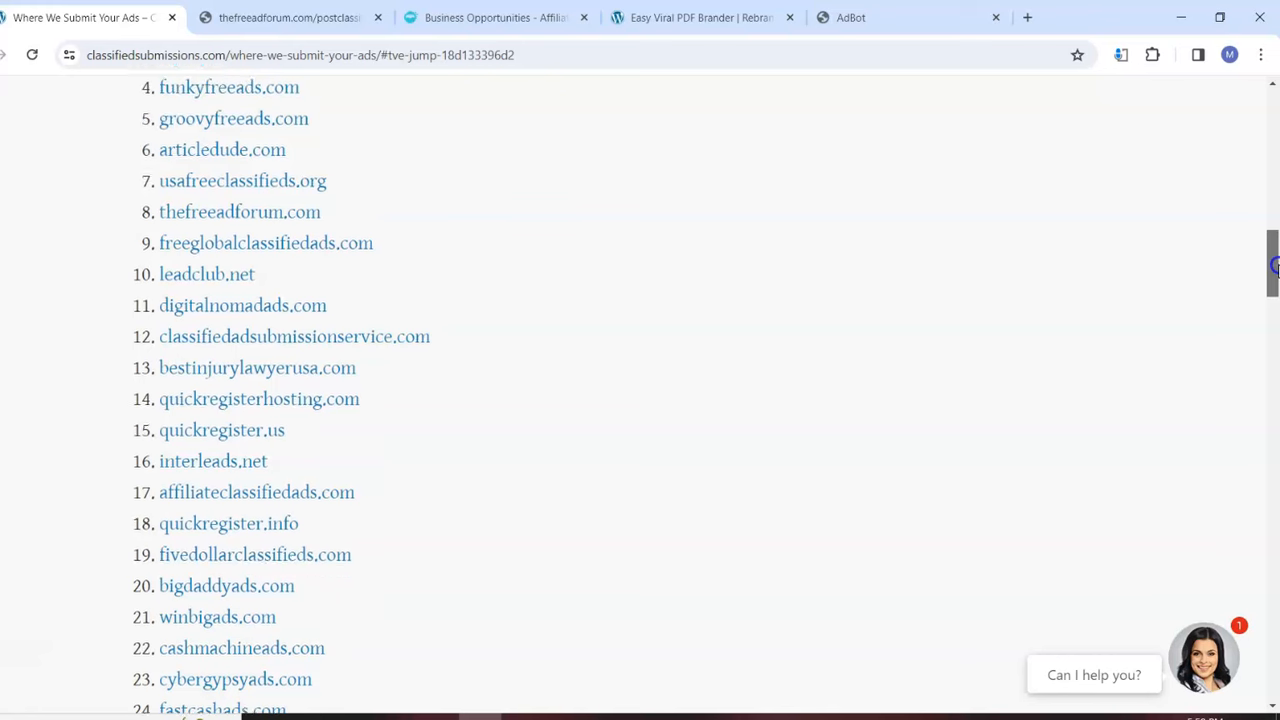
{"action": "scroll", "scroll_direction": "up", "scroll_amount": 3}
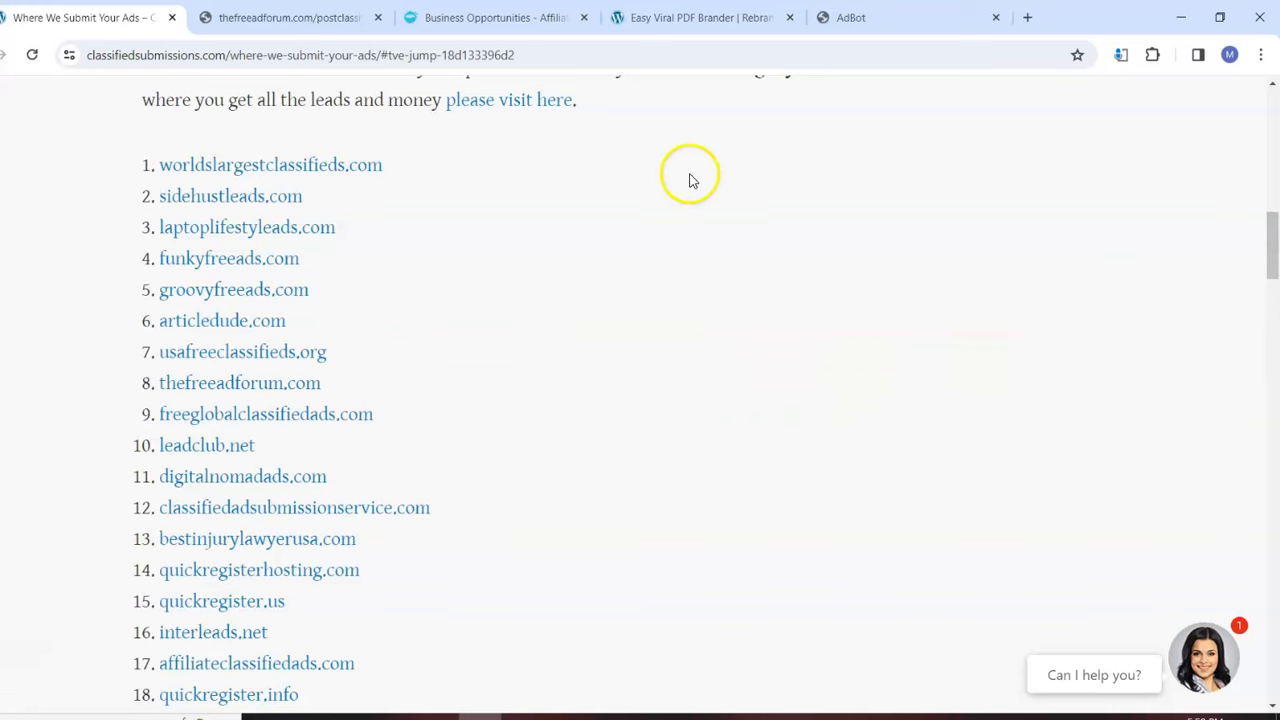
{"action": "mouse_move", "coordinate": [696, 176]}
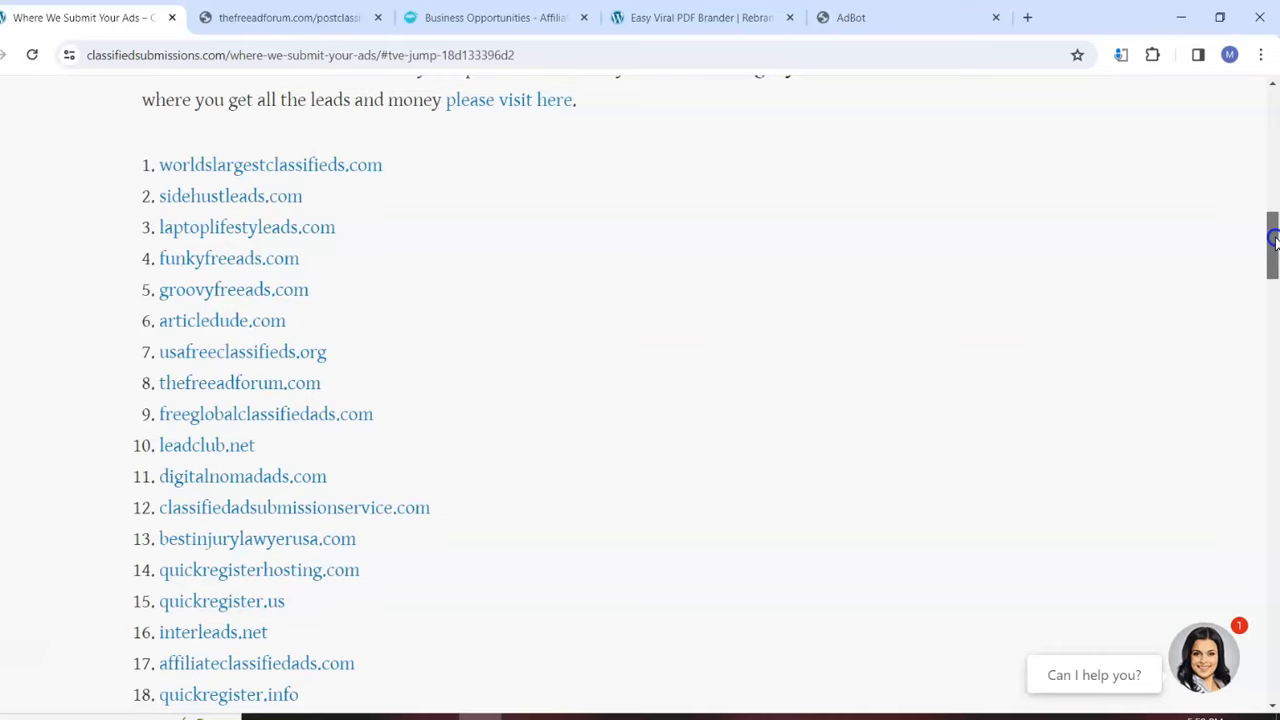
{"action": "scroll", "scroll_direction": "up", "scroll_amount": 3}
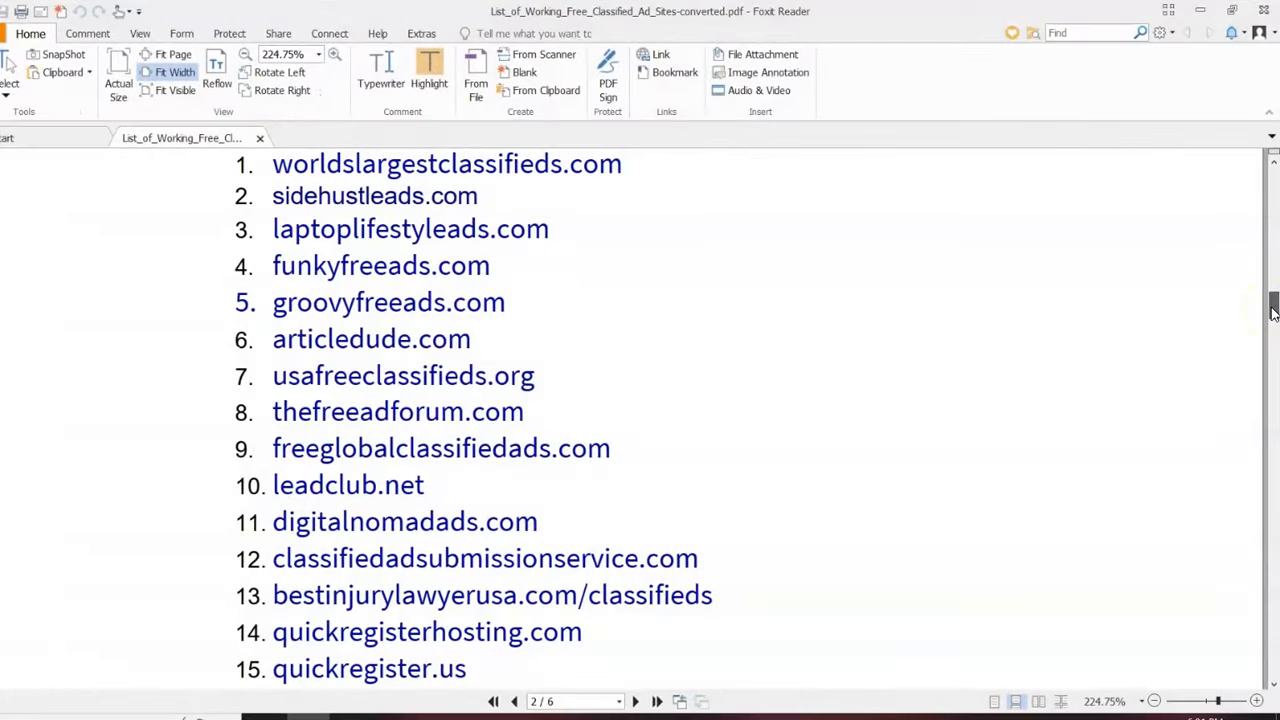
{"action": "scroll", "scroll_direction": "down", "scroll_amount": 3}
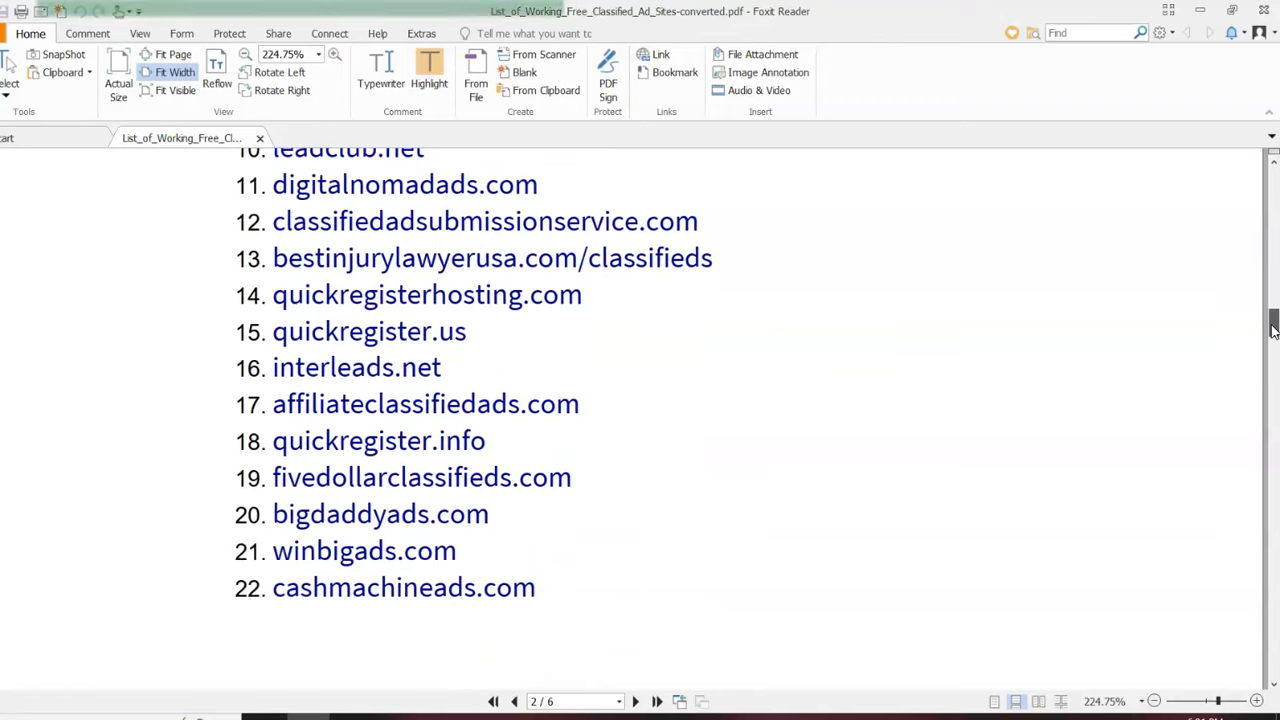
{"action": "scroll", "scroll_direction": "down", "scroll_amount": 3}
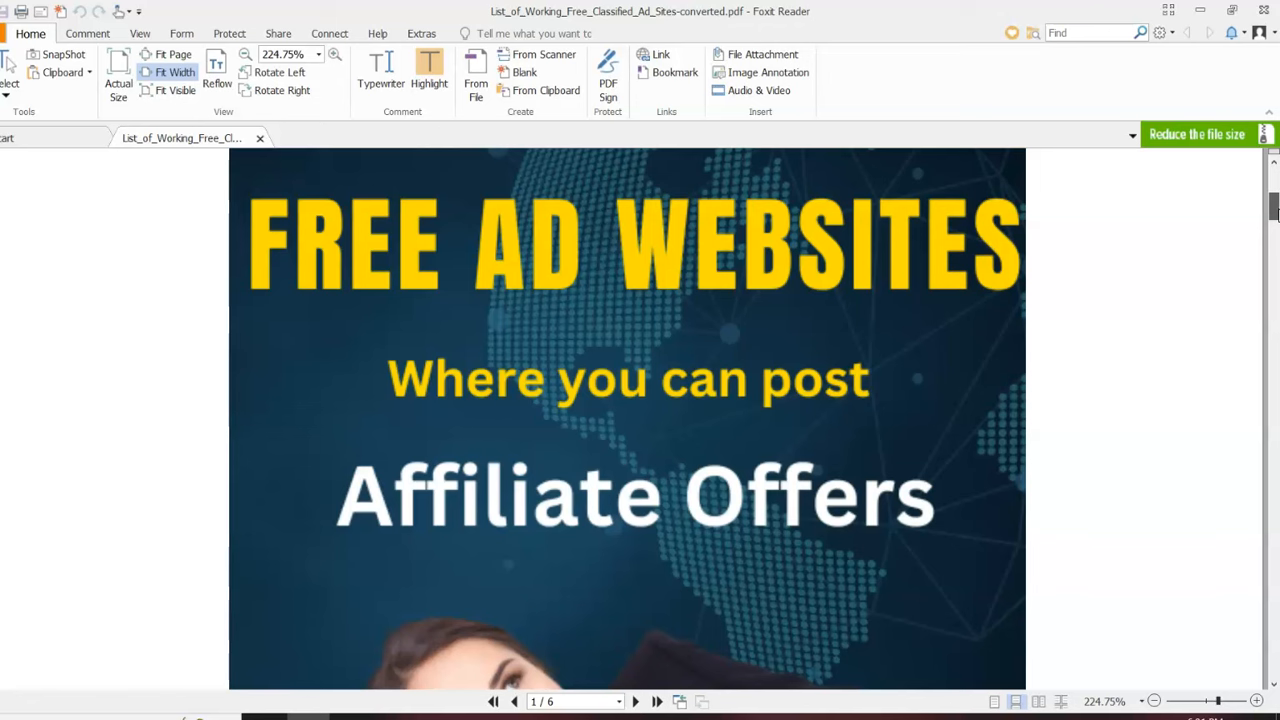
{"action": "scroll", "scroll_direction": "down", "scroll_amount": 3}
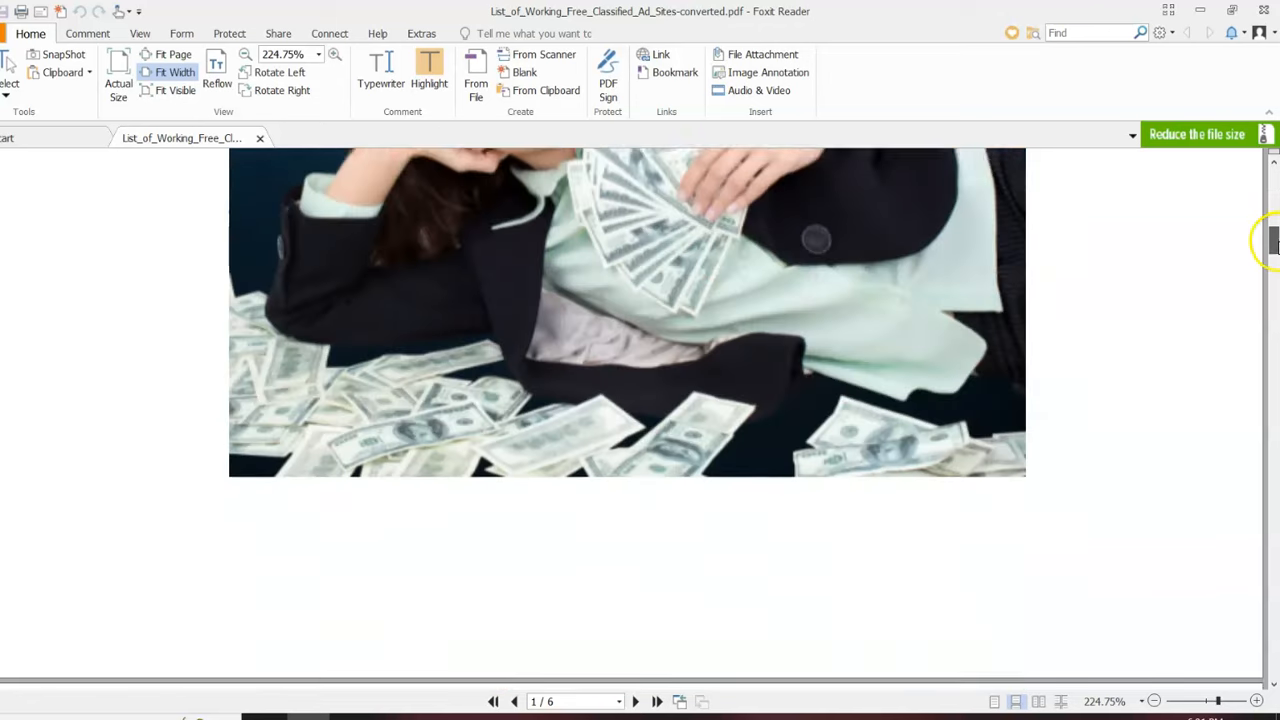
{"action": "scroll", "scroll_direction": "down", "scroll_amount": 3}
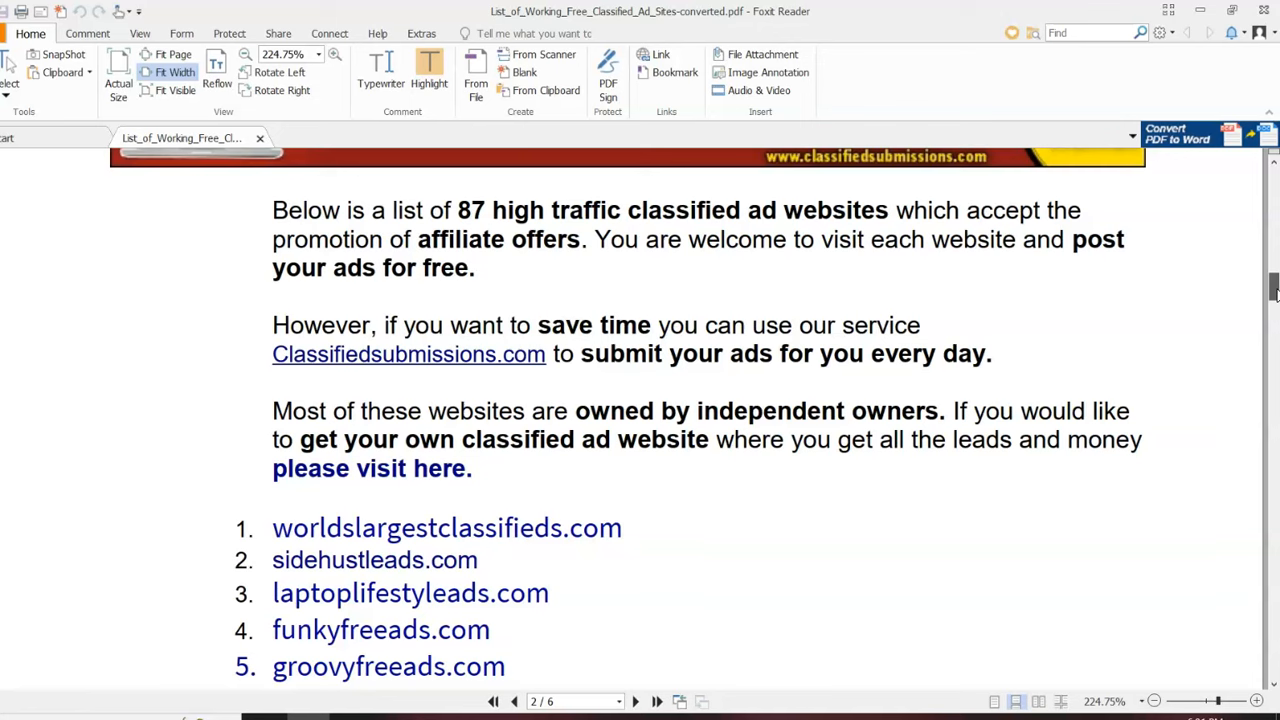
{"action": "scroll", "scroll_direction": "down", "scroll_amount": 3}
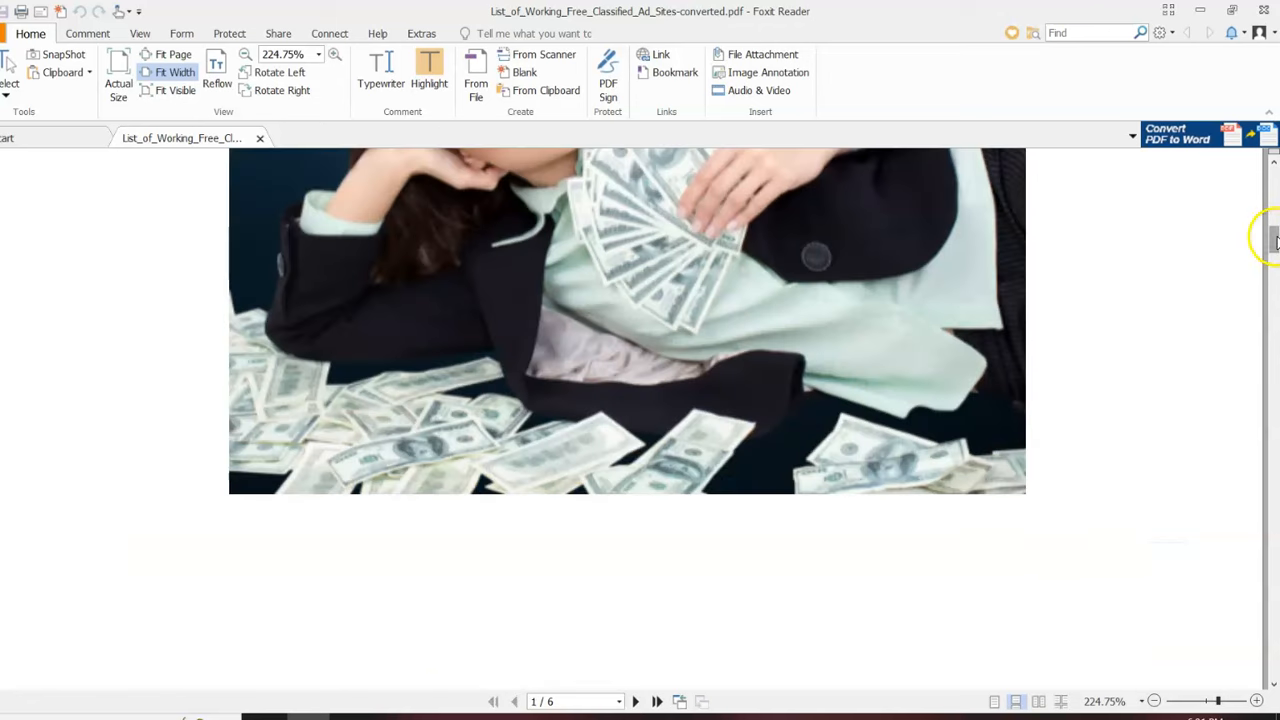
{"action": "scroll", "scroll_direction": "down", "scroll_amount": 3}
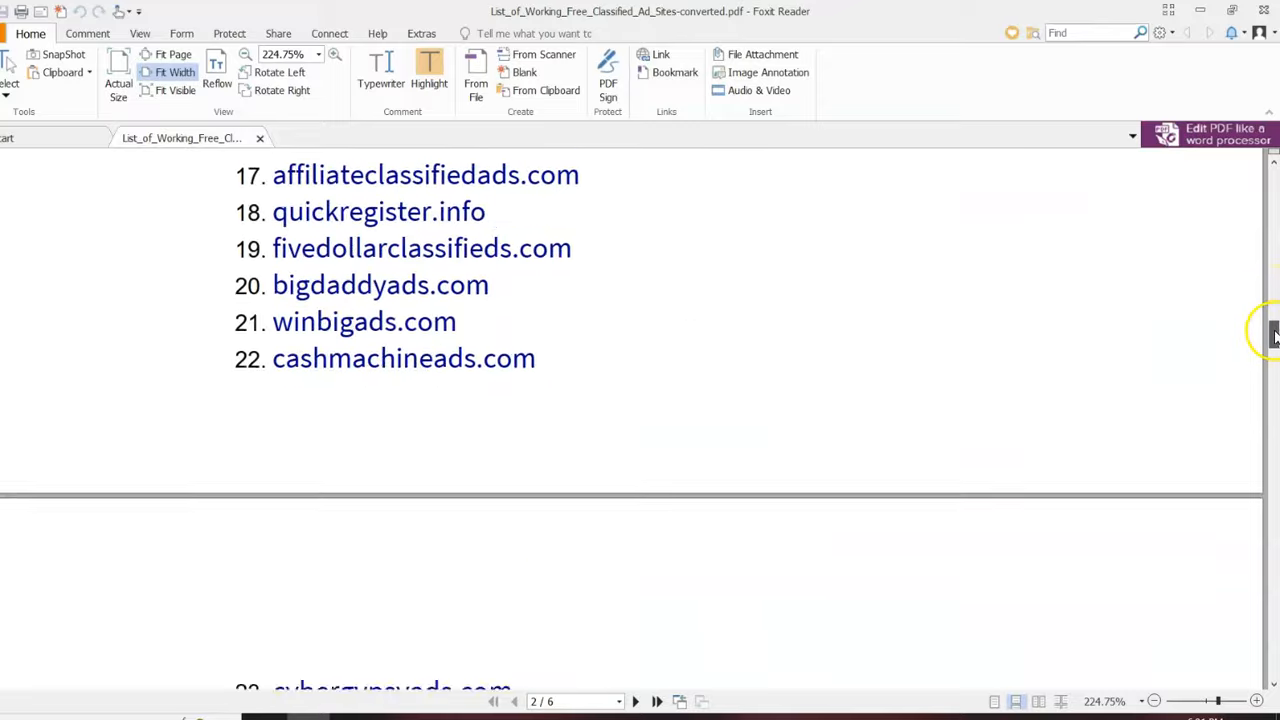
{"action": "scroll", "scroll_direction": "down", "scroll_amount": 3}
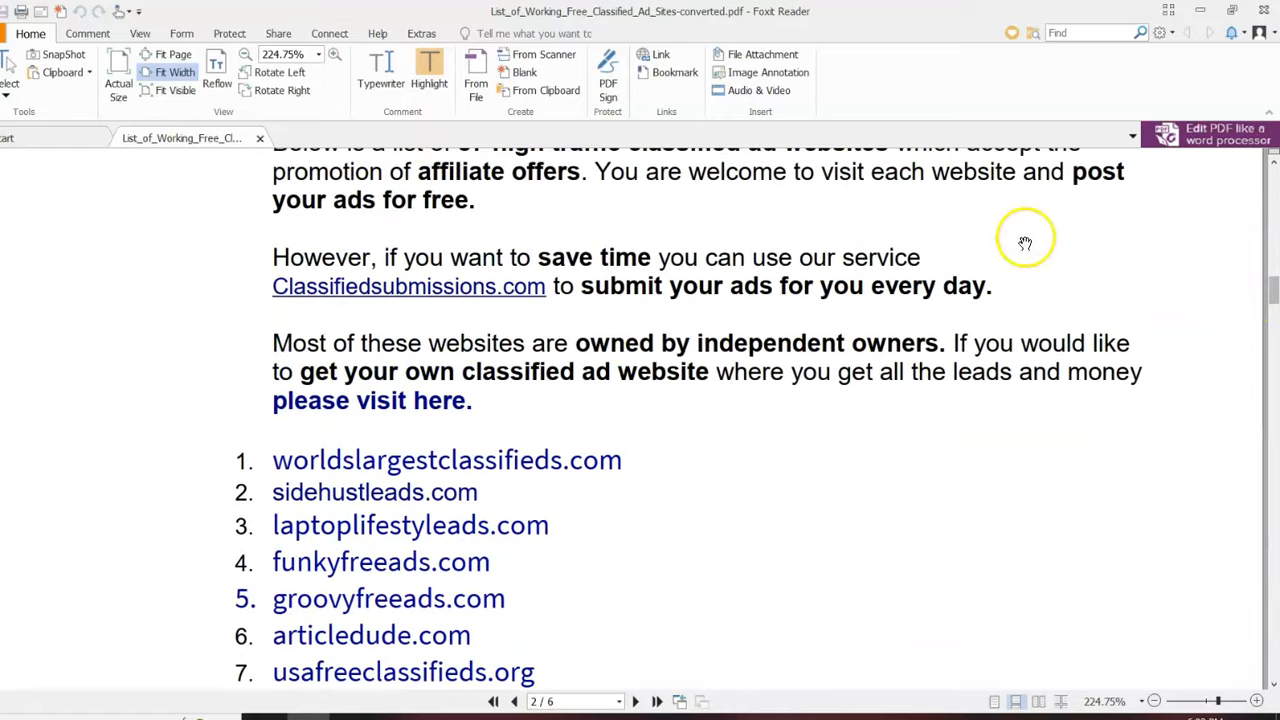
{"action": "mouse_move", "coordinate": [530, 296]}
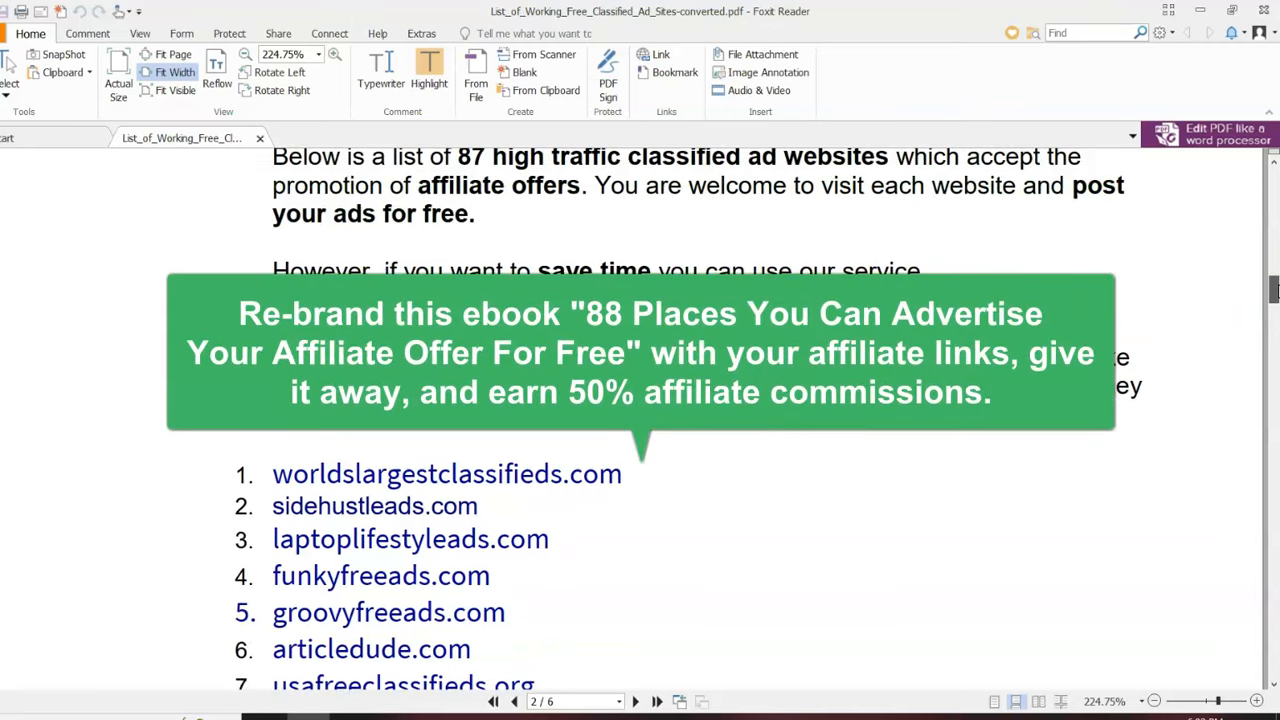
Scroll the ebook's site list down through item 88 and its closing banner.
{"action": "scroll", "scroll_direction": "down", "scroll_amount": 3}
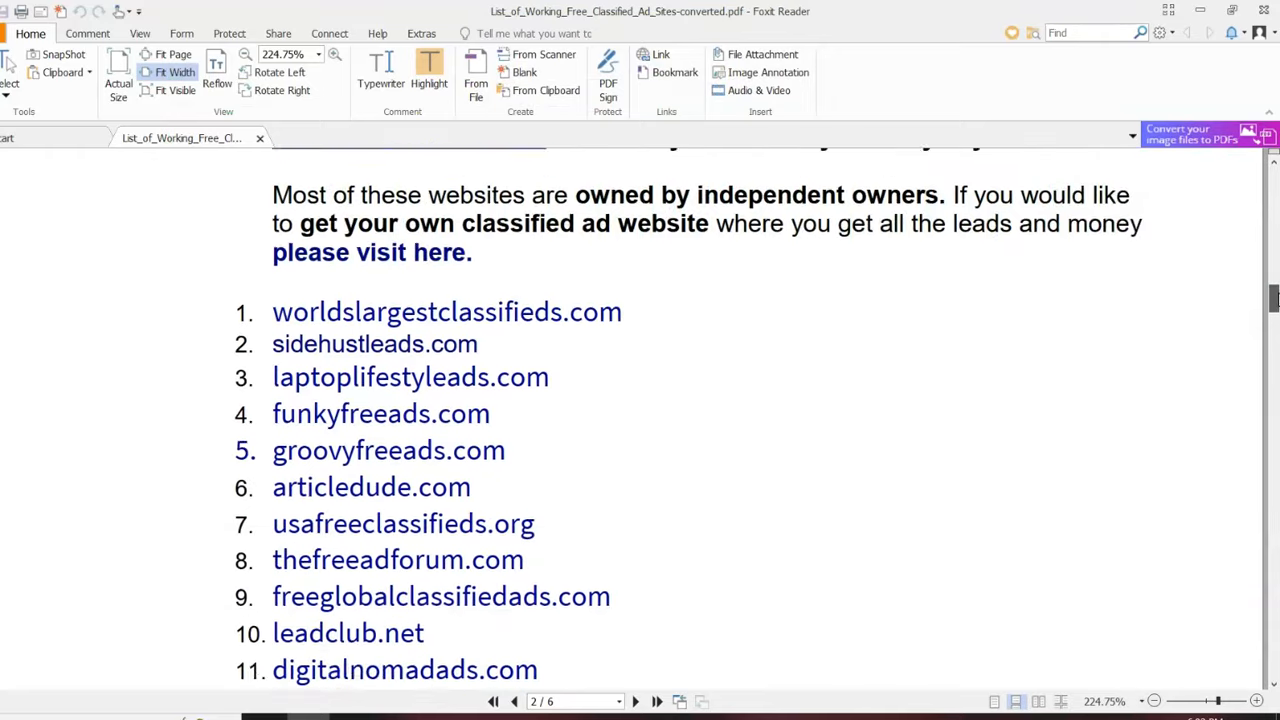
{"action": "scroll", "scroll_direction": "down", "scroll_amount": 3}
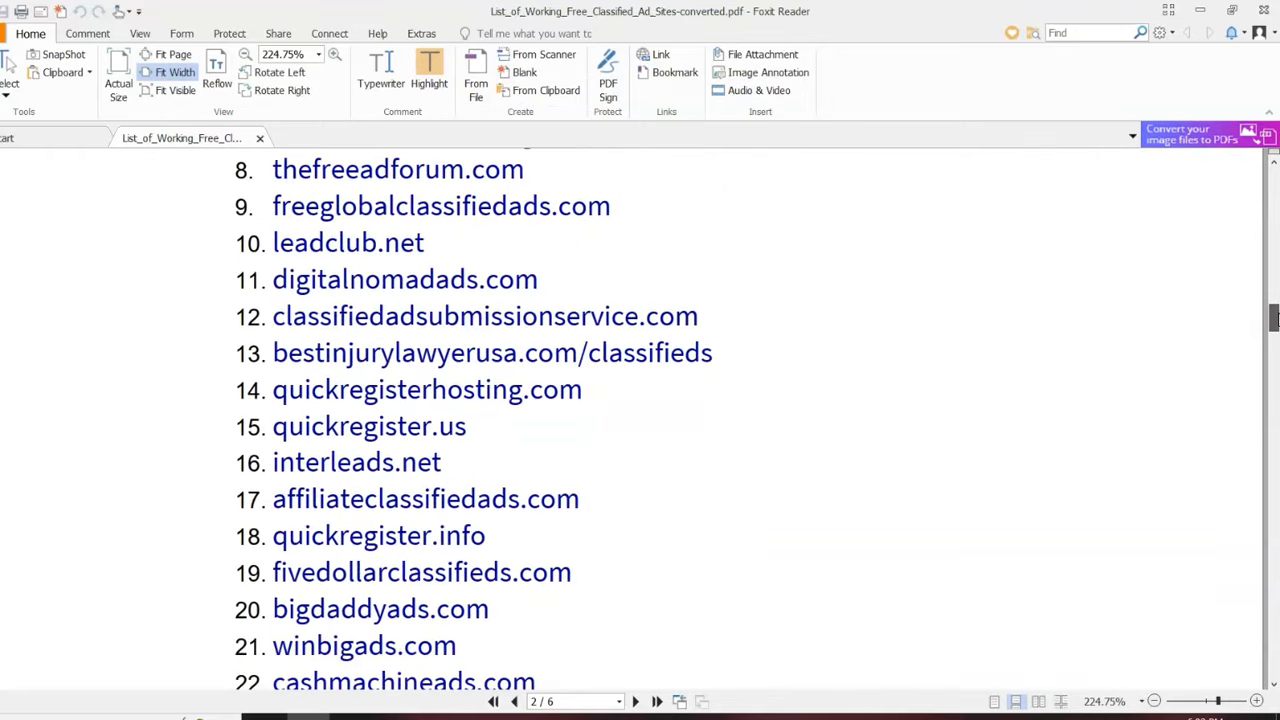
{"action": "scroll", "scroll_direction": "down", "scroll_amount": 3}
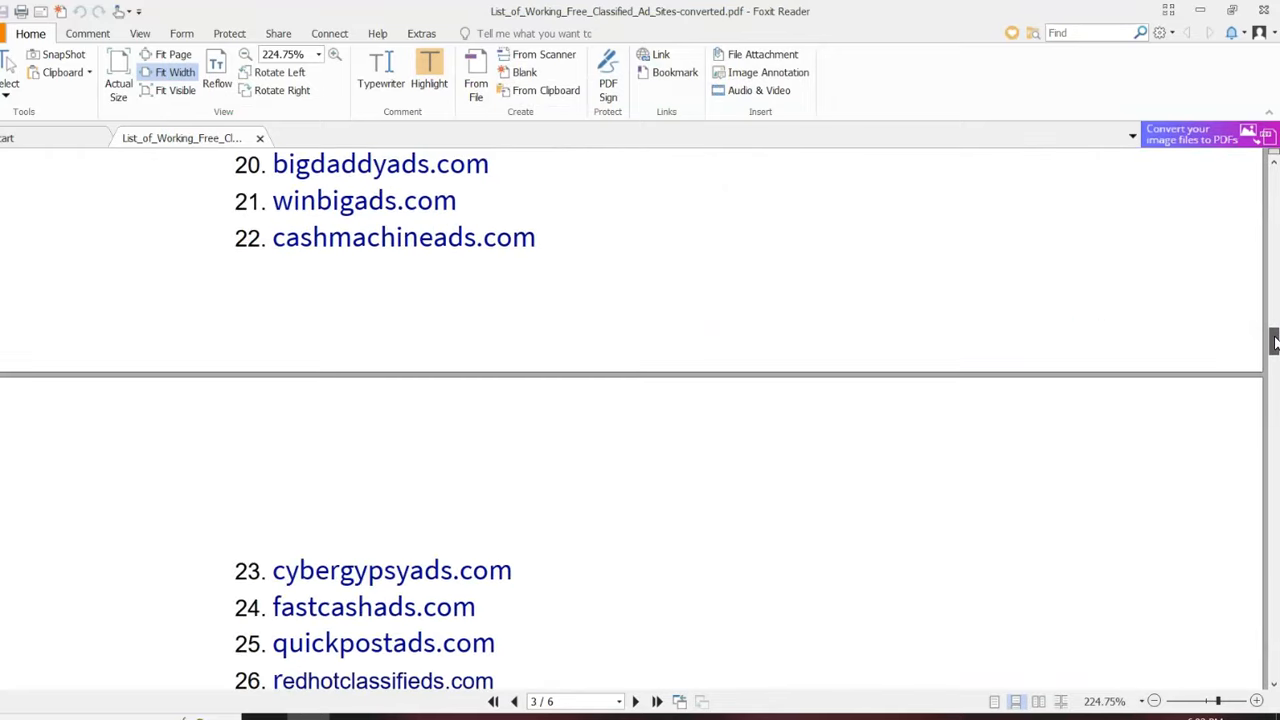
{"action": "scroll", "scroll_direction": "down", "scroll_amount": 3}
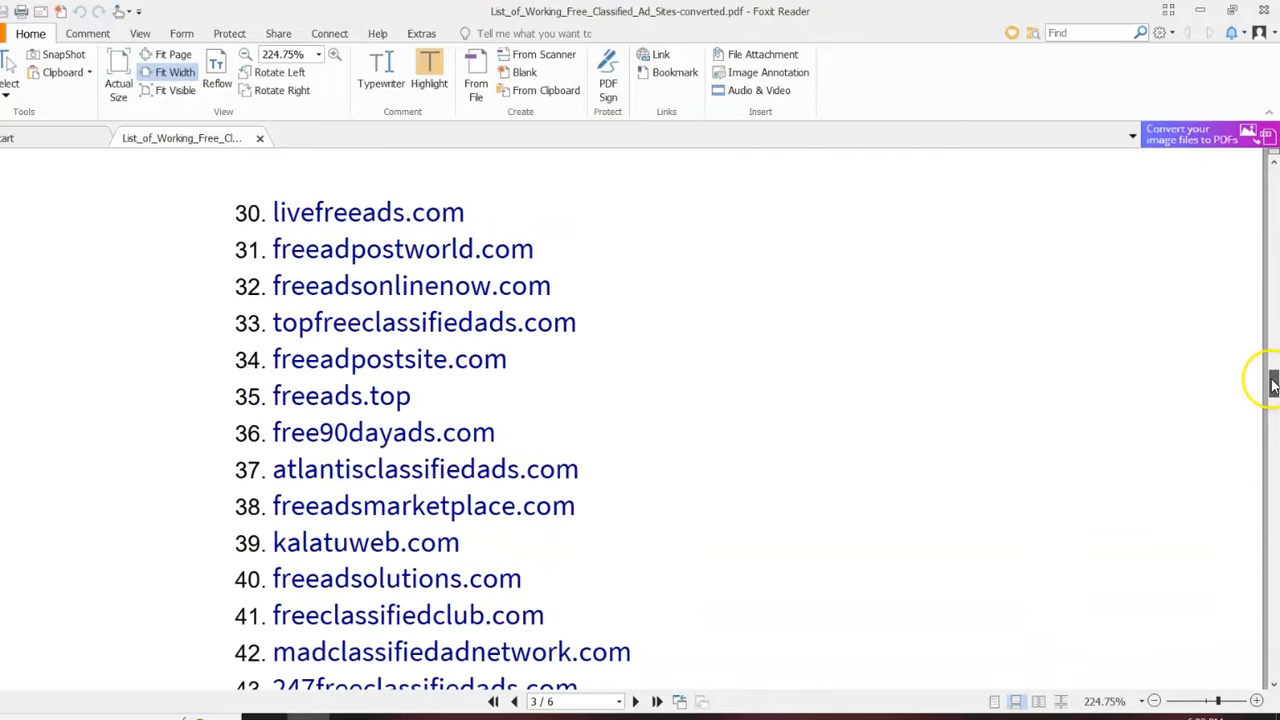
{"action": "scroll", "scroll_direction": "down", "scroll_amount": 3}
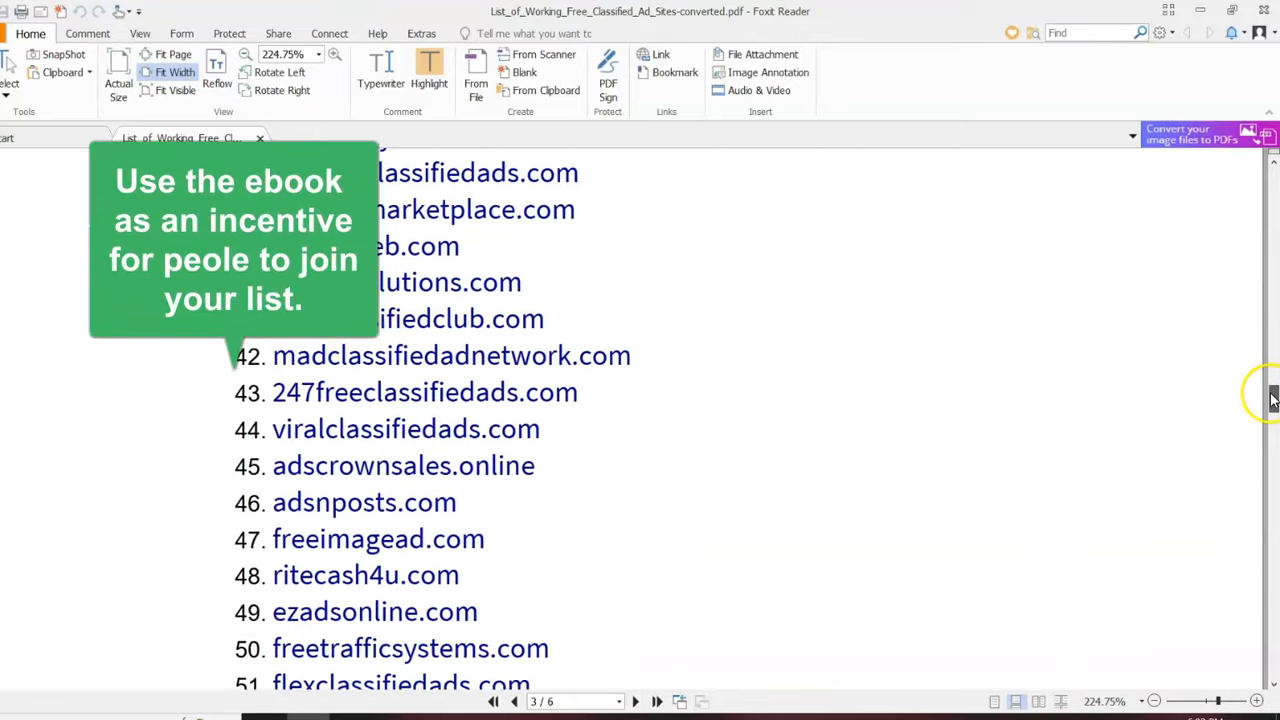
{"action": "scroll", "scroll_direction": "down", "scroll_amount": 3}
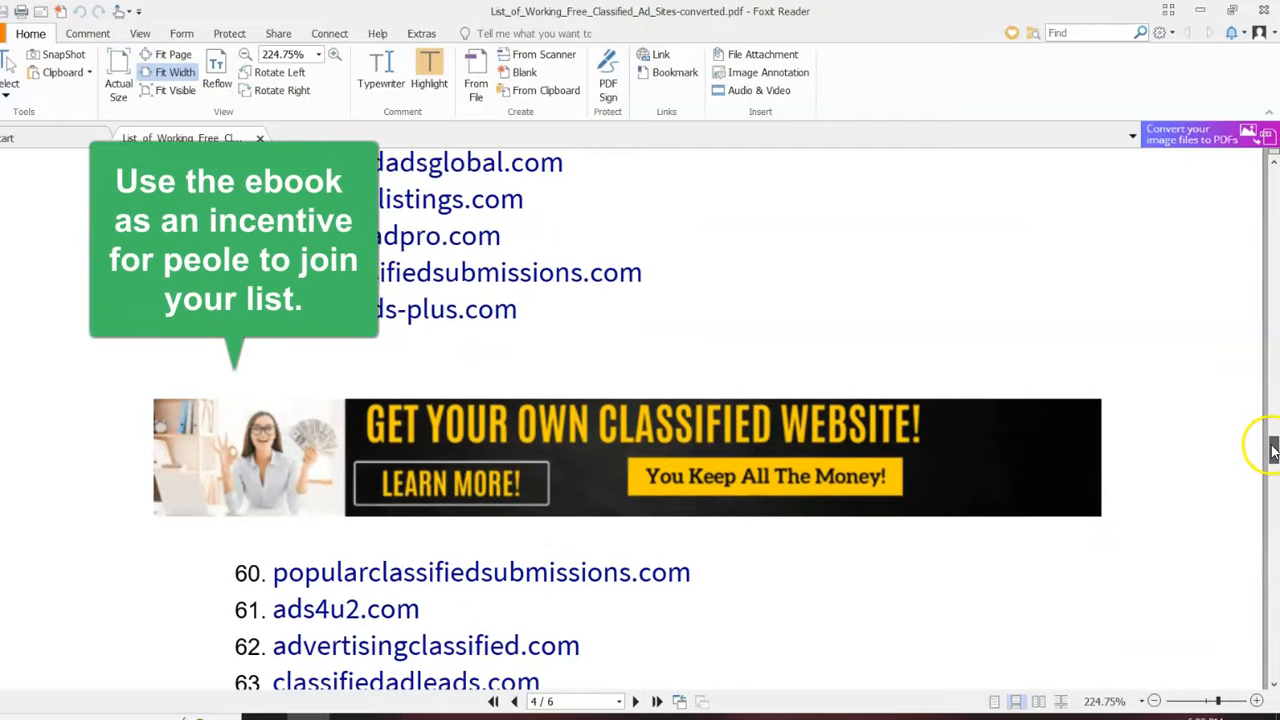
{"action": "scroll", "scroll_direction": "down", "scroll_amount": 3}
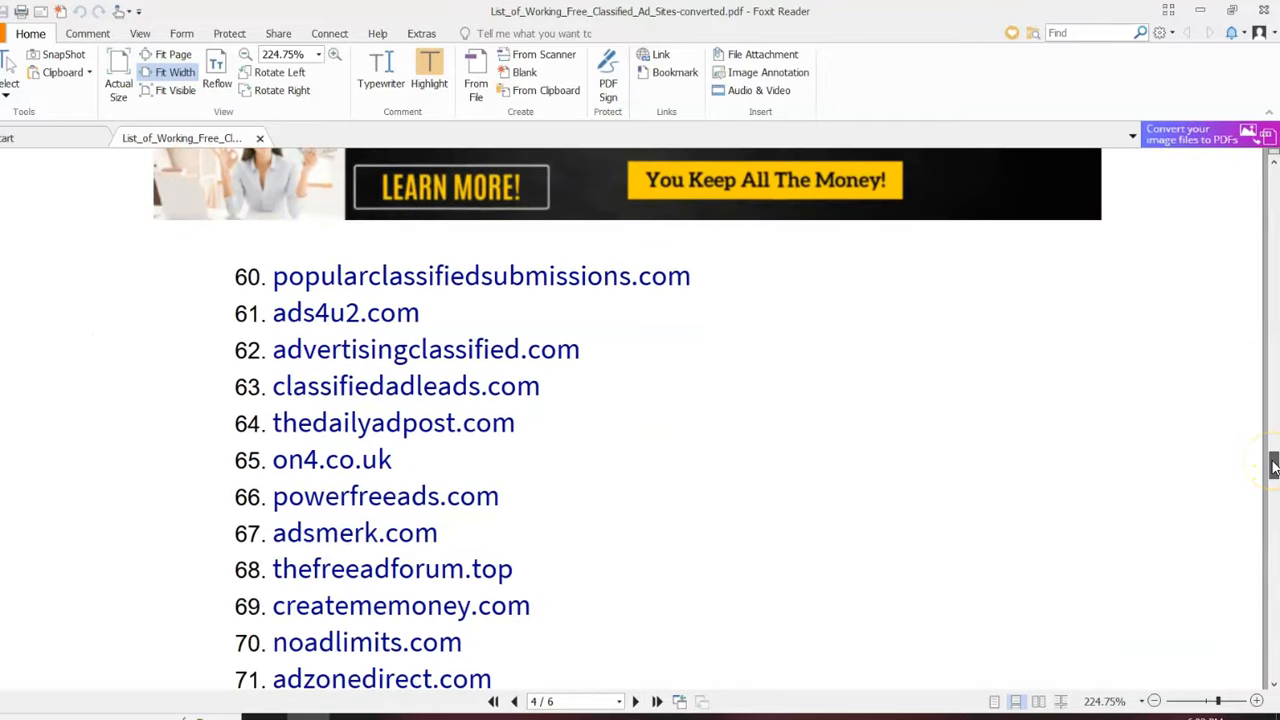
{"action": "scroll", "scroll_direction": "down", "scroll_amount": 3}
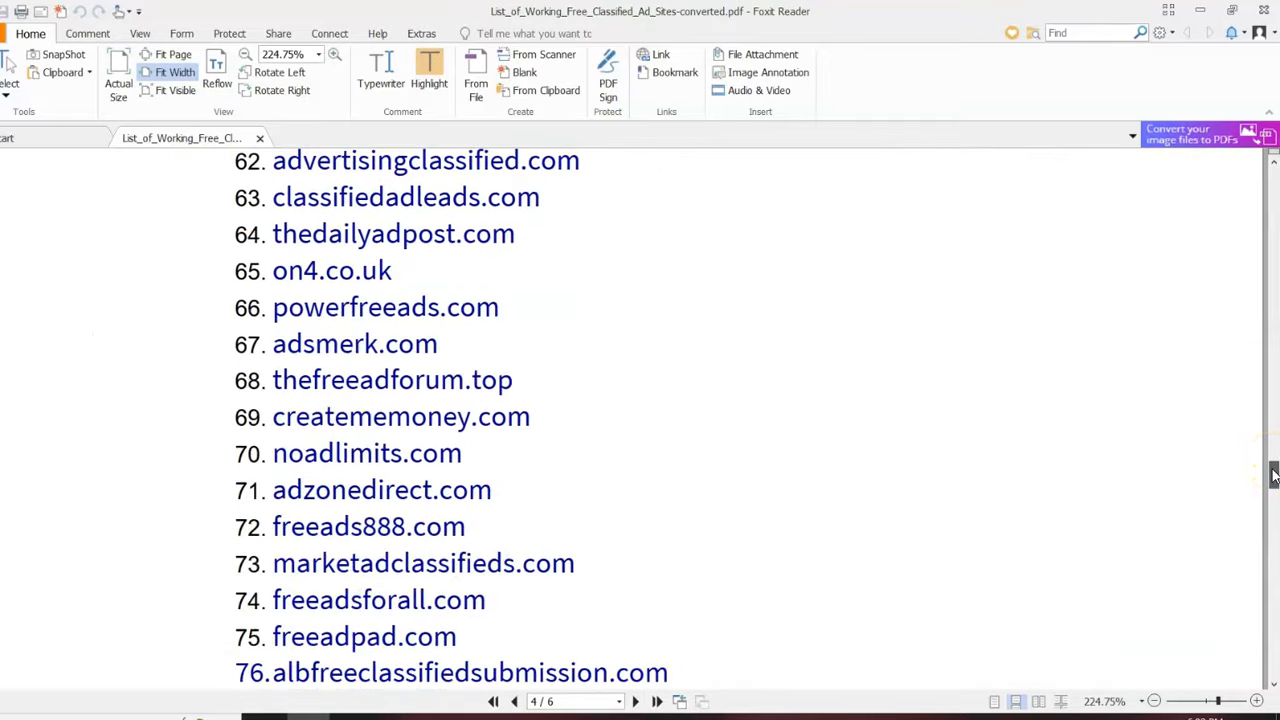
{"action": "scroll", "scroll_direction": "down", "scroll_amount": 3}
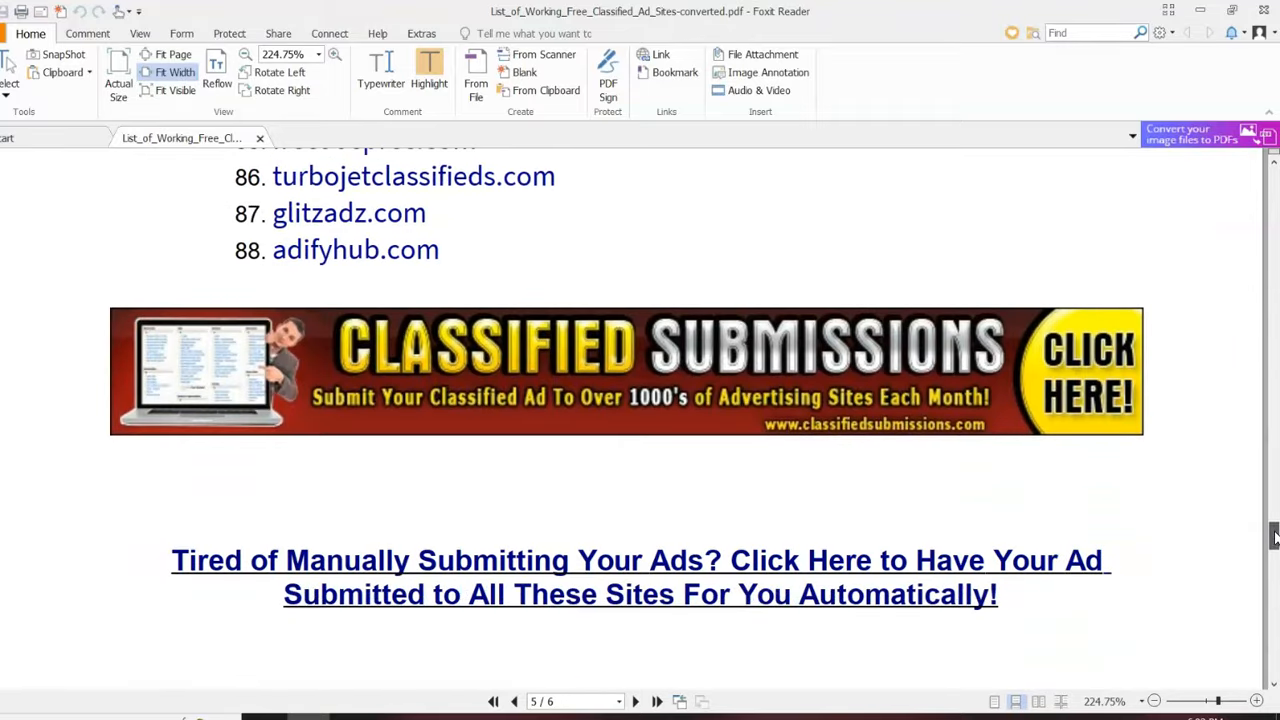
{"action": "scroll", "scroll_direction": "down", "scroll_amount": 3}
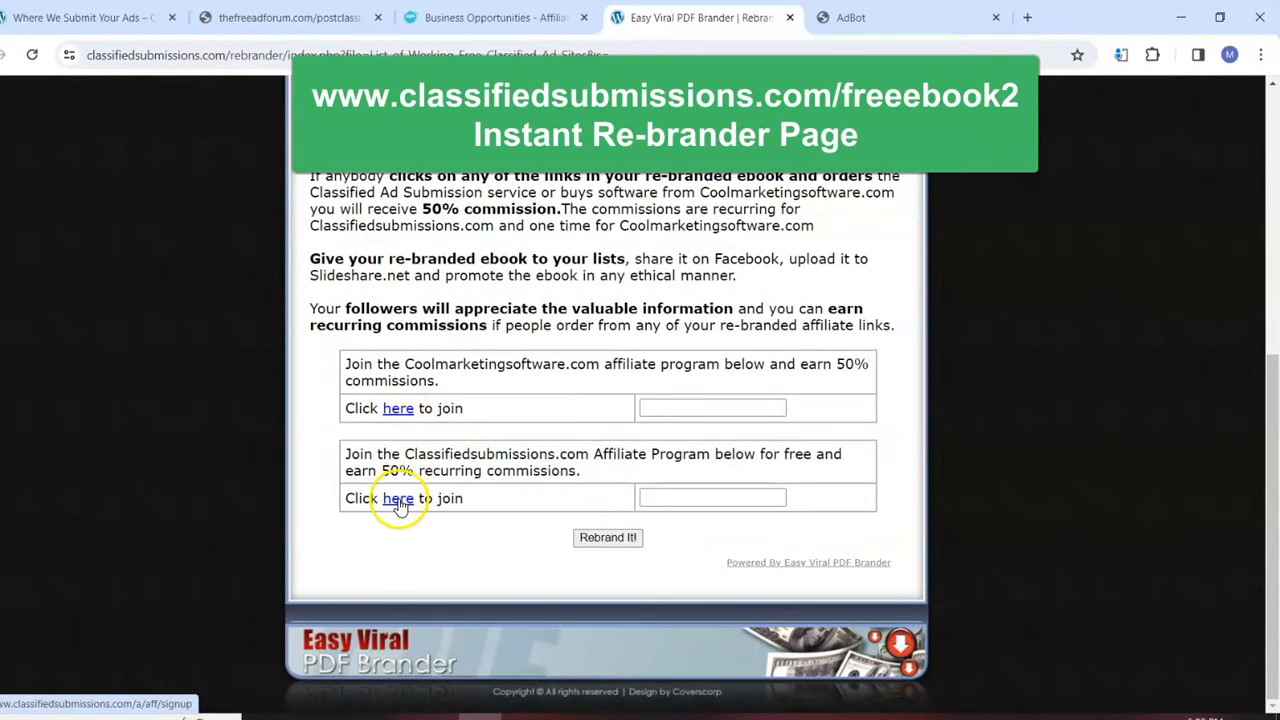
Check the Classifiedsubmissions.com affiliate signup form and return to the Re-brander page.
{"action": "left_click", "coordinate": [398, 498]}
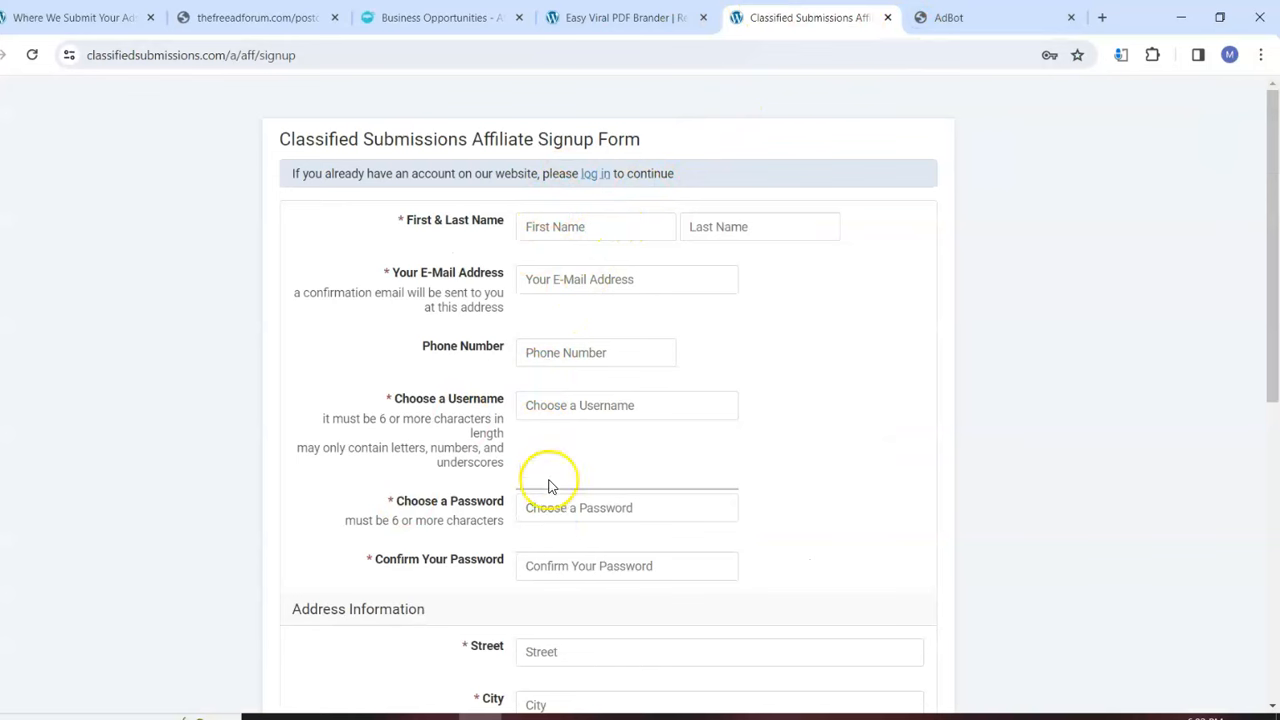
{"action": "left_click", "coordinate": [624, 16]}
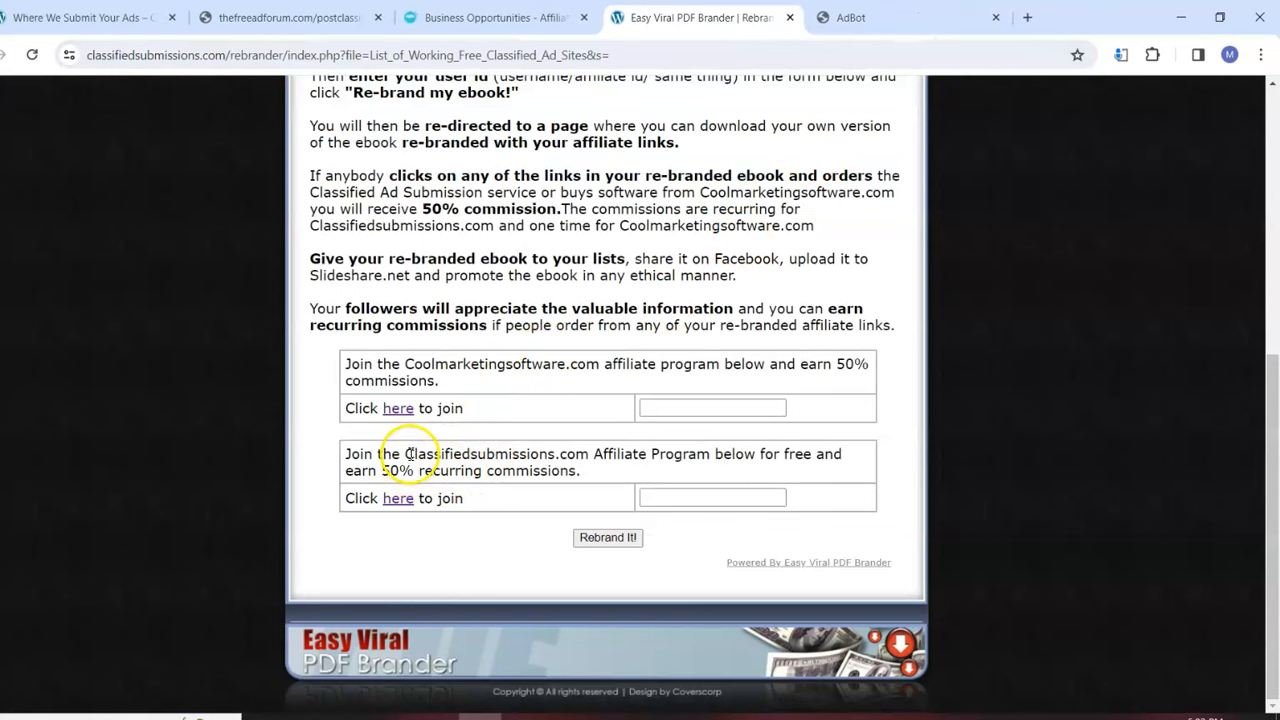
{"action": "mouse_move", "coordinate": [424, 444]}
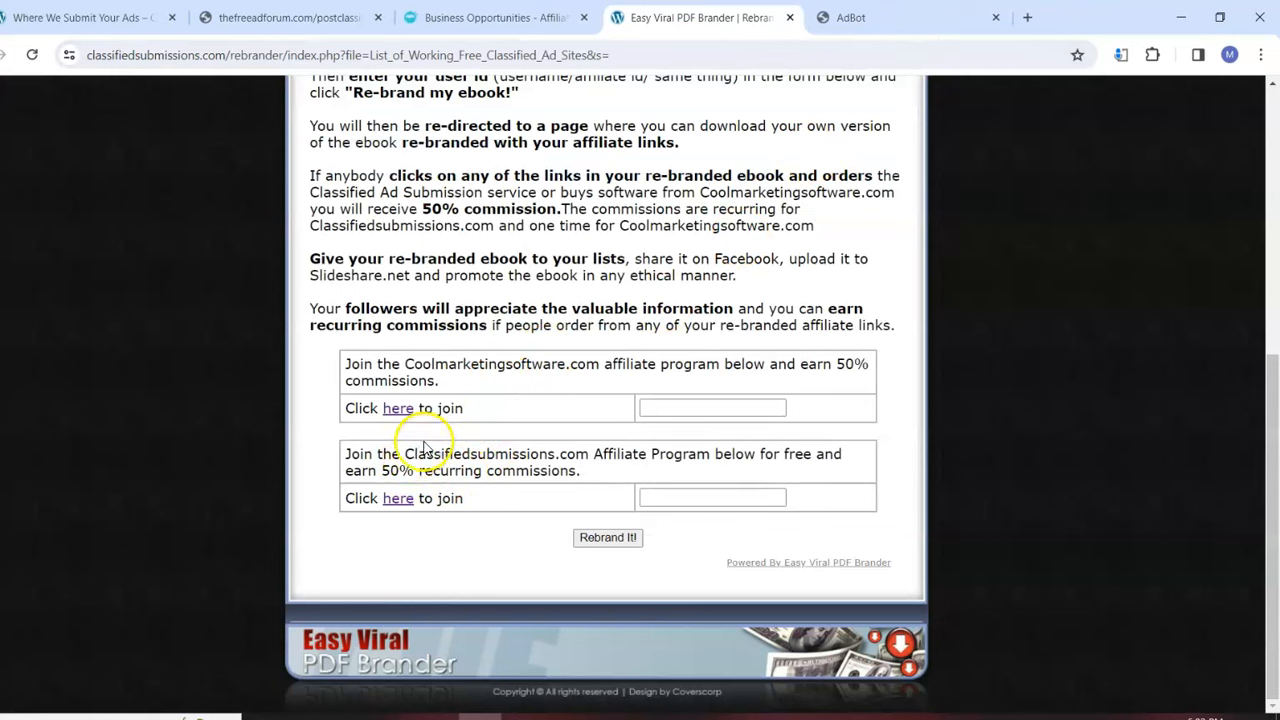
{"action": "mouse_move", "coordinate": [556, 504]}
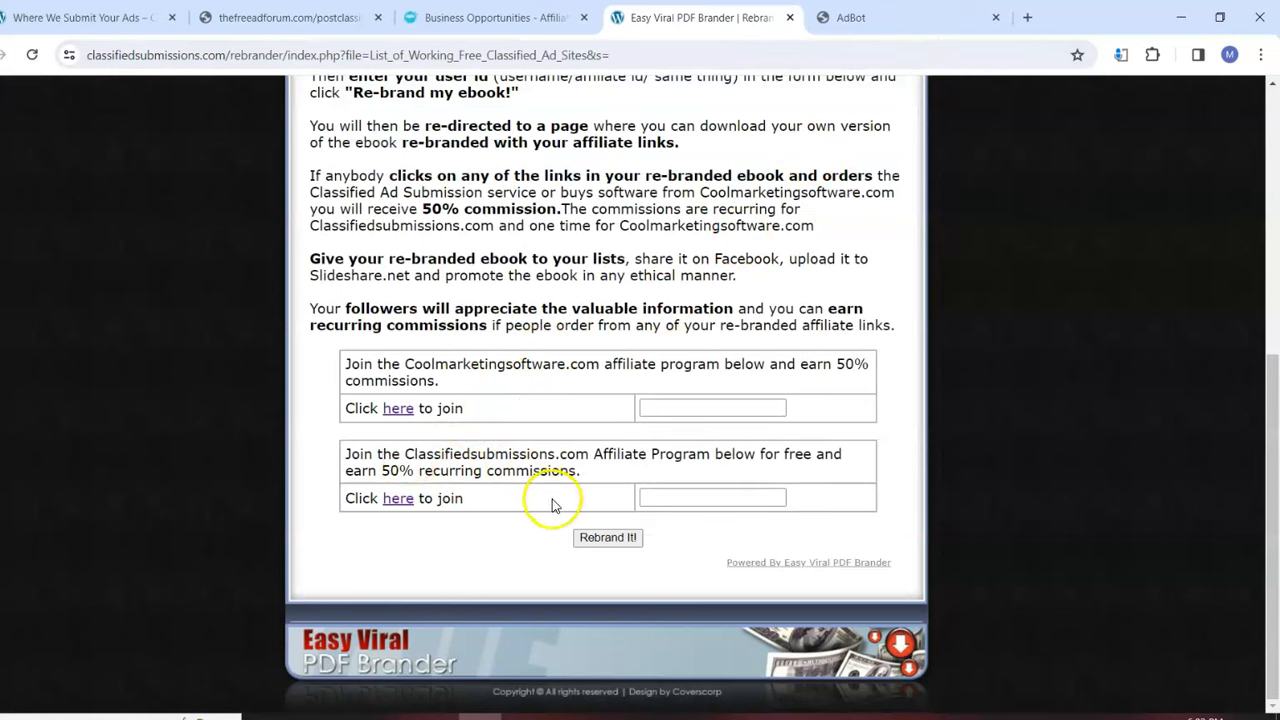
Enter youraffiliateid as the affiliate ID and generate the rebranded ebook with Rebrand It!
{"action": "left_click", "coordinate": [712, 498]}
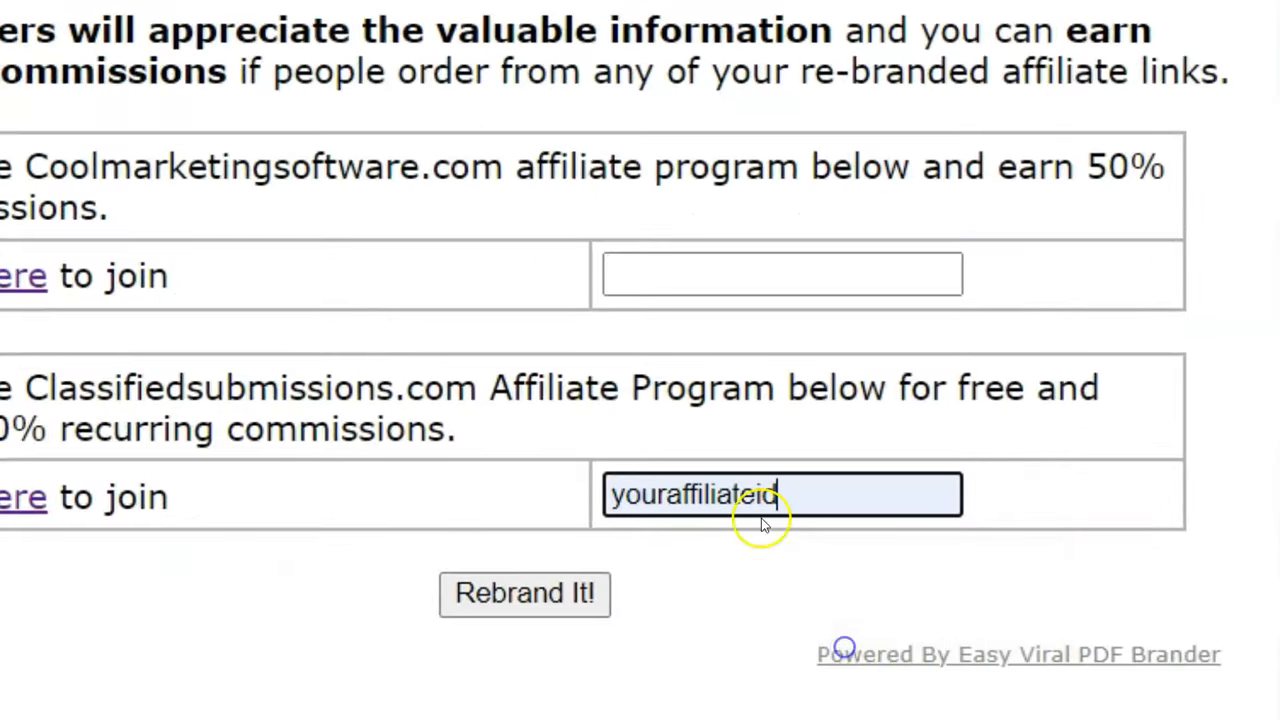
{"action": "type", "text": "youraffiliateid"}
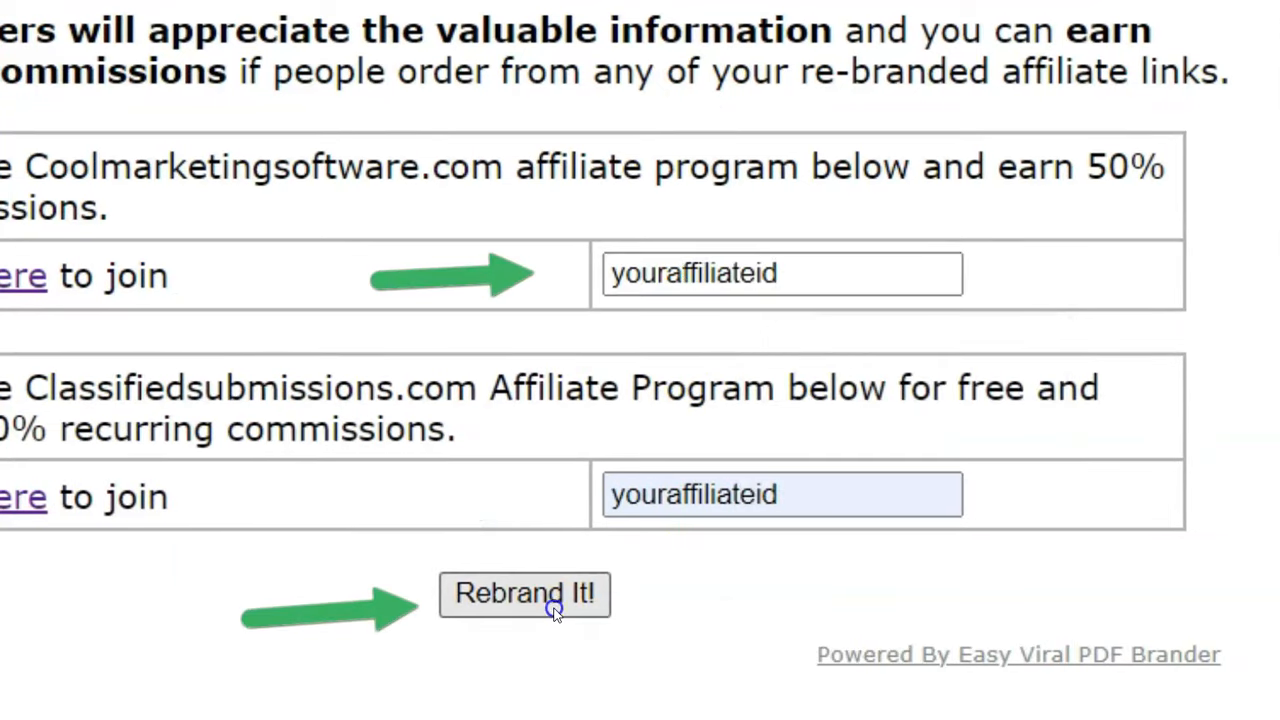
{"action": "left_click", "coordinate": [524, 592]}
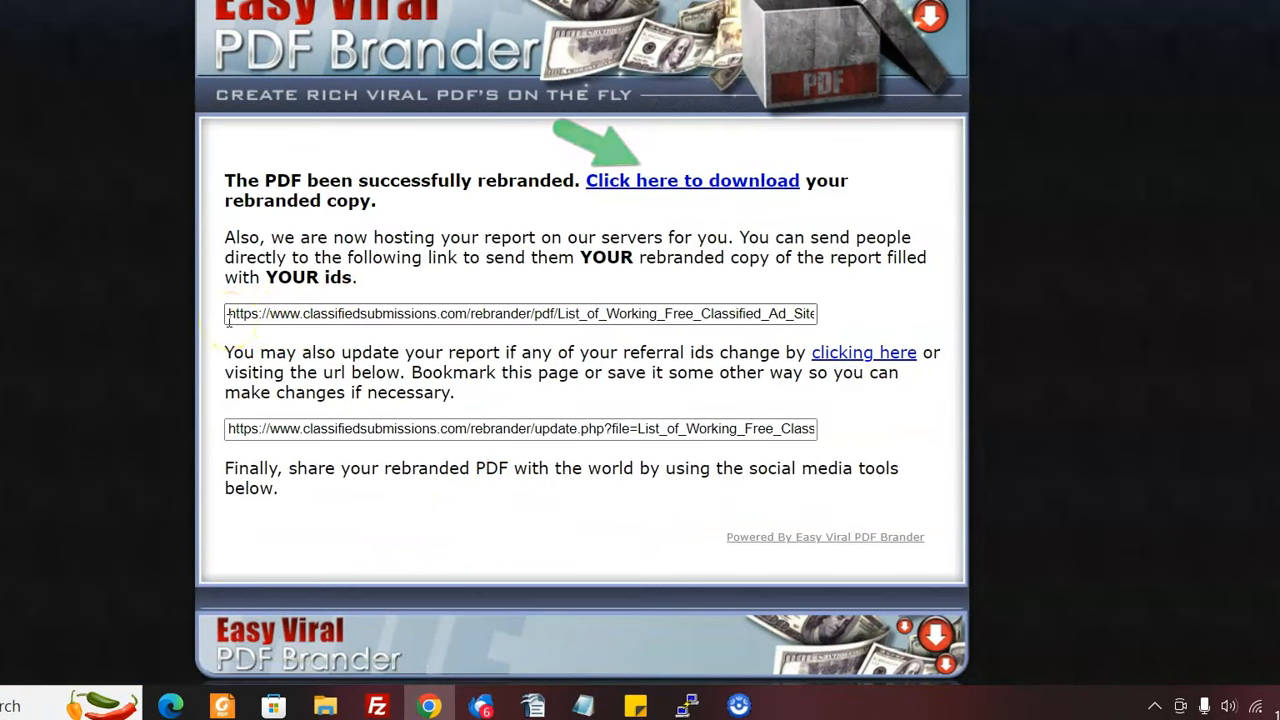
Select the hosted URL of the rebranded report, then go back to the rebrander form.
{"action": "triple_click", "coordinate": [520, 312]}
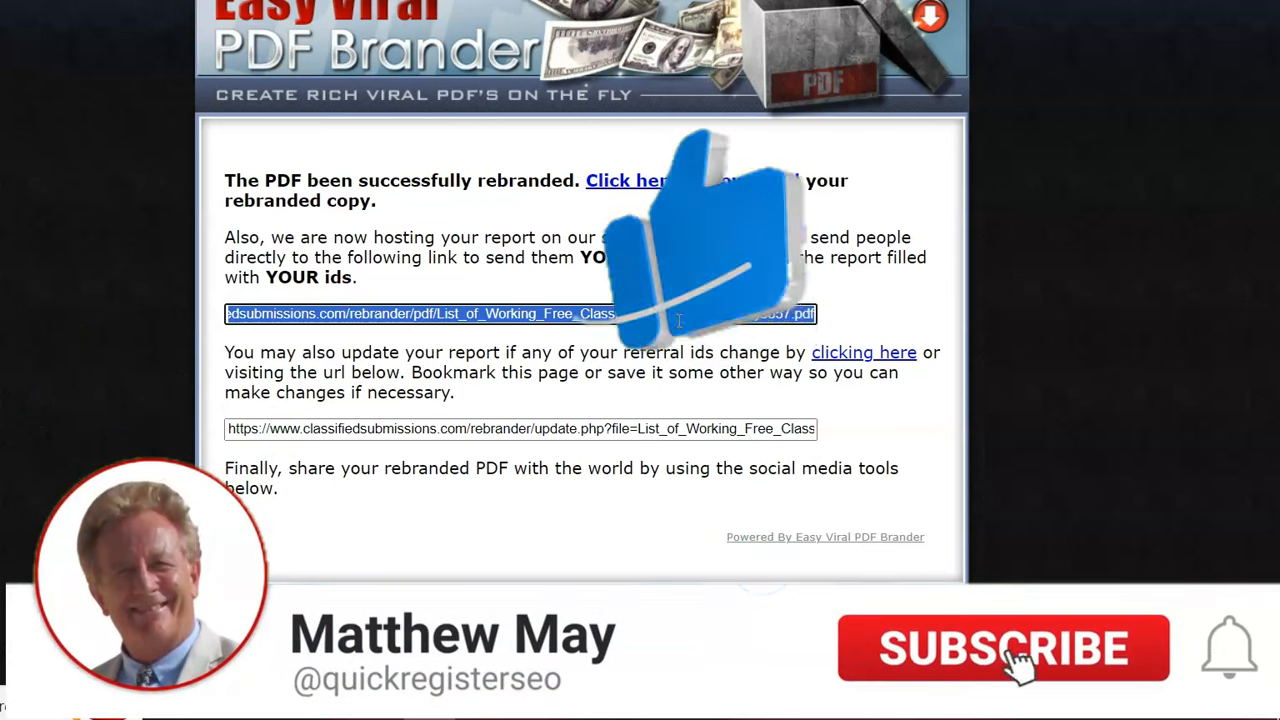
{"action": "left_click", "coordinate": [1004, 648]}
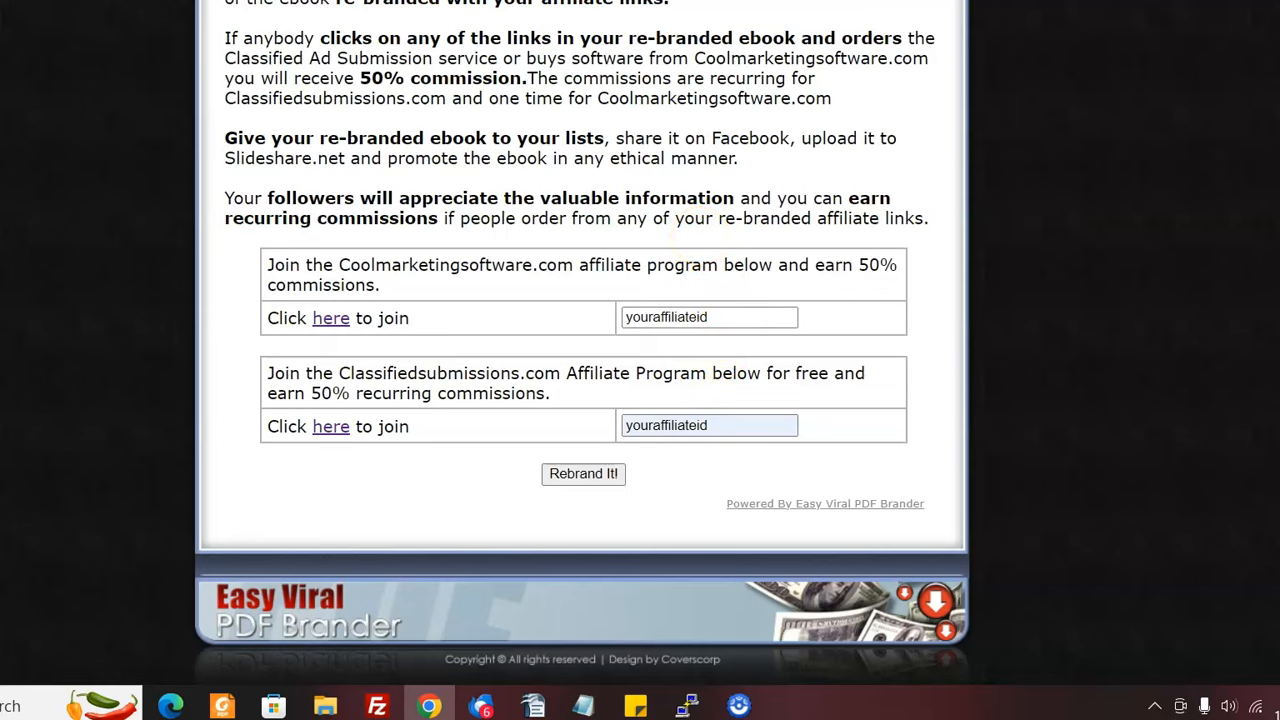
{"action": "scroll", "scroll_direction": "up", "scroll_amount": 3}
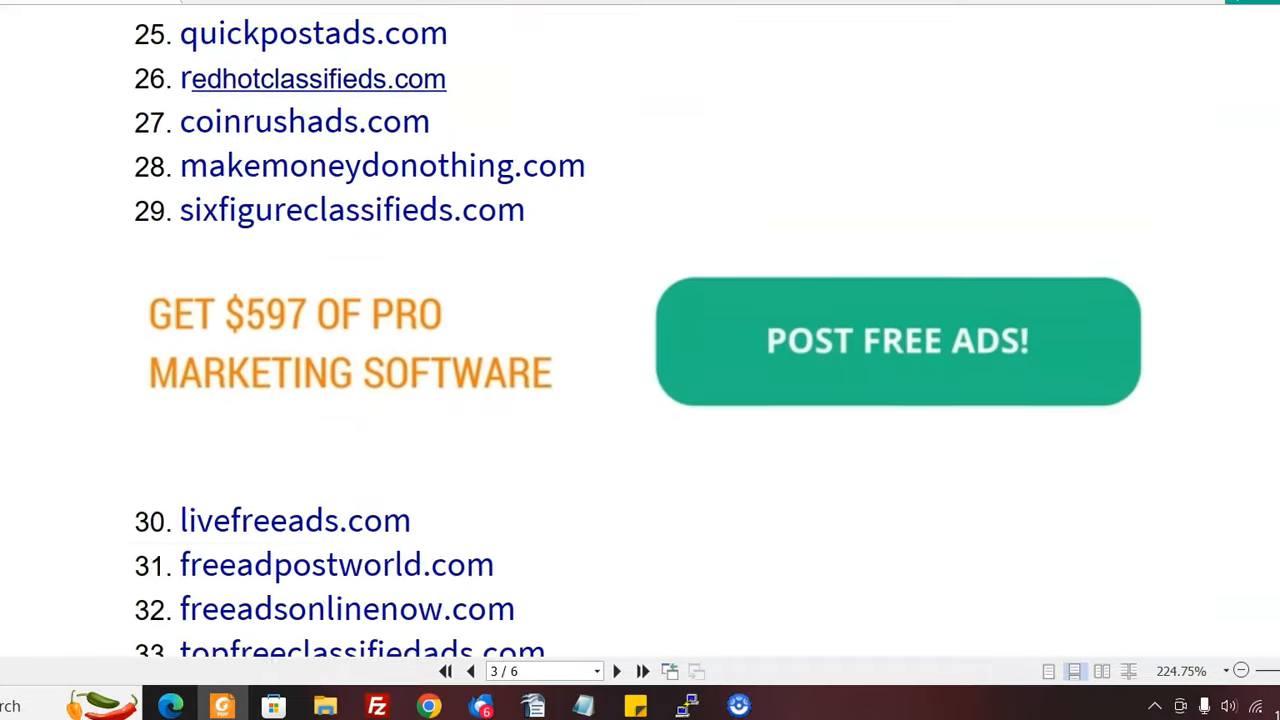
Page through the ebook's listed ad sites and its re-brand offer in Foxit Reader.
{"action": "scroll", "scroll_direction": "down", "scroll_amount": 3}
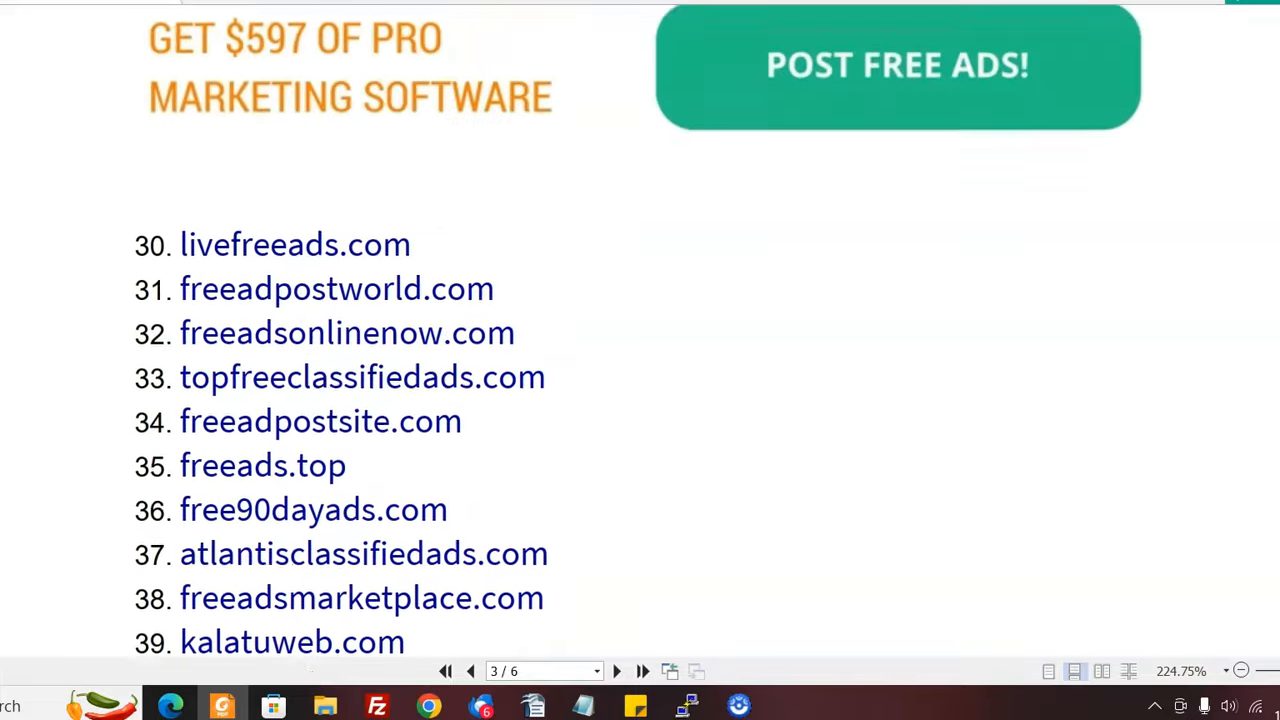
{"action": "left_click", "coordinate": [470, 672]}
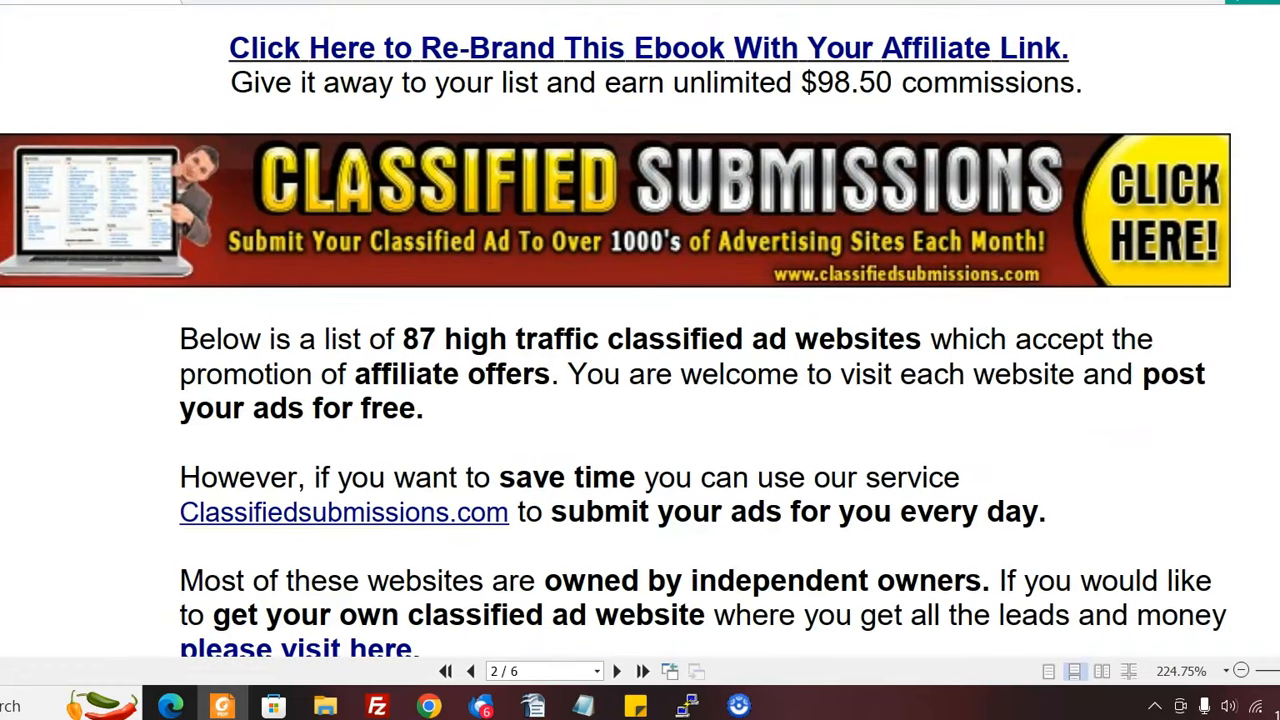
{"action": "scroll", "scroll_direction": "down", "scroll_amount": 3}
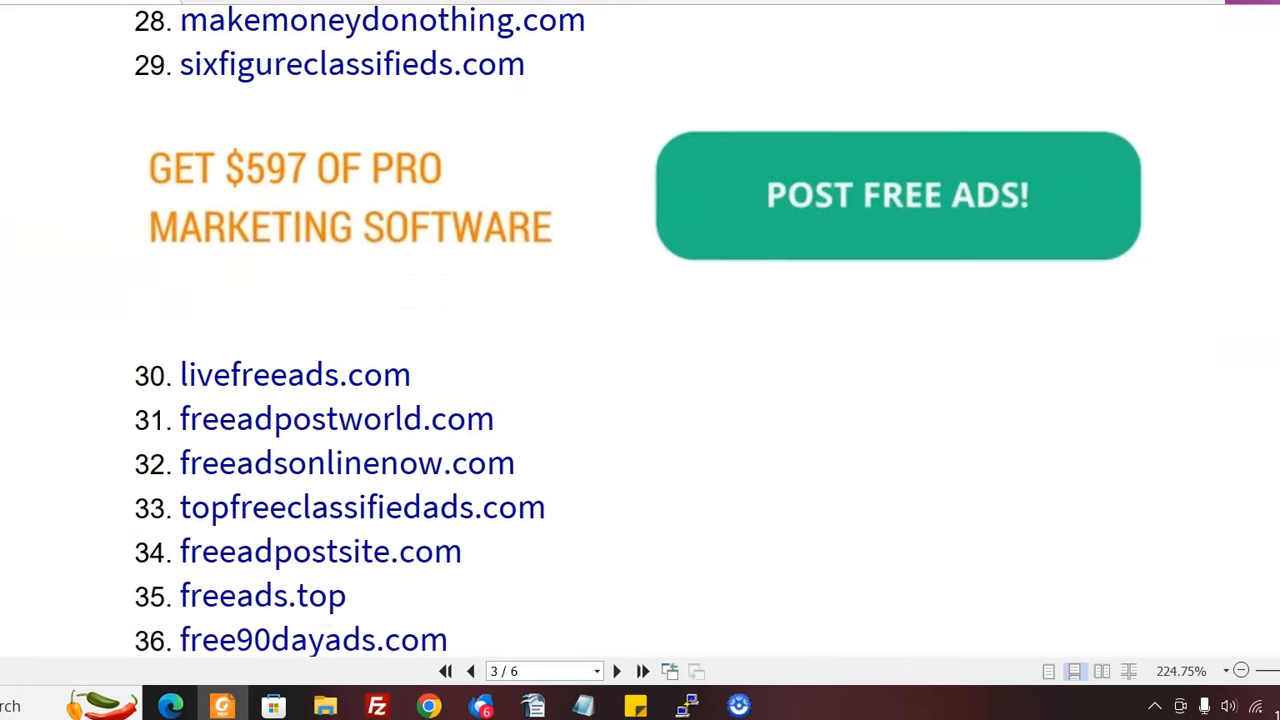
{"action": "scroll", "scroll_direction": "down", "scroll_amount": 3}
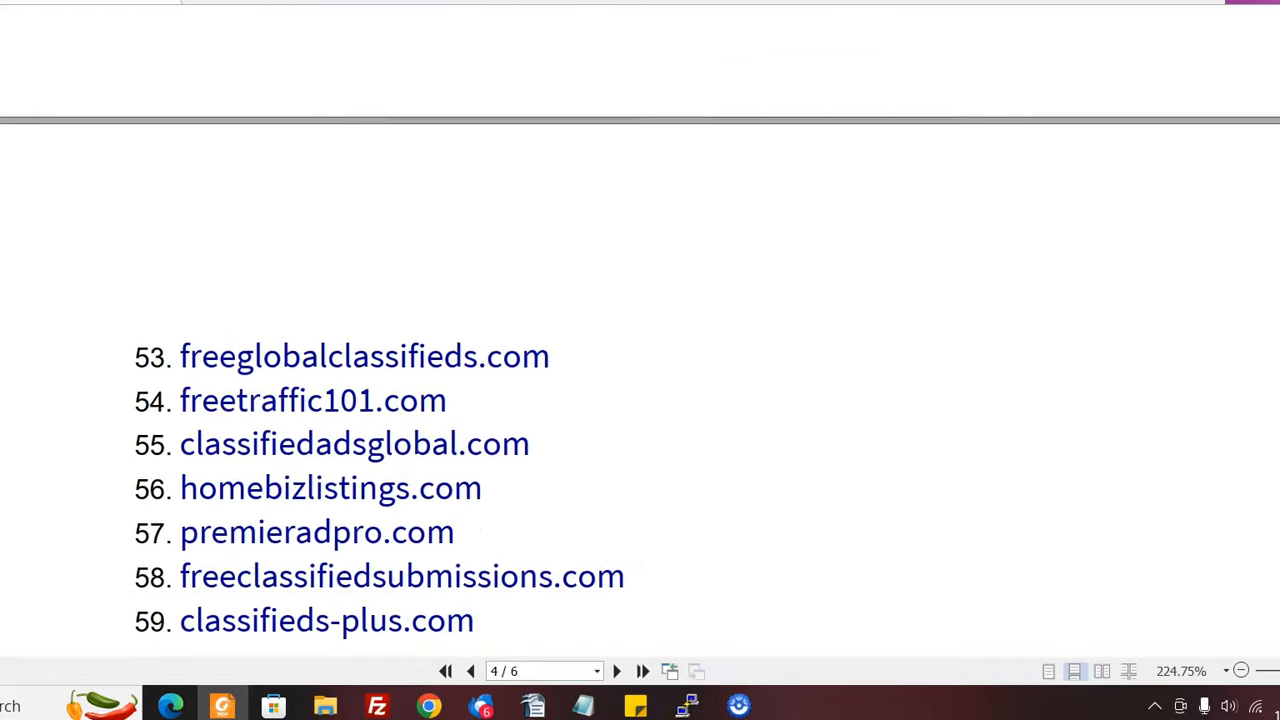
{"action": "scroll", "scroll_direction": "down", "scroll_amount": 3}
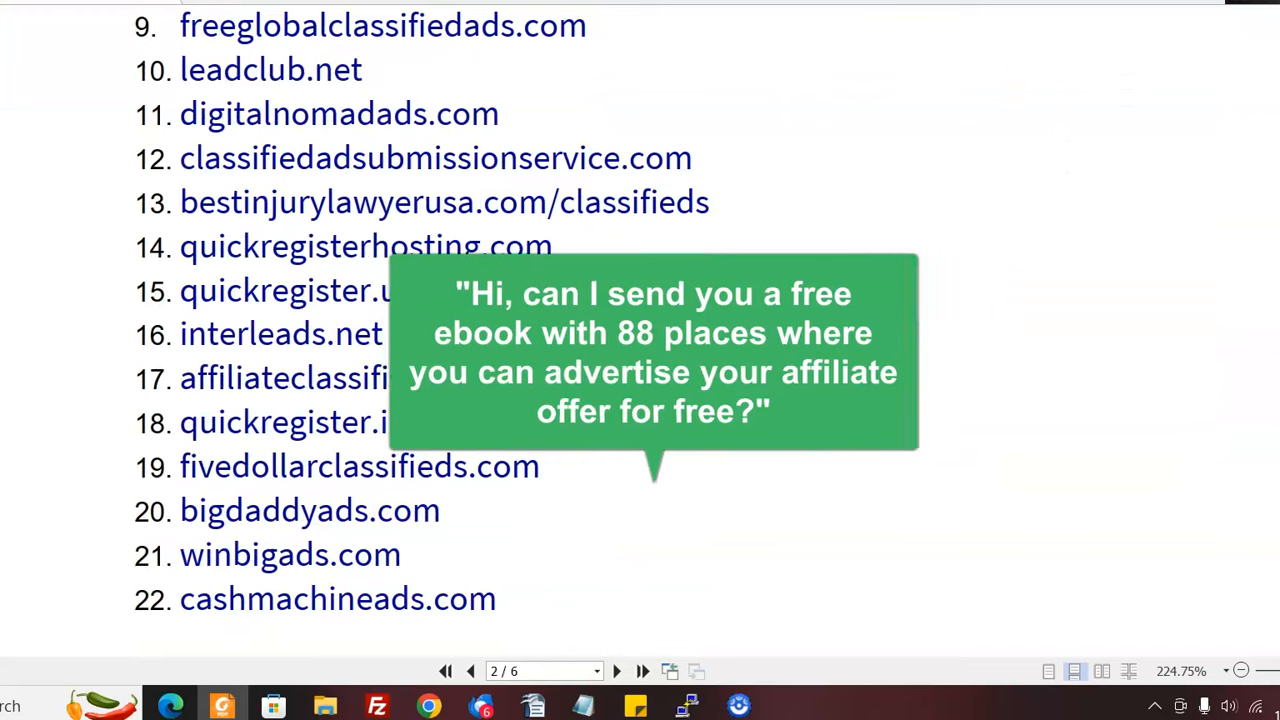
{"action": "scroll", "scroll_direction": "down", "scroll_amount": 3}
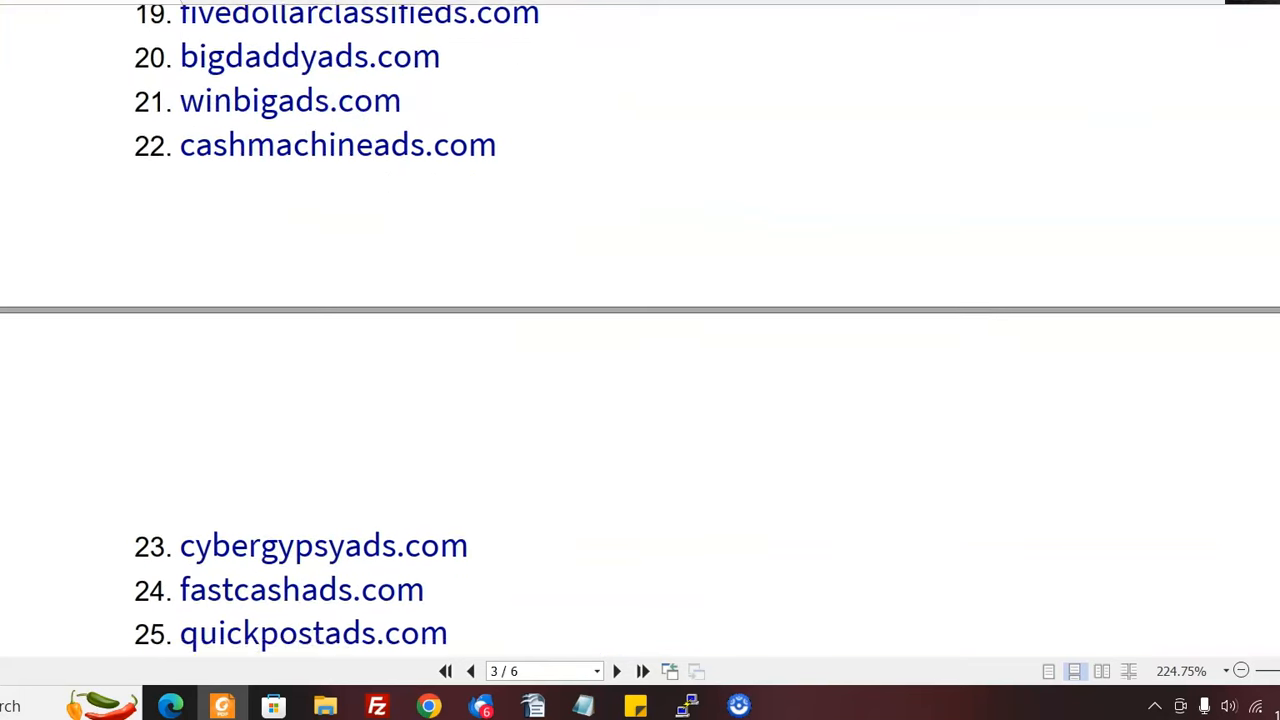
{"action": "scroll", "scroll_direction": "down", "scroll_amount": 3}
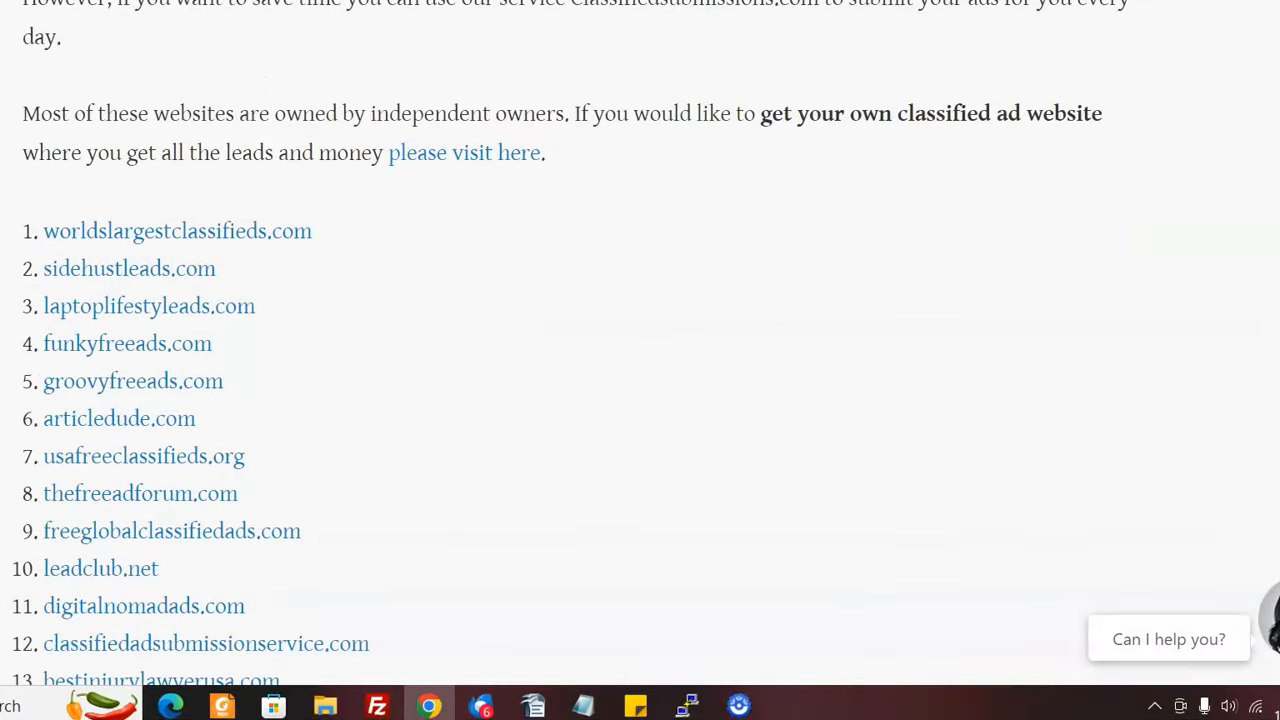
{"action": "scroll", "scroll_direction": "down", "scroll_amount": 3}
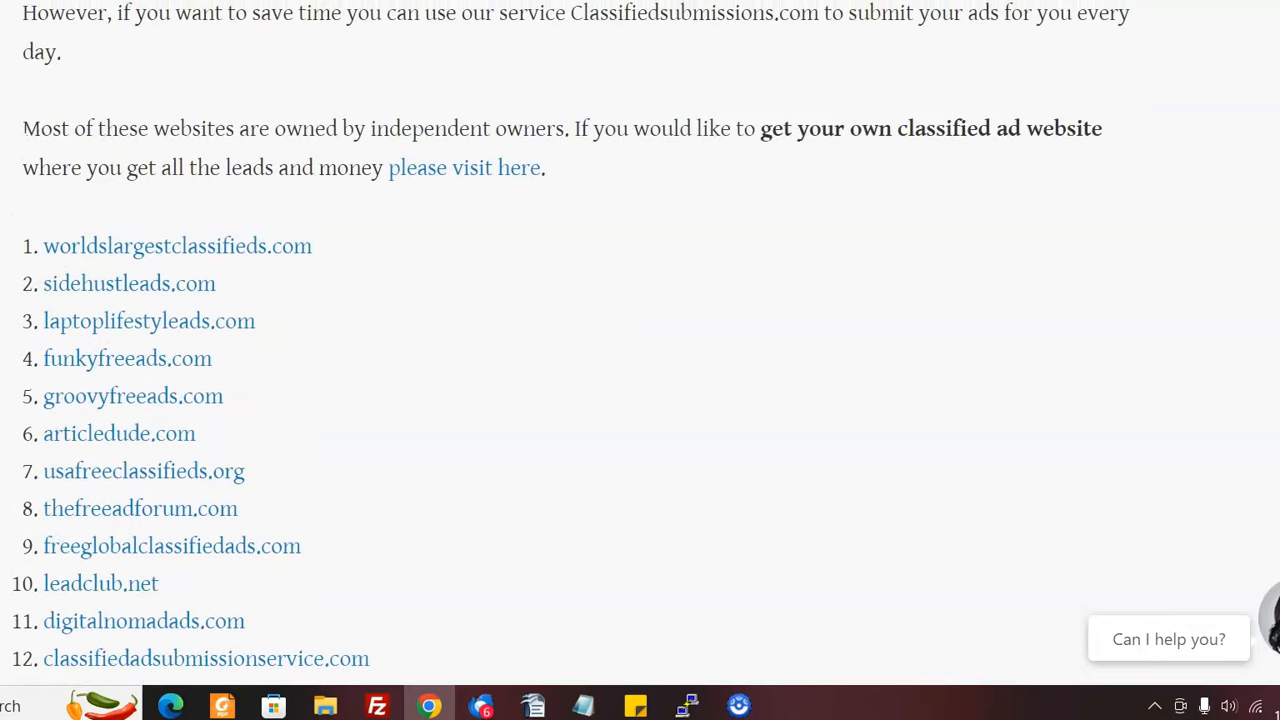
{"action": "scroll", "scroll_direction": "up", "scroll_amount": 3}
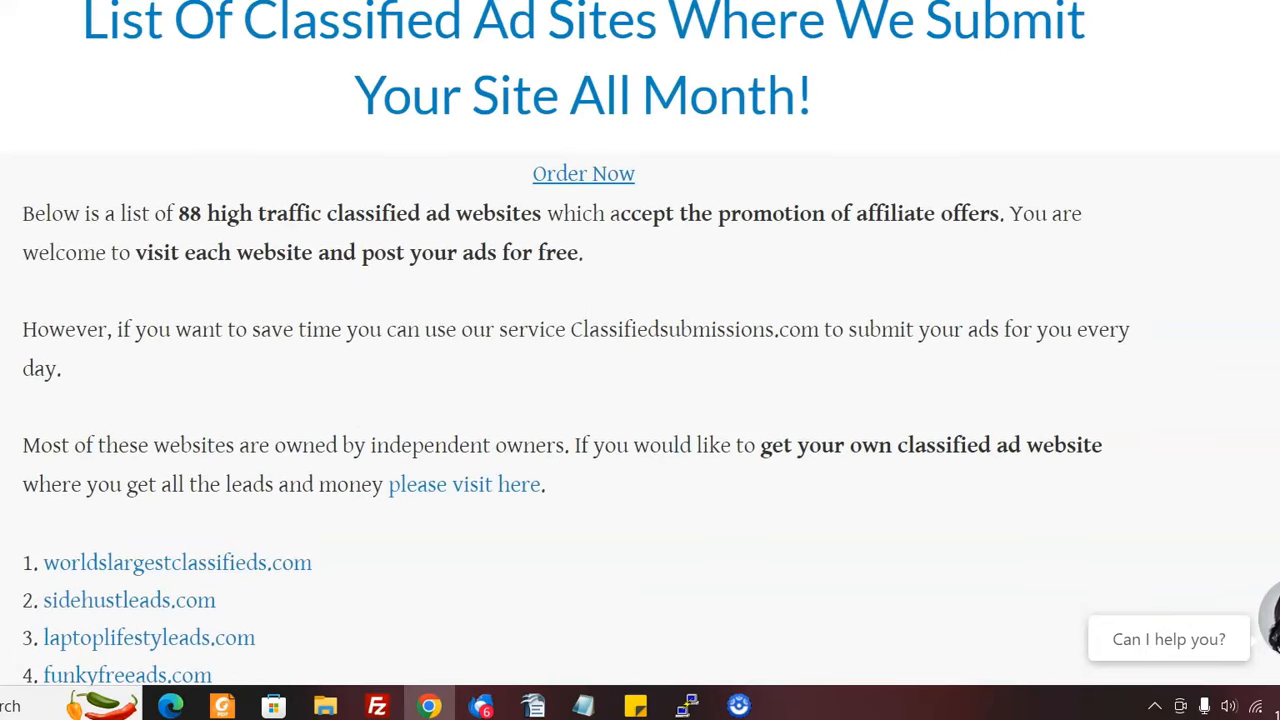
{"action": "scroll", "scroll_direction": "down", "scroll_amount": 3}
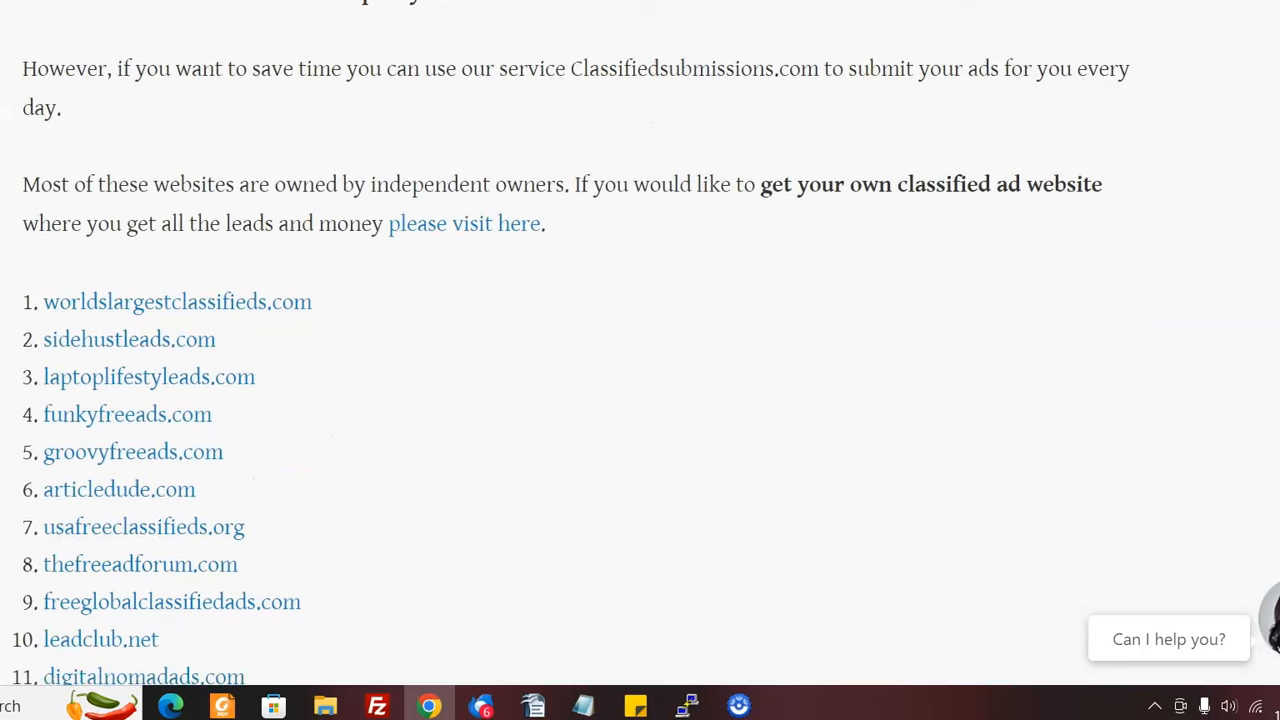